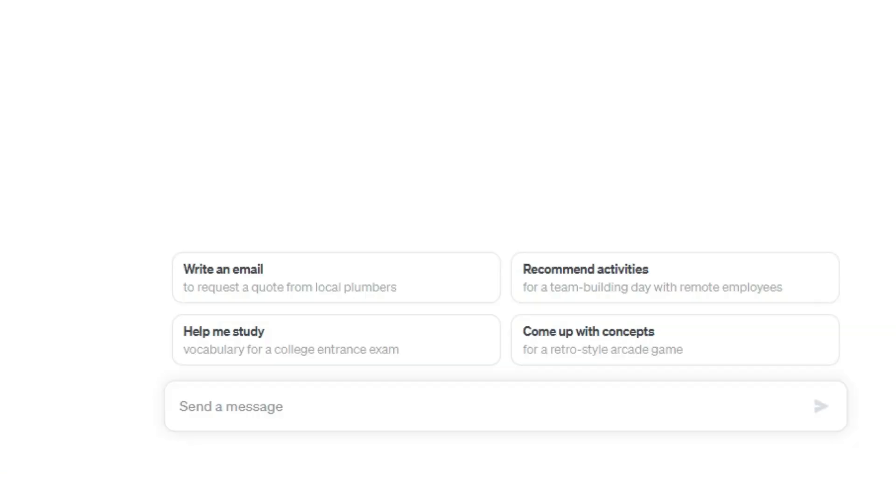
- Ask ChatGPT for 5 types of videos AI tools can create best and send it
{"action": "type", "text": "5 types of videos that ai"}
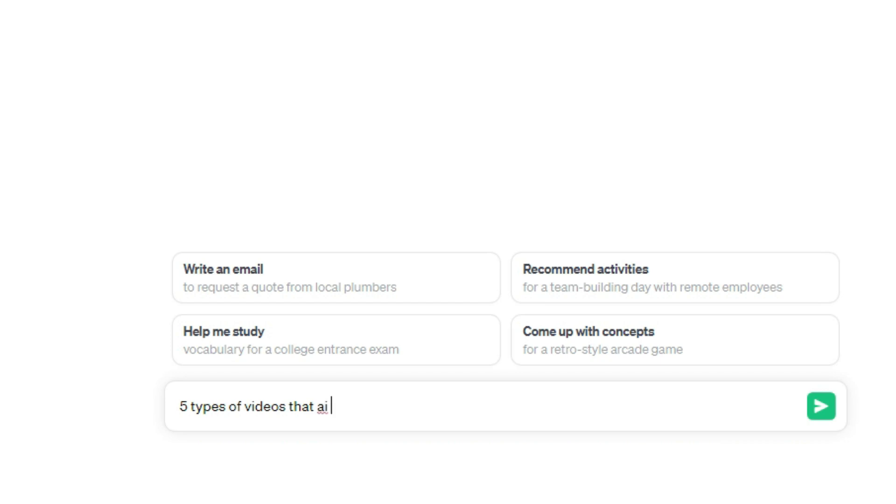
{"action": "type", "text": "tools can create the best"}
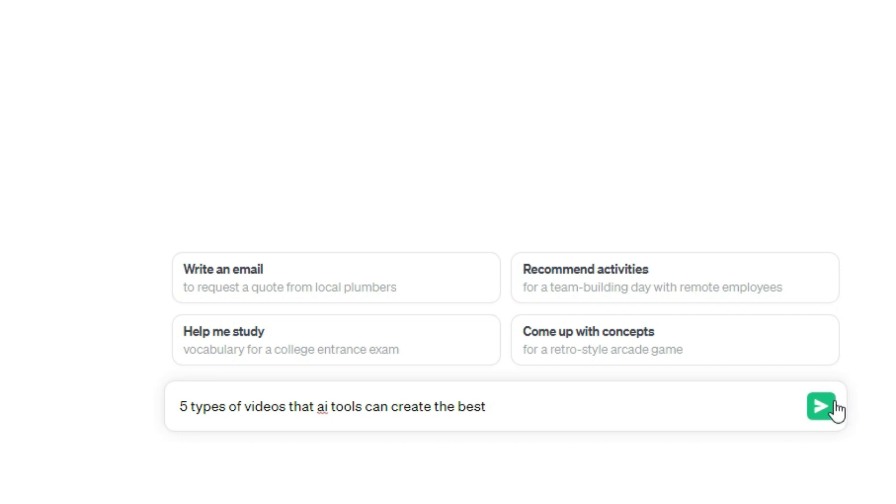
{"action": "left_click", "coordinate": [822, 406]}
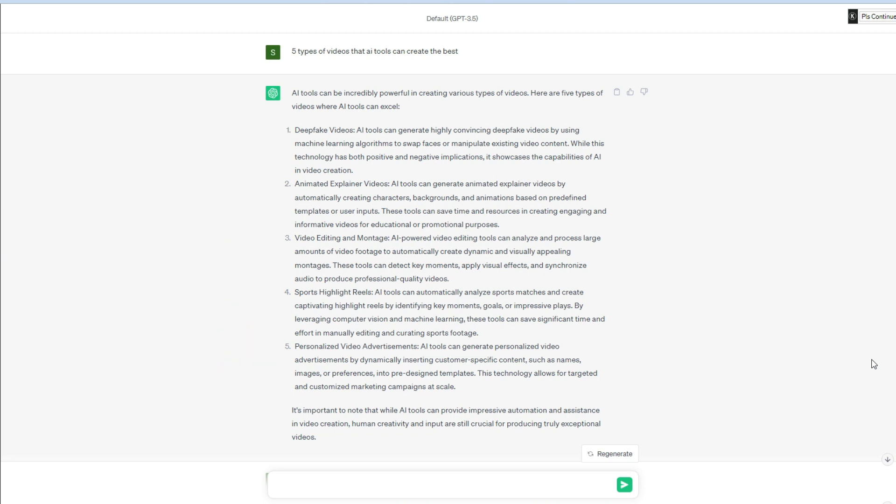
- Scroll down through ChatGPT's answers listing the AI video types
{"action": "scroll", "scroll_direction": "down", "scroll_amount": 3}
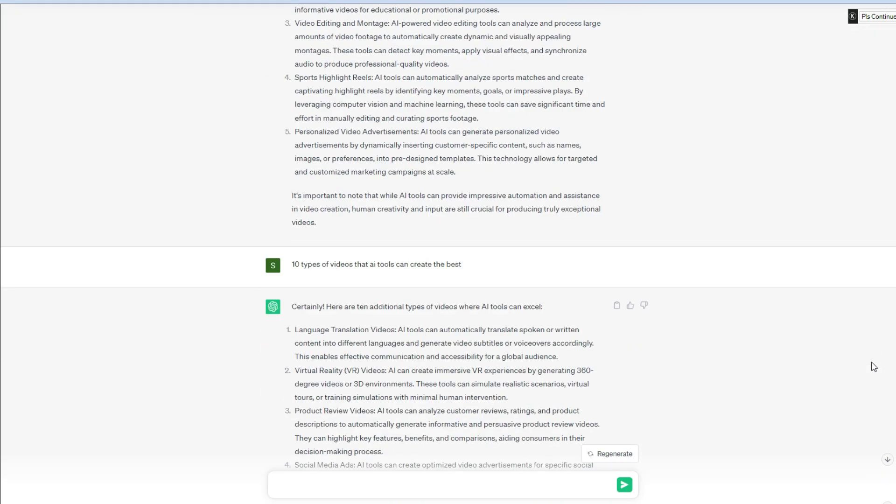
{"action": "scroll", "scroll_direction": "down", "scroll_amount": 3}
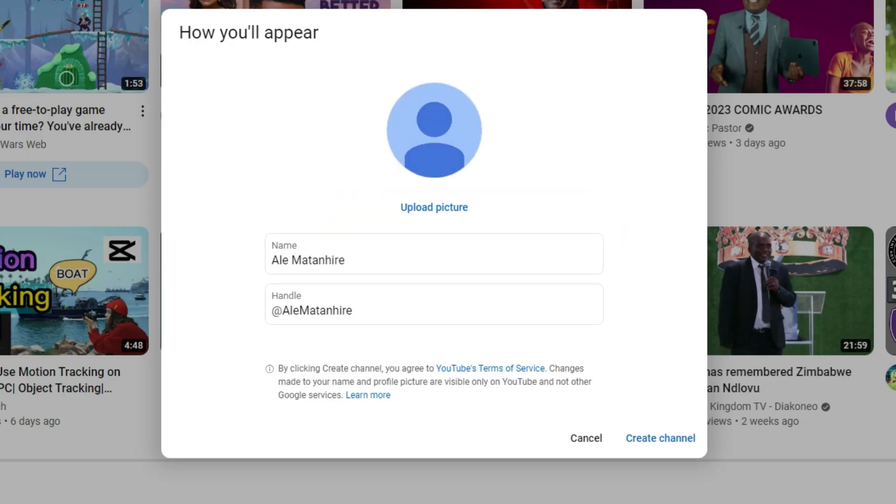
- Name the channel Little-Known-Theories, create it and start customising it
{"action": "type", "text": "Little-Known"}
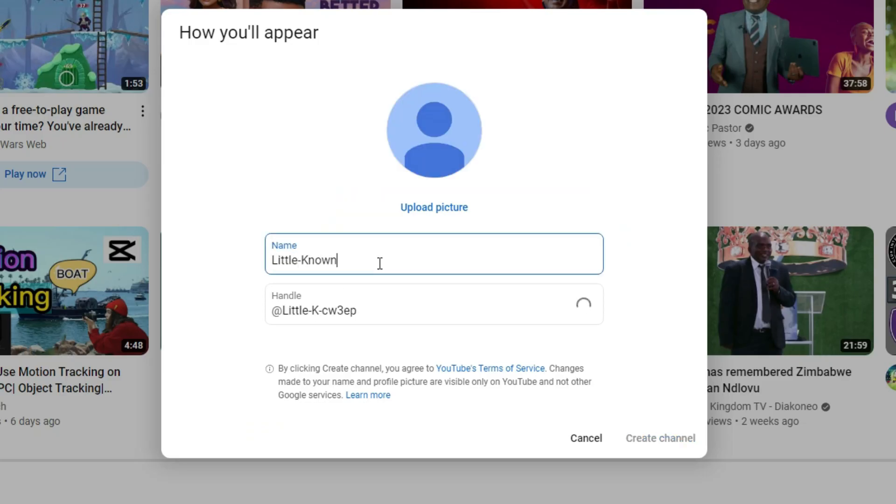
{"action": "type", "text": "-Theories"}
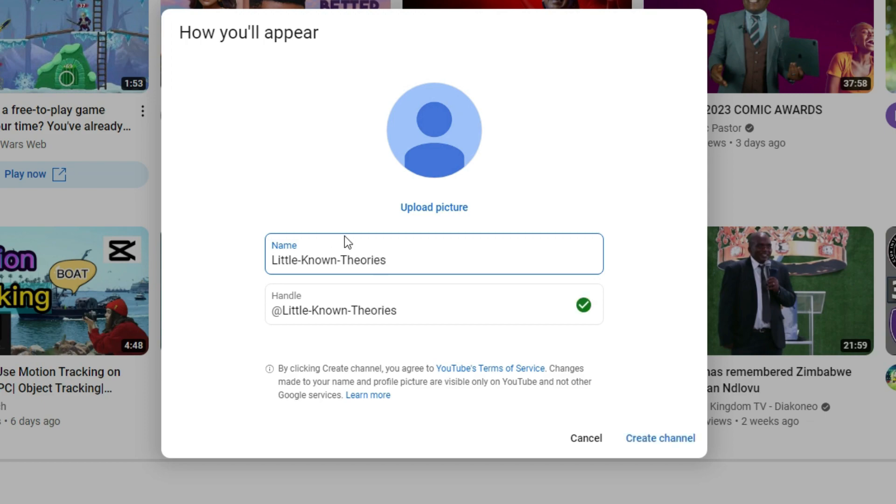
{"action": "left_click", "coordinate": [659, 438]}
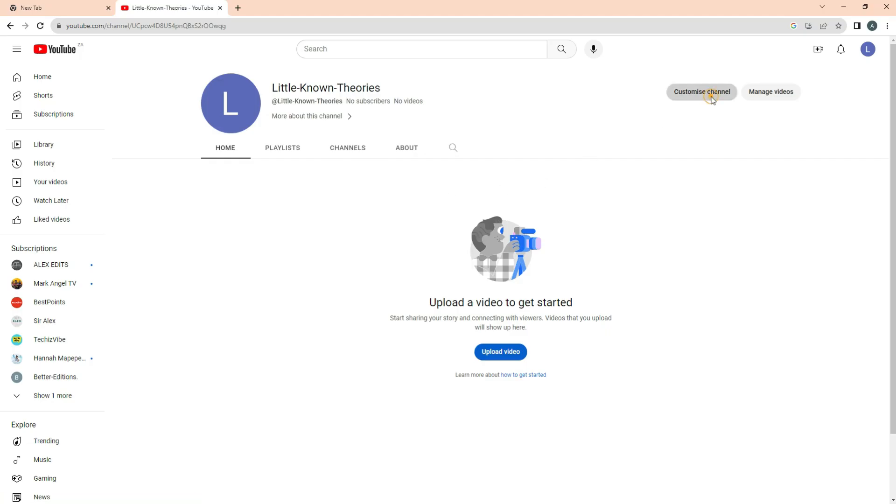
{"action": "left_click", "coordinate": [701, 91]}
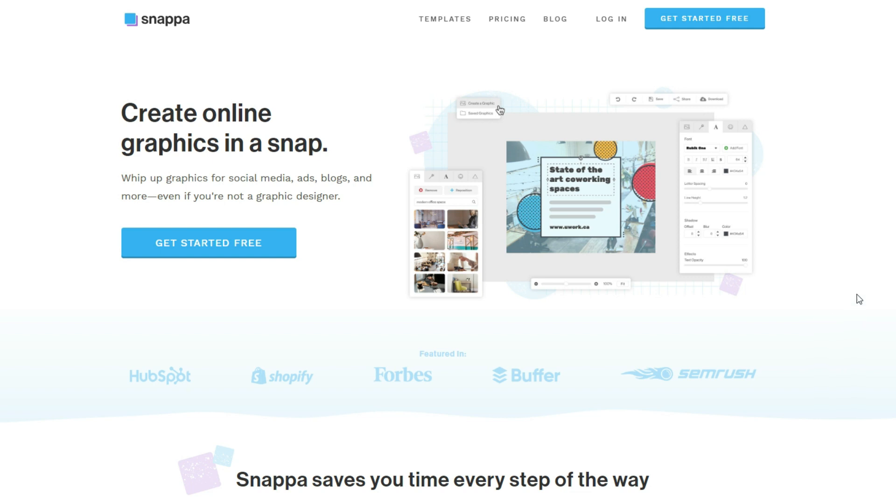
{"action": "mouse_move", "coordinate": [894, 302]}
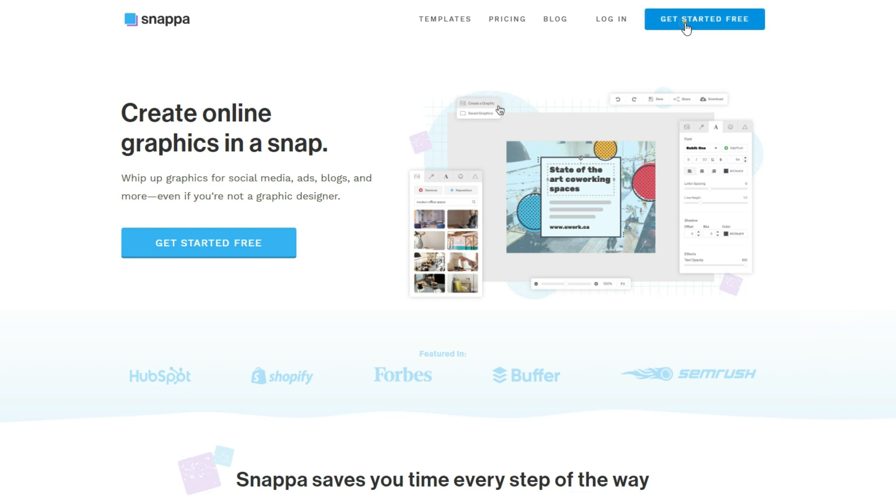
- Sign in to the Snappa account from snappa.com
{"action": "left_click", "coordinate": [704, 19]}
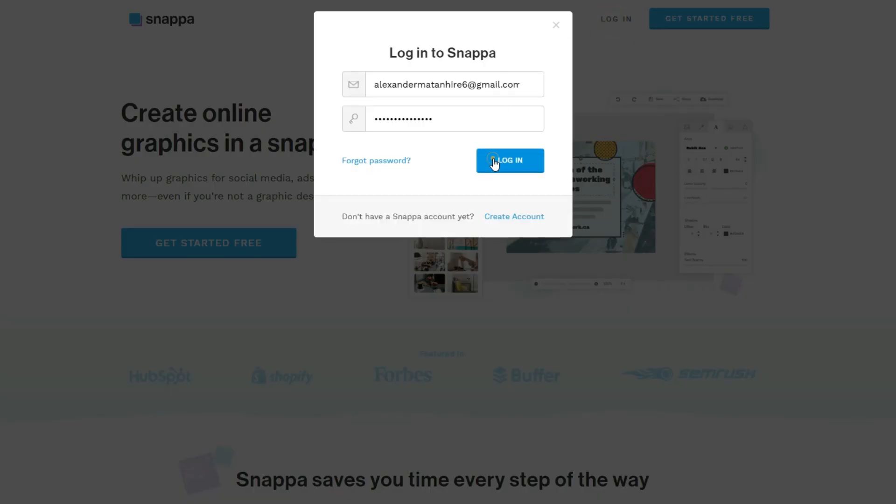
{"action": "left_click", "coordinate": [509, 160]}
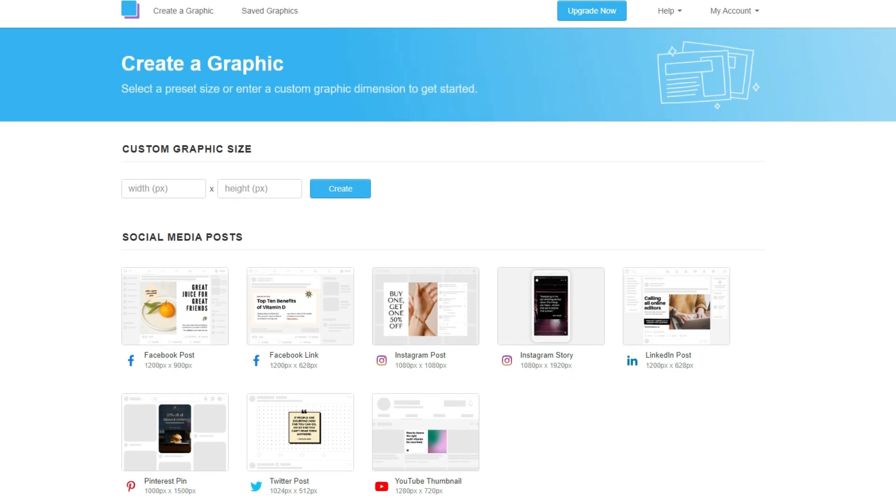
- Scroll Create a Graphic down to the Headers, Banners and Profile Pages presets
{"action": "scroll", "scroll_direction": "down", "scroll_amount": 3}
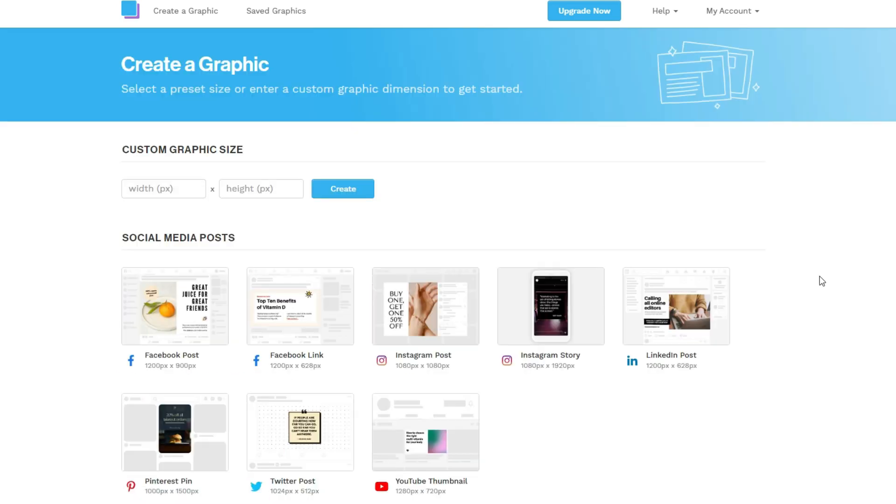
{"action": "left_click", "coordinate": [261, 188]}
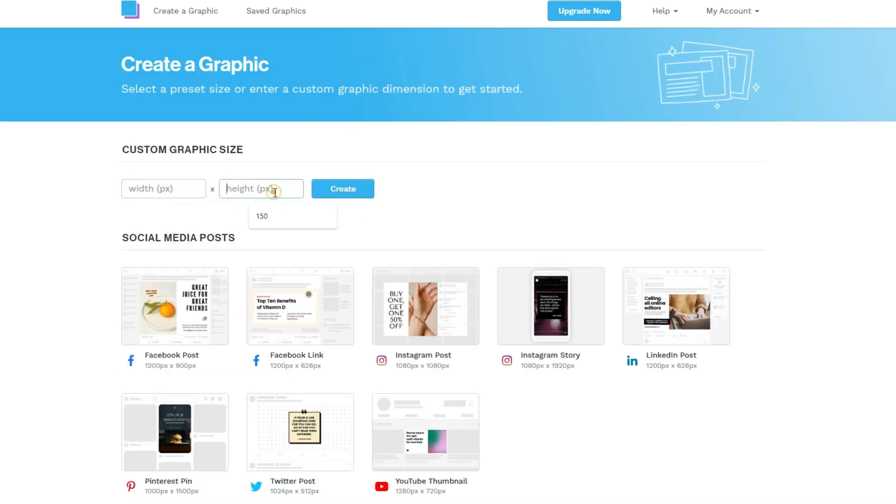
{"action": "scroll", "scroll_direction": "down", "scroll_amount": 3}
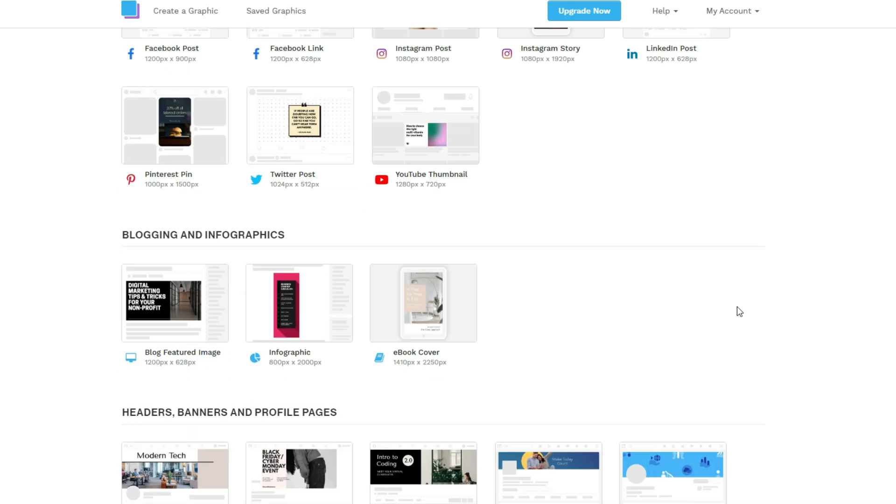
{"action": "scroll", "scroll_direction": "down", "scroll_amount": 3}
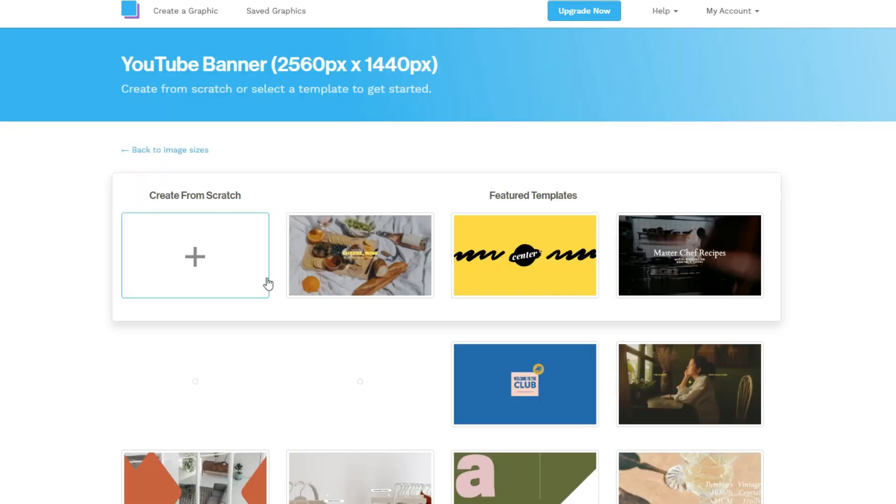
{"action": "scroll", "scroll_direction": "down", "scroll_amount": 3}
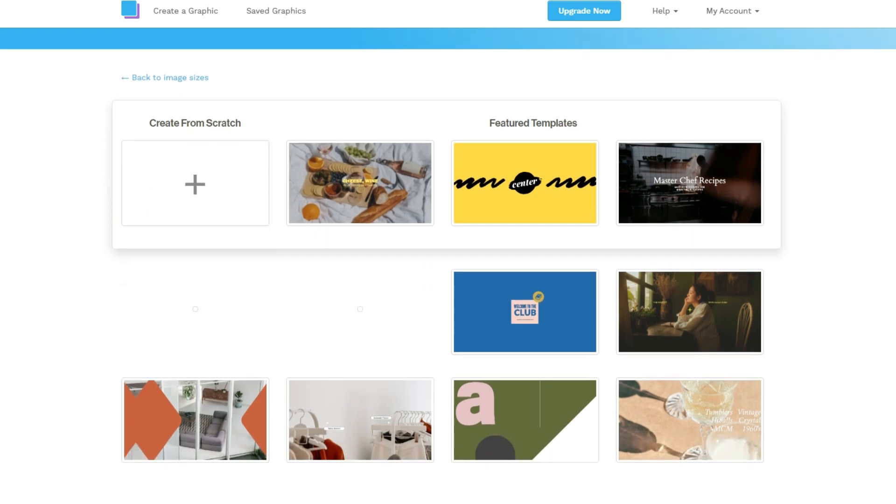
{"action": "scroll", "scroll_direction": "down", "scroll_amount": 3}
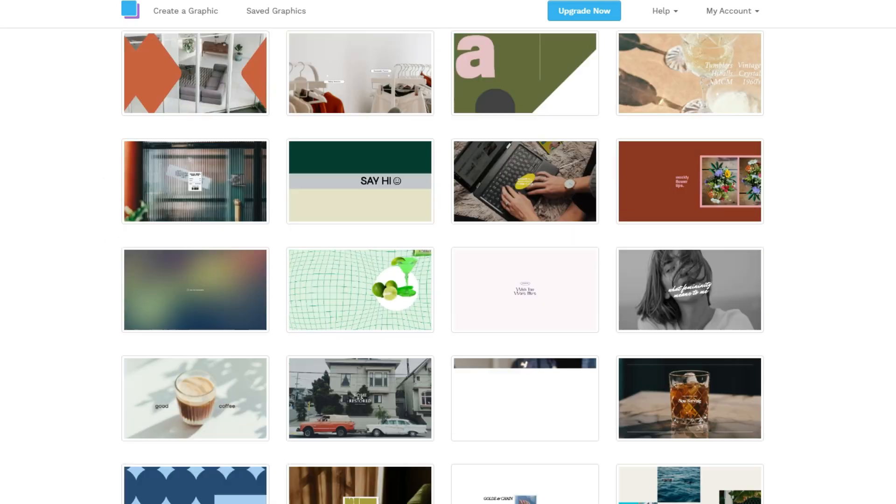
{"action": "scroll", "scroll_direction": "down", "scroll_amount": 3}
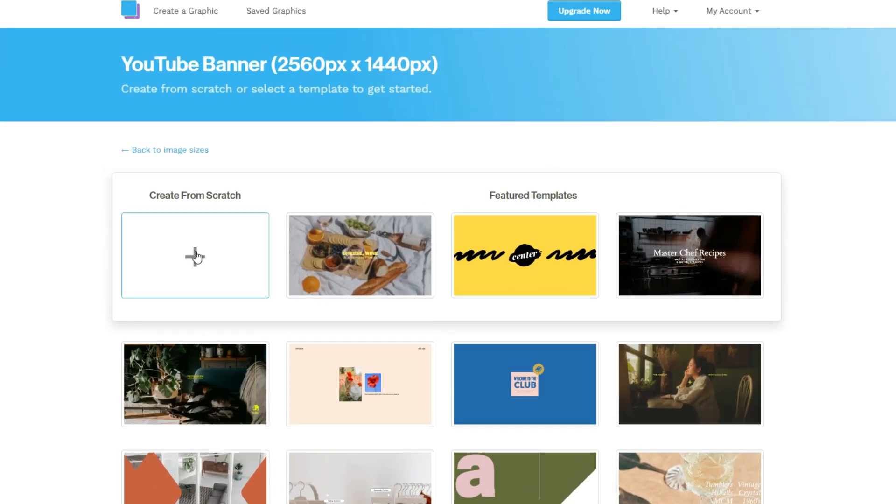
- Start a blank 2560×1440 YouTube banner design from scratch
{"action": "left_click", "coordinate": [194, 256]}
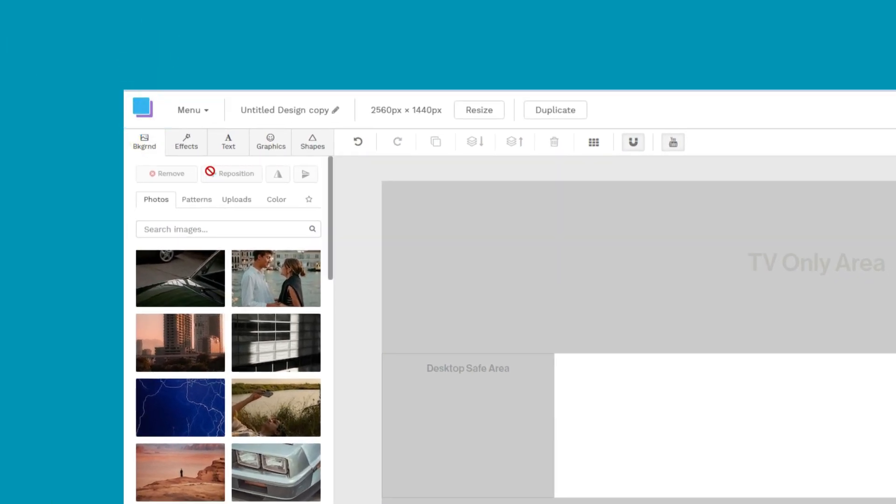
- Search background photos for 'history' and set the stacked old books photo as background
{"action": "left_click", "coordinate": [236, 199]}
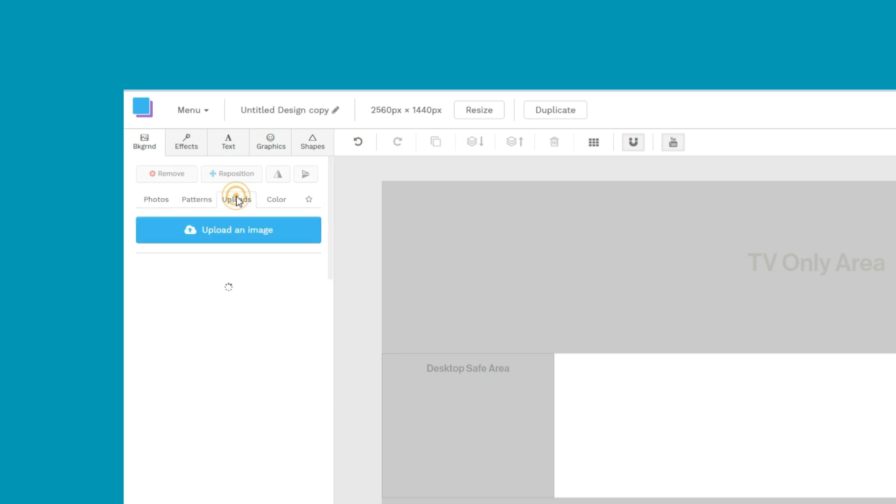
{"action": "left_click", "coordinate": [237, 199]}
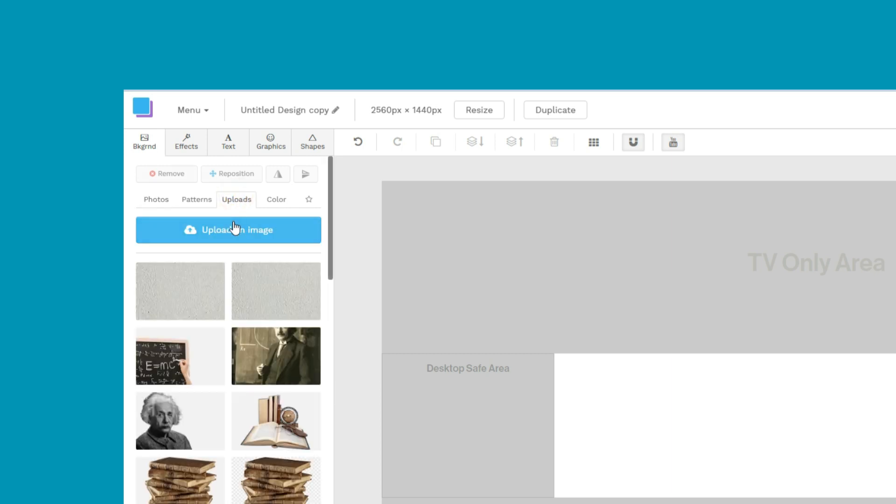
{"action": "left_click", "coordinate": [228, 230]}
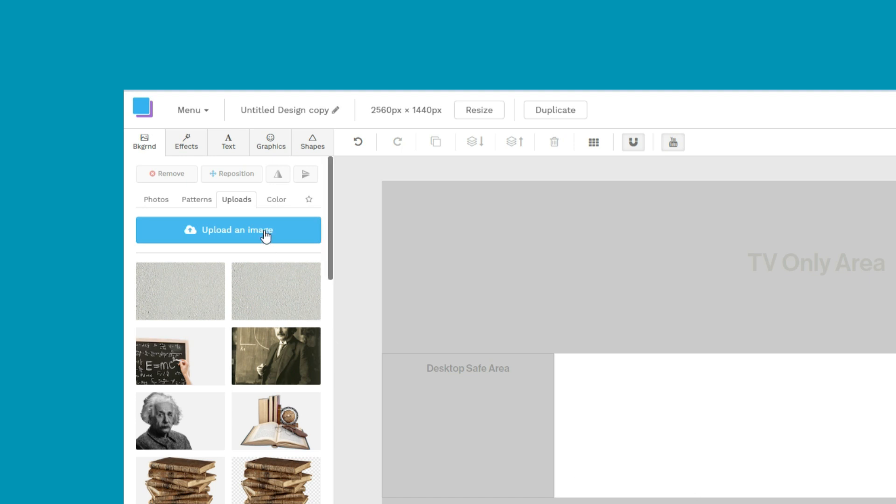
{"action": "left_click", "coordinate": [156, 199]}
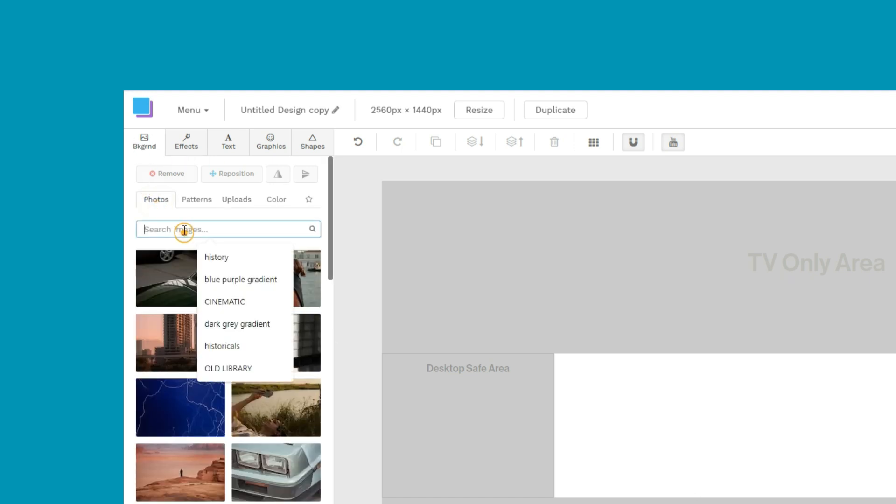
{"action": "type", "text": "h"}
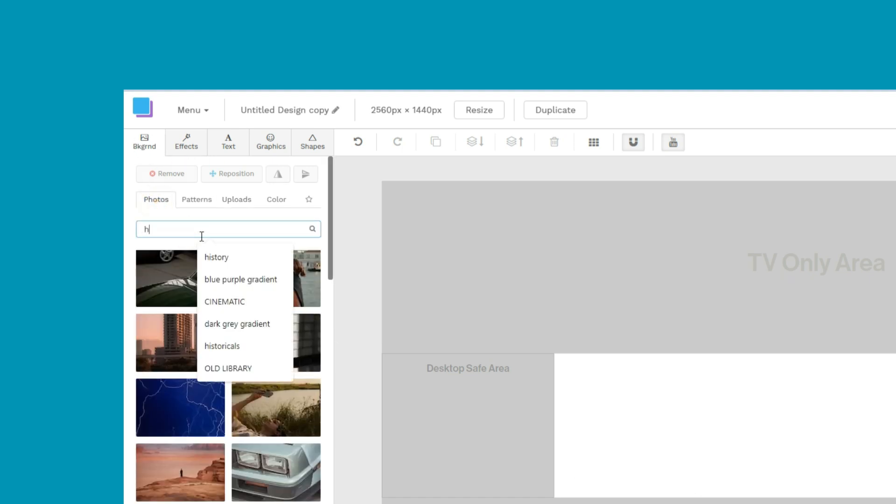
{"action": "left_click", "coordinate": [216, 257]}
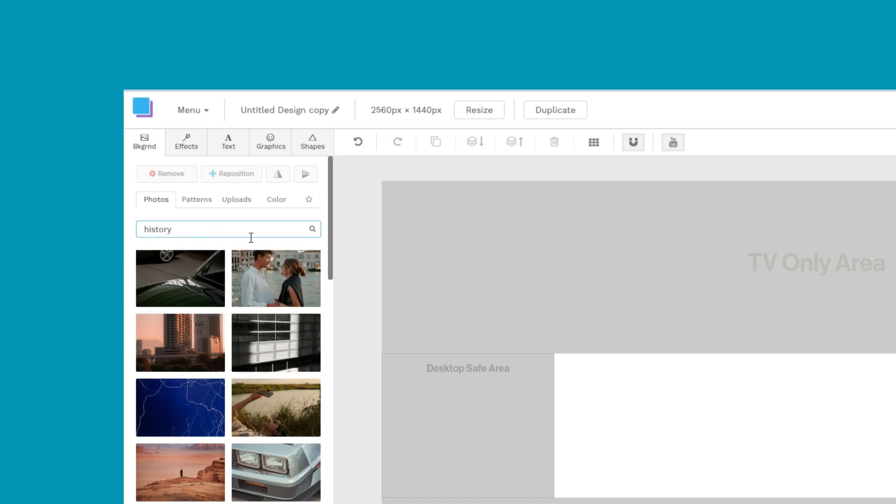
{"action": "left_click", "coordinate": [312, 229]}
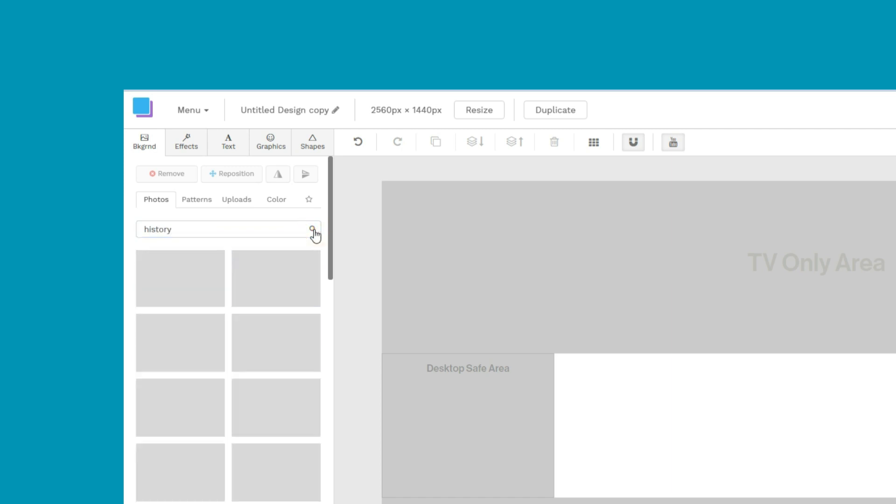
{"action": "left_click", "coordinate": [312, 230]}
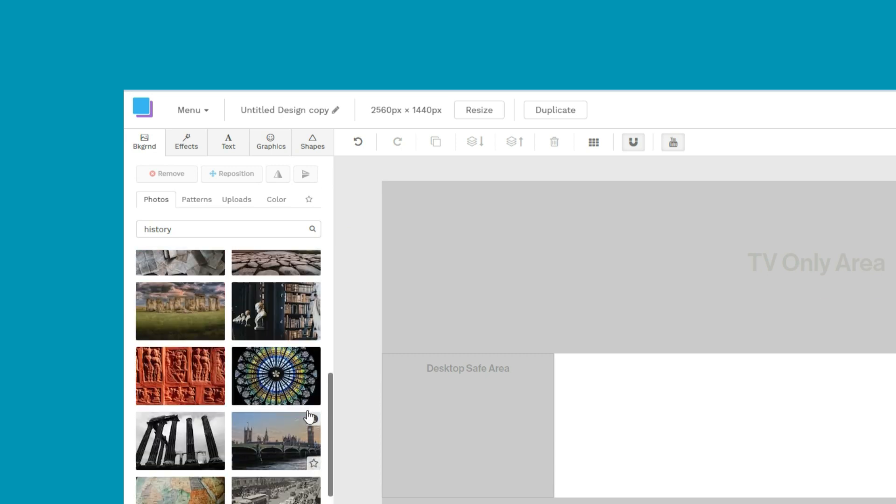
{"action": "scroll", "scroll_direction": "down", "scroll_amount": 3}
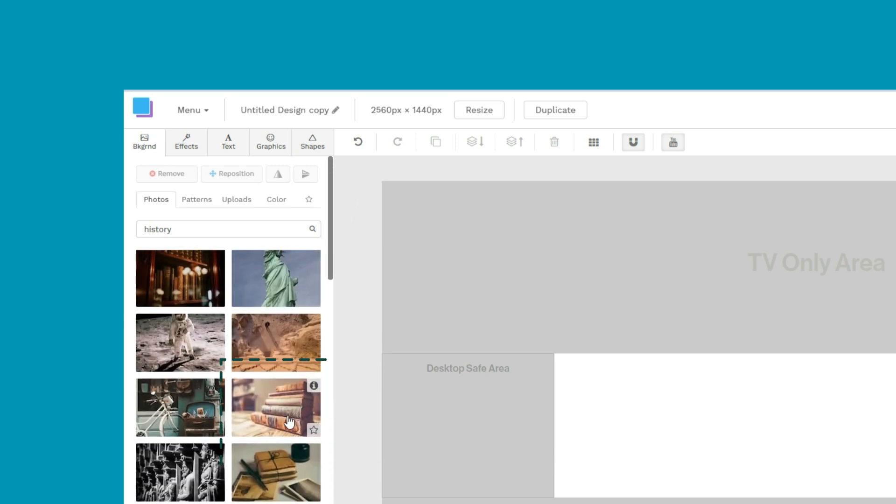
{"action": "left_click", "coordinate": [275, 407]}
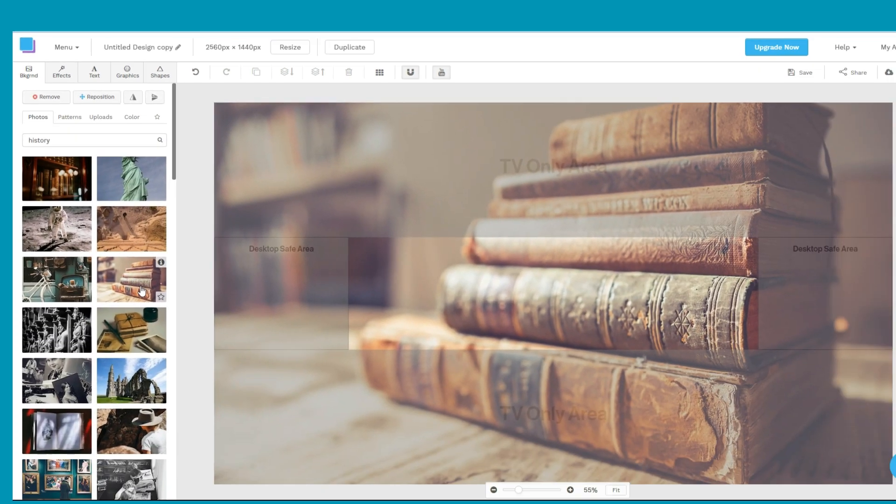
- In Effects tint the background blue, darken it, lower saturation and boost contrast
{"action": "left_click", "coordinate": [61, 71]}
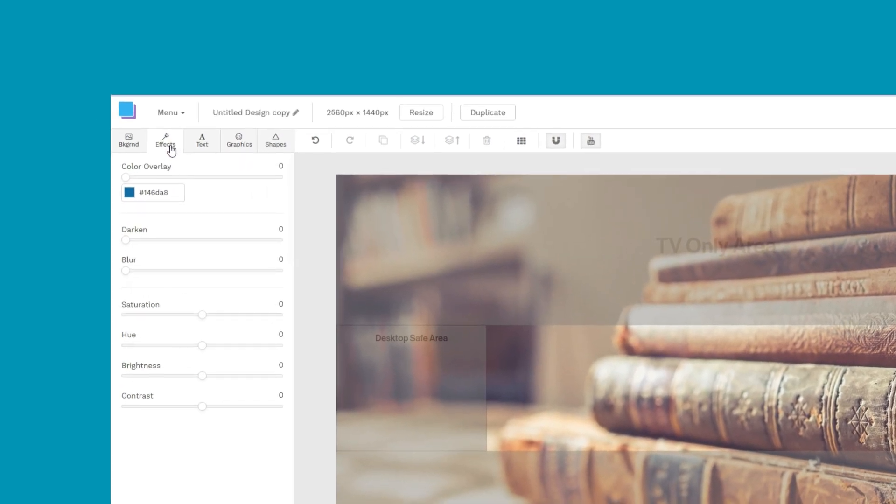
{"action": "left_click_drag", "start_coordinate": [126, 177], "coordinate": [192, 177]}
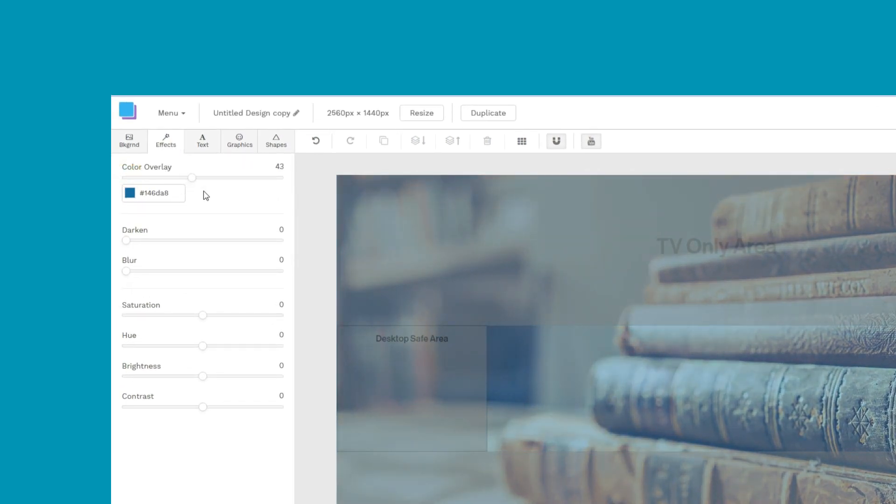
{"action": "left_click_drag", "start_coordinate": [221, 315], "coordinate": [182, 315]}
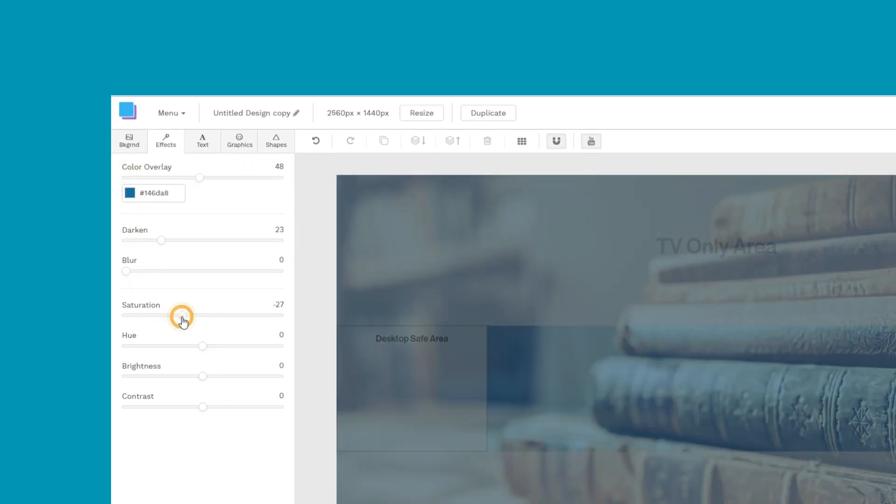
{"action": "left_click_drag", "start_coordinate": [182, 314], "coordinate": [159, 315]}
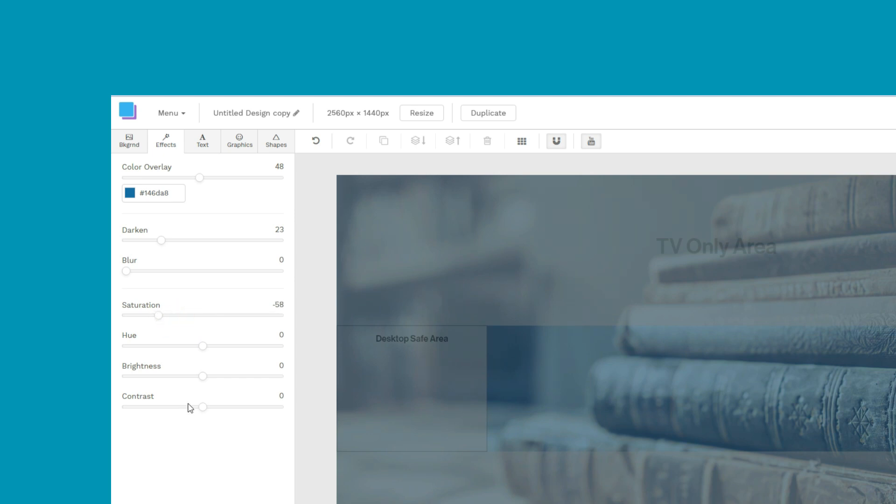
{"action": "left_click_drag", "start_coordinate": [214, 408], "coordinate": [223, 408]}
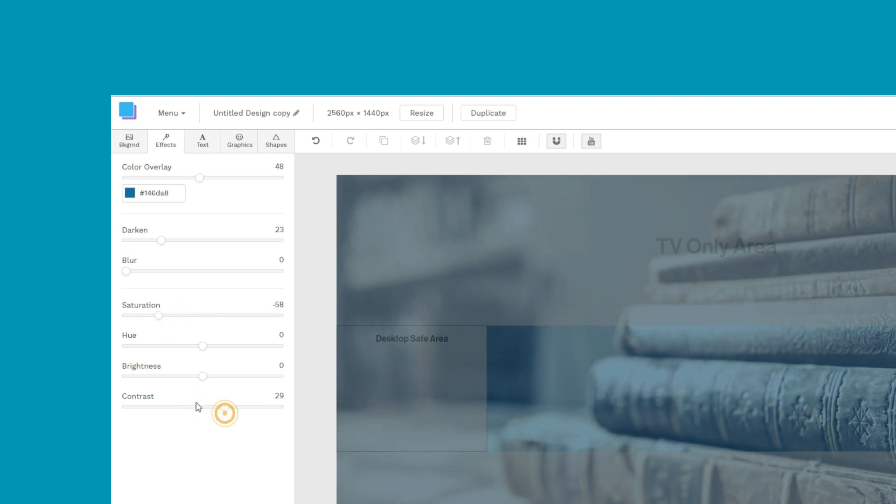
{"action": "left_click", "coordinate": [275, 141]}
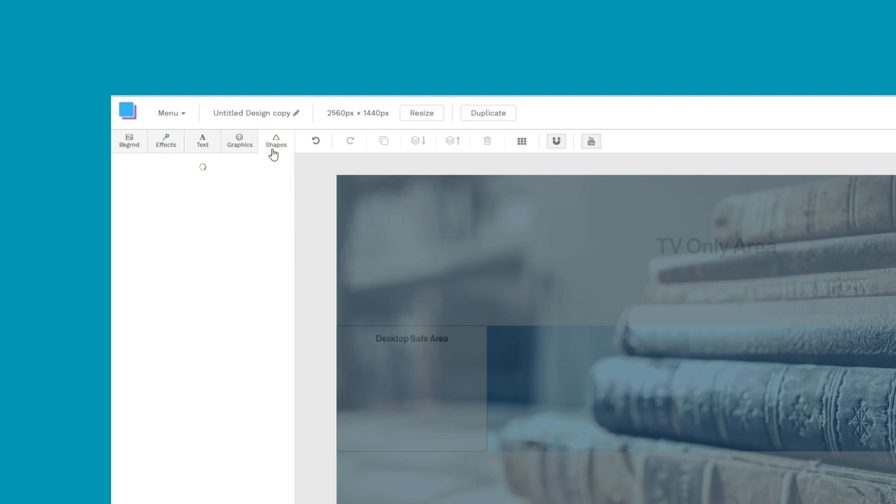
- Add a circle with a thick dashed border and a custom red fill colour
{"action": "left_click", "coordinate": [276, 141]}
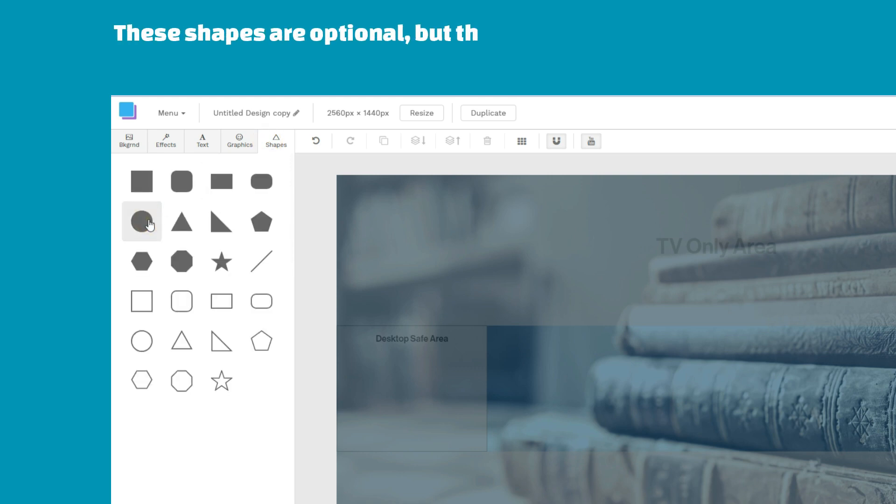
{"action": "left_click", "coordinate": [141, 222]}
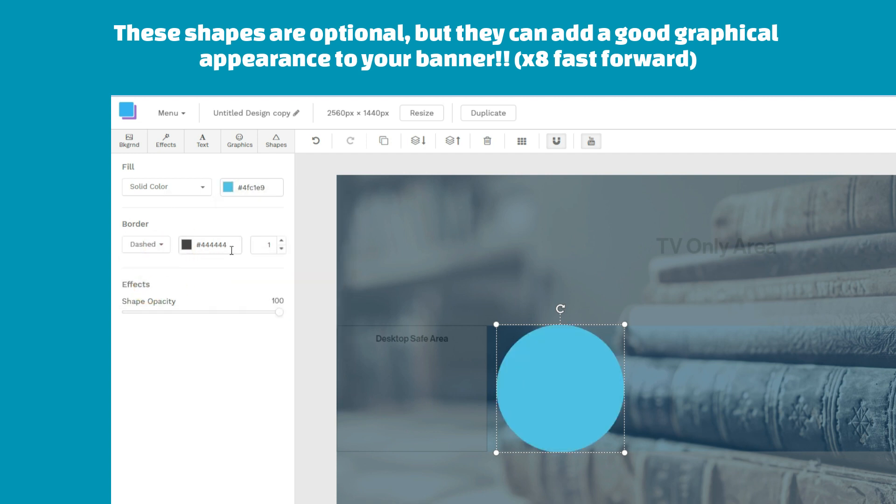
{"action": "left_click", "coordinate": [281, 240]}
{"action": "type", "text": "48"}
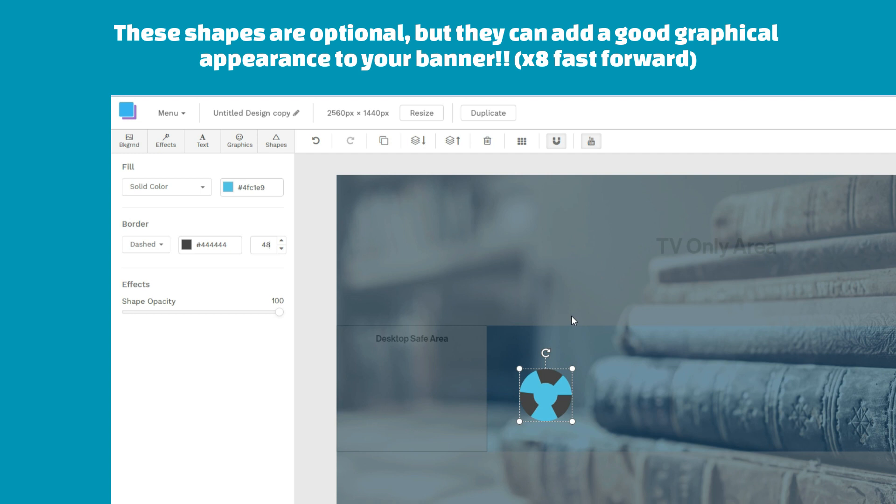
{"action": "left_click", "coordinate": [275, 142]}
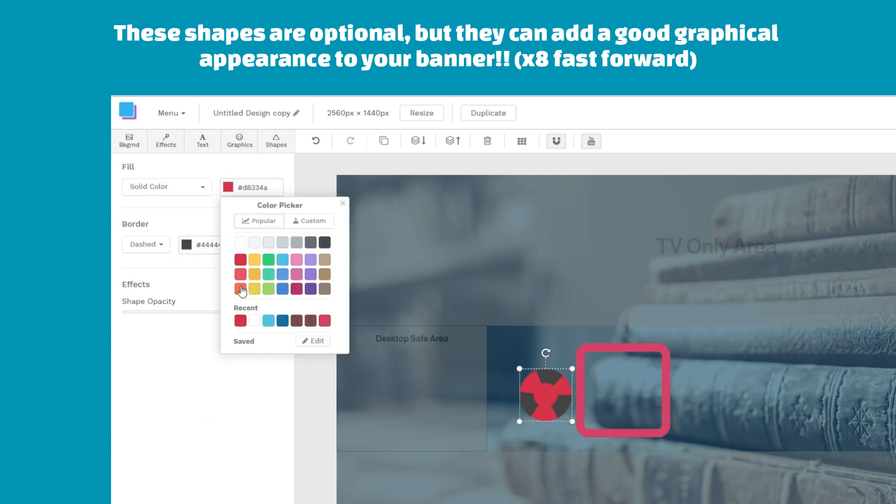
{"action": "left_click", "coordinate": [313, 340]}
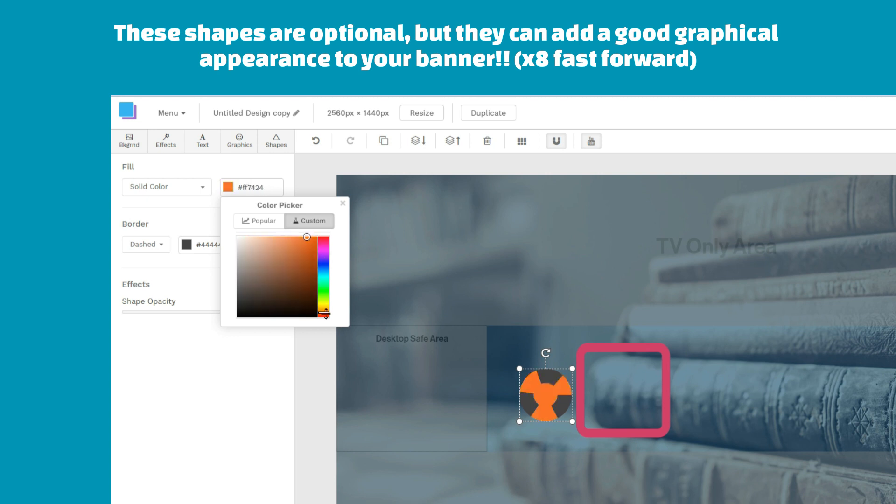
- Add a straight line to the banner and colour it white
{"action": "left_click", "coordinate": [292, 237]}
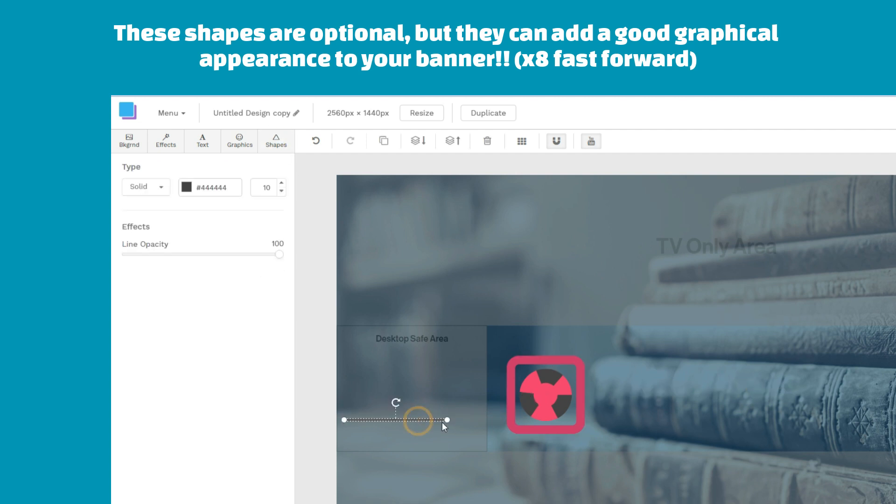
{"action": "left_click", "coordinate": [191, 187]}
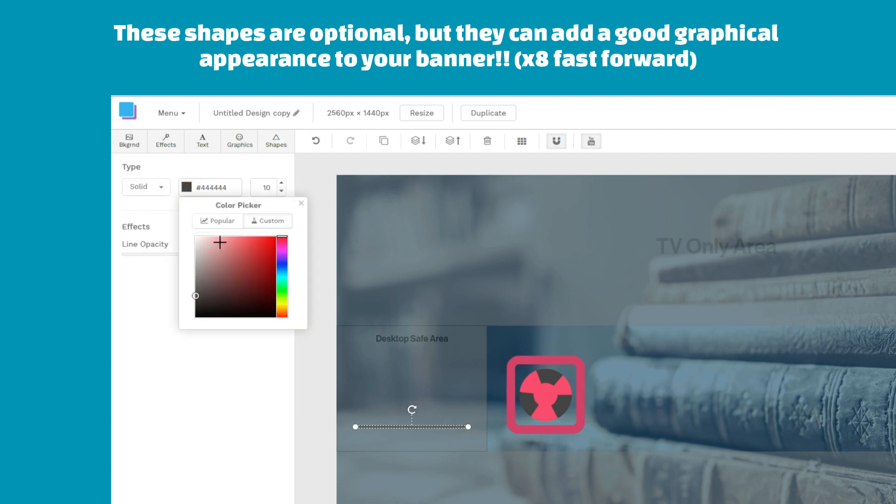
{"action": "left_click", "coordinate": [219, 243]}
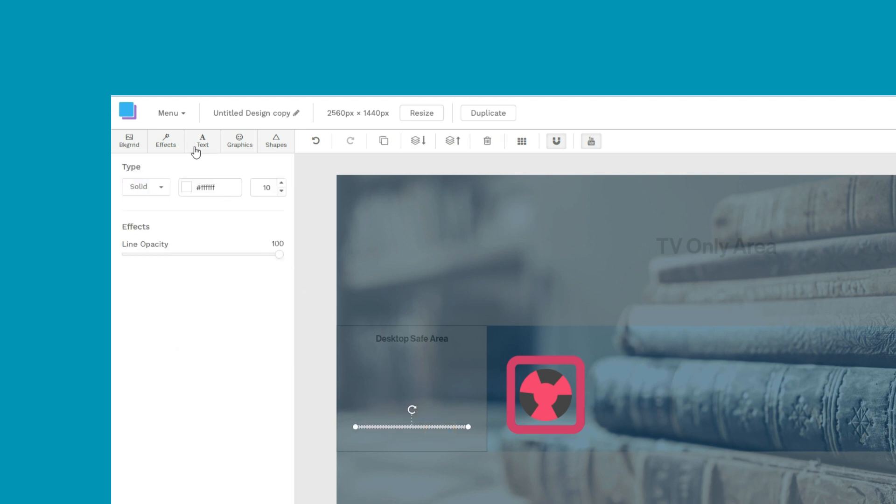
- Add a white heading 'Little-Known-Theory' fitted on one line beside the emblem
{"action": "left_click", "coordinate": [202, 141]}
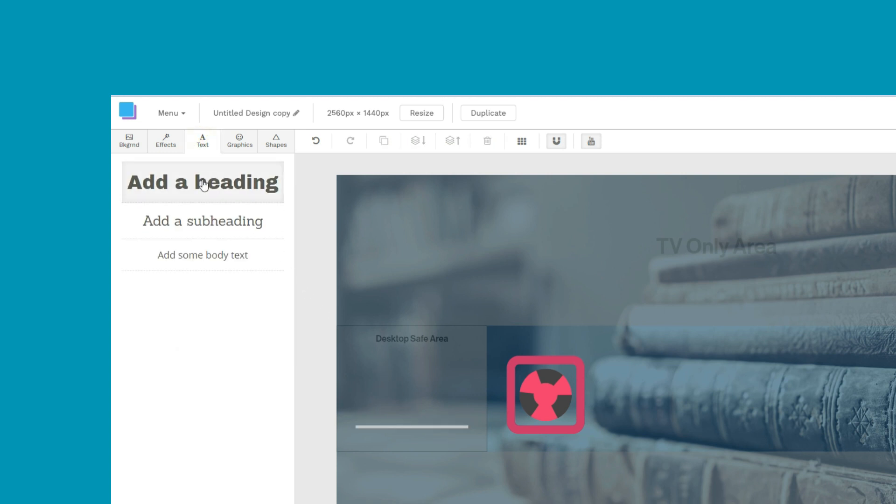
{"action": "left_click", "coordinate": [202, 182]}
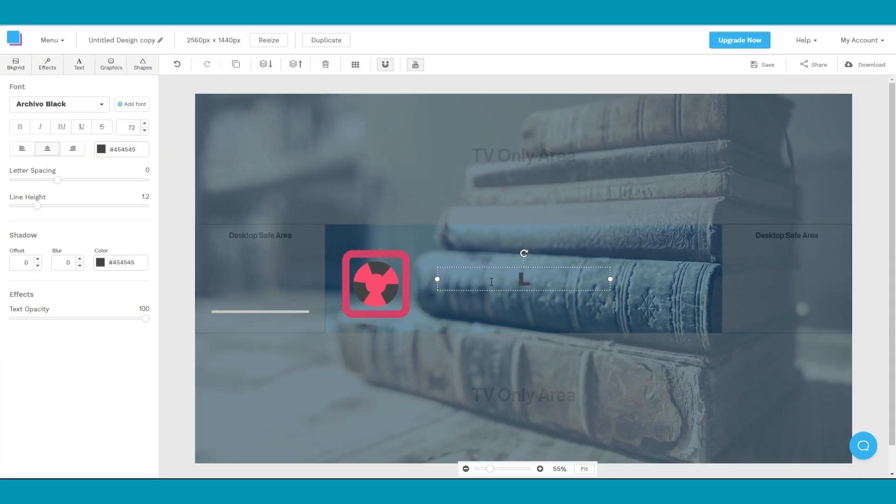
{"action": "type", "text": "Little-Known-"}
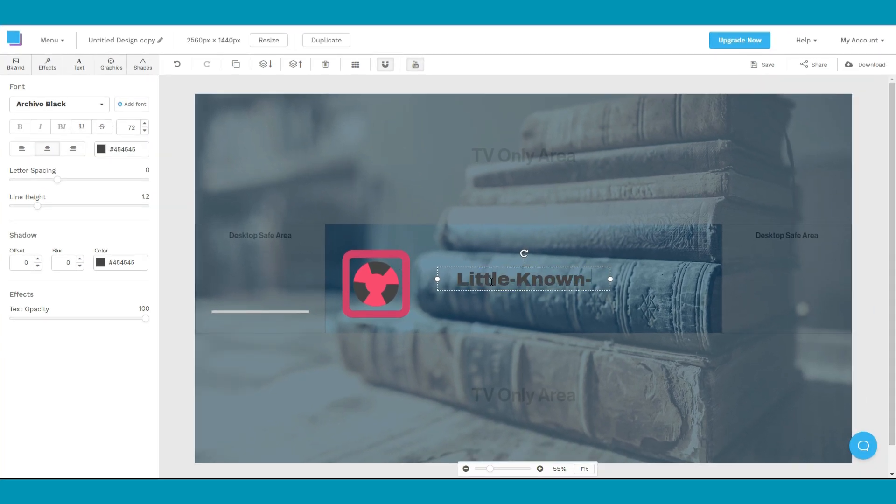
{"action": "type", "text": "Theory"}
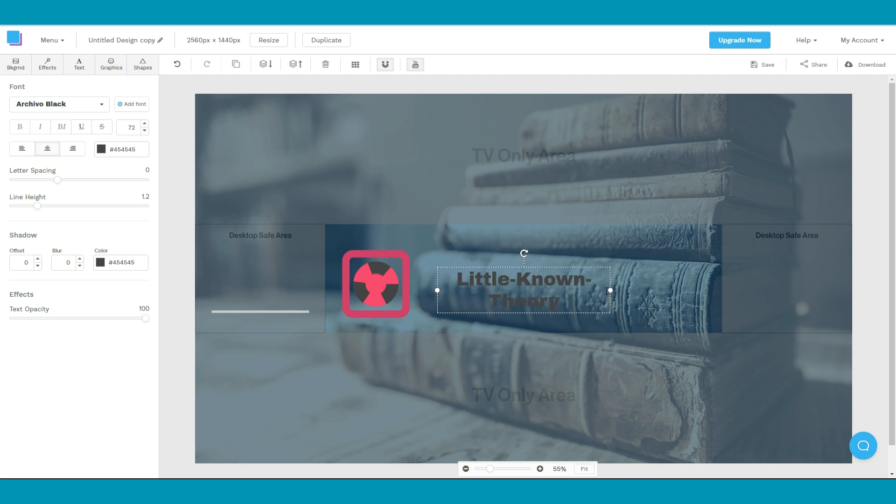
{"action": "left_click", "coordinate": [121, 148]}
{"action": "type", "text": "81"}
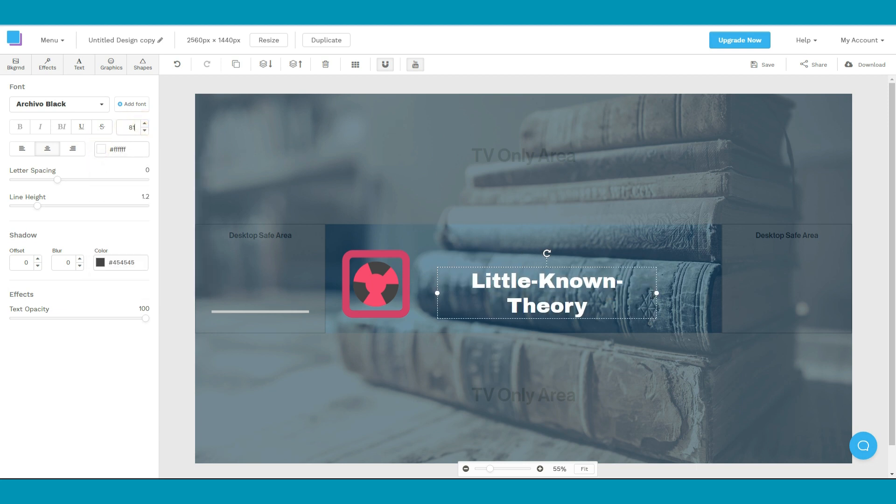
{"action": "left_click", "coordinate": [144, 130]}
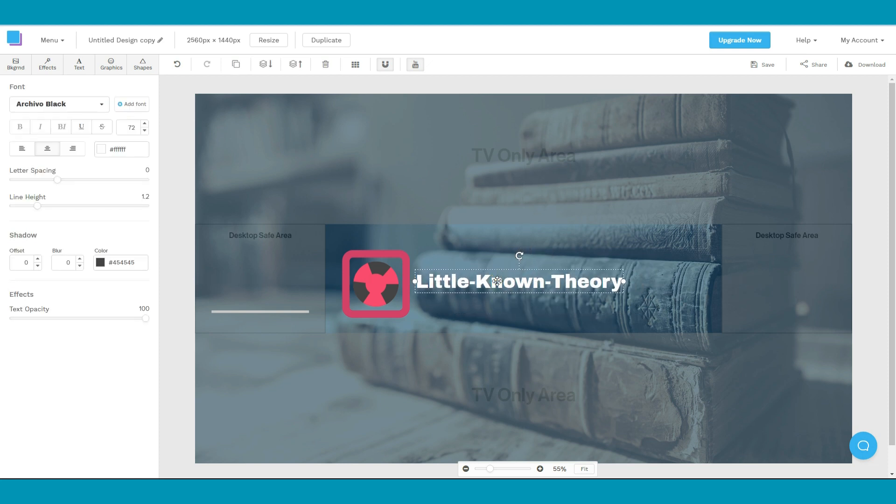
- Add the uploaded line-art books right of the title and the stacked-books photo at left
{"action": "left_click", "coordinate": [111, 64]}
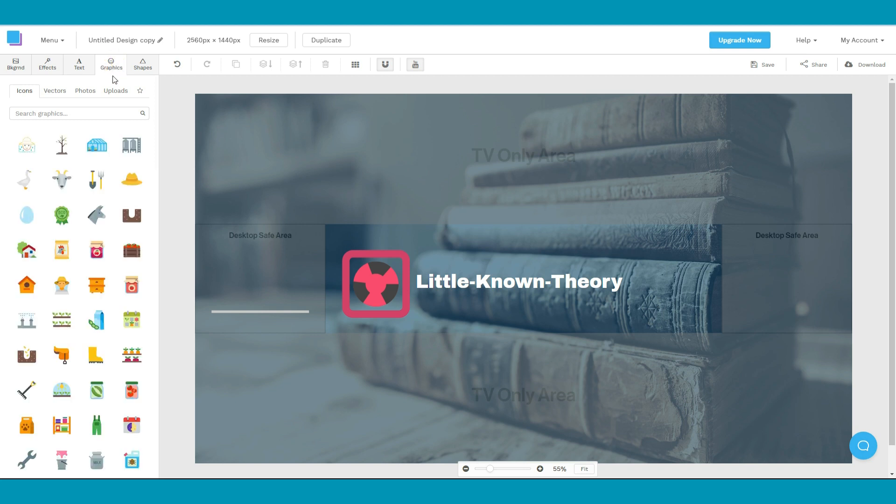
{"action": "left_click", "coordinate": [115, 91]}
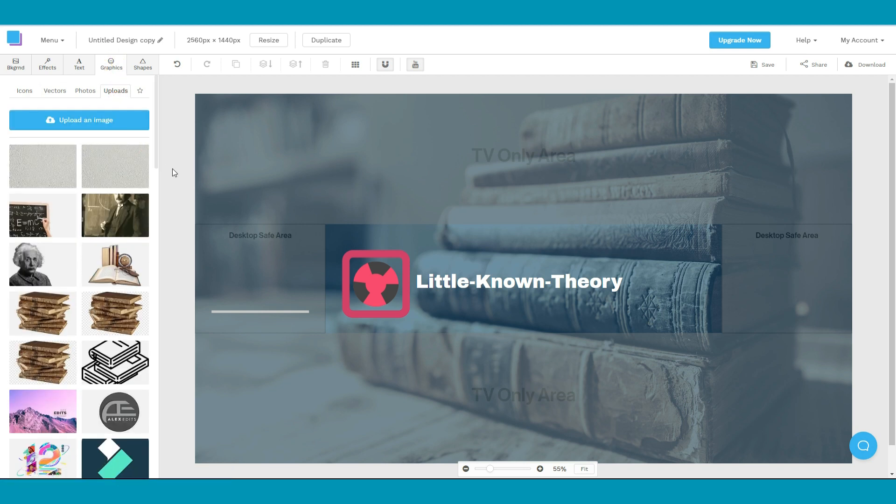
{"action": "left_click", "coordinate": [115, 362]}
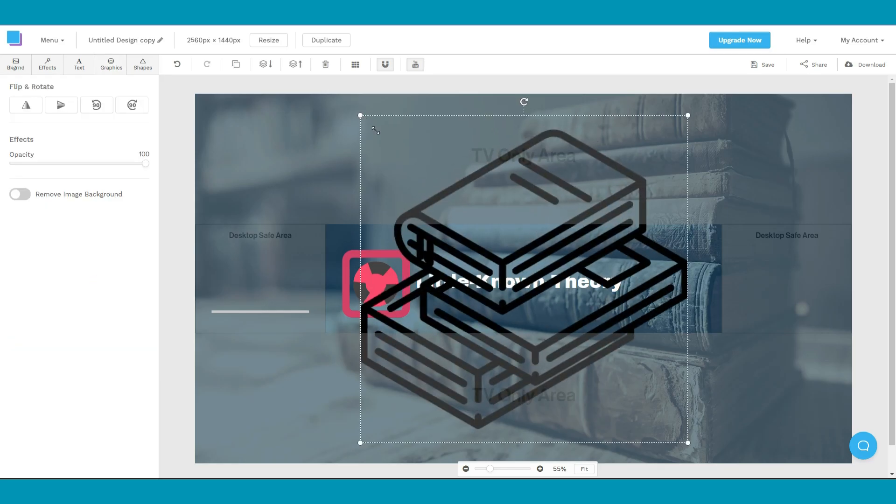
{"action": "left_click", "coordinate": [111, 64]}
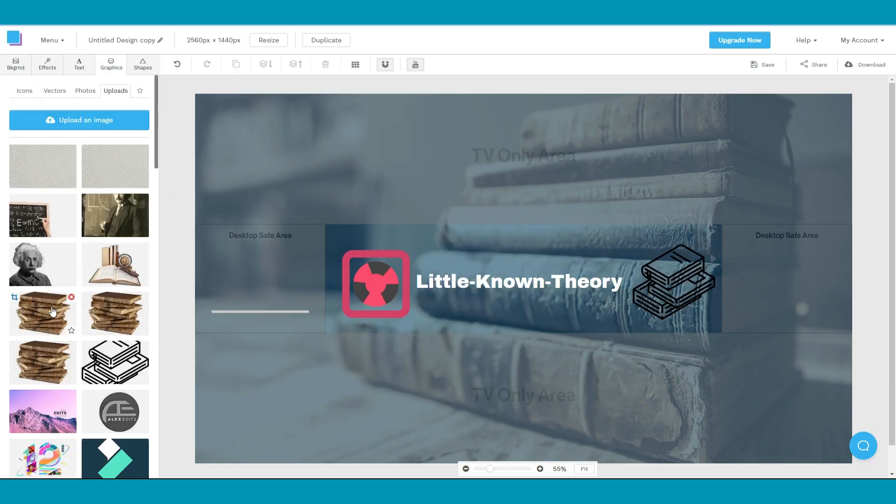
{"action": "left_click", "coordinate": [42, 314]}
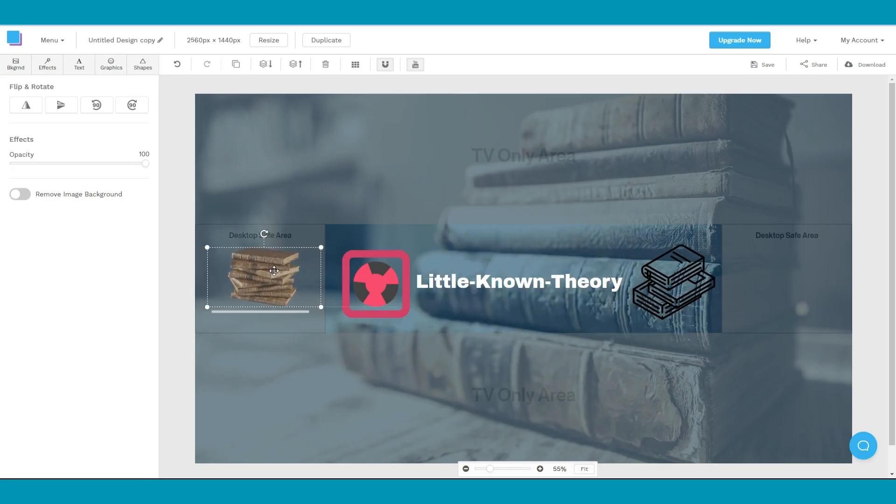
{"action": "left_click", "coordinate": [870, 65]}
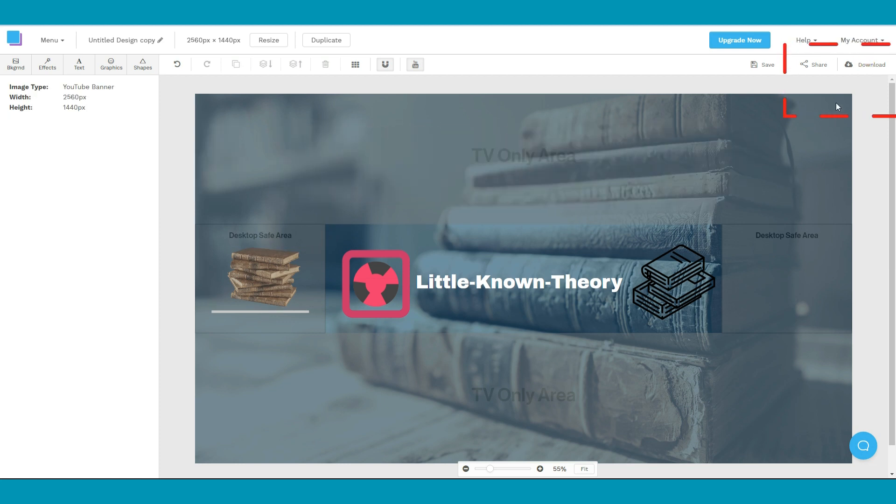
- Download the Little-Known-Theory YouTube banner as a high-resolution PNG (3.0 MB)
{"action": "left_click", "coordinate": [864, 64]}
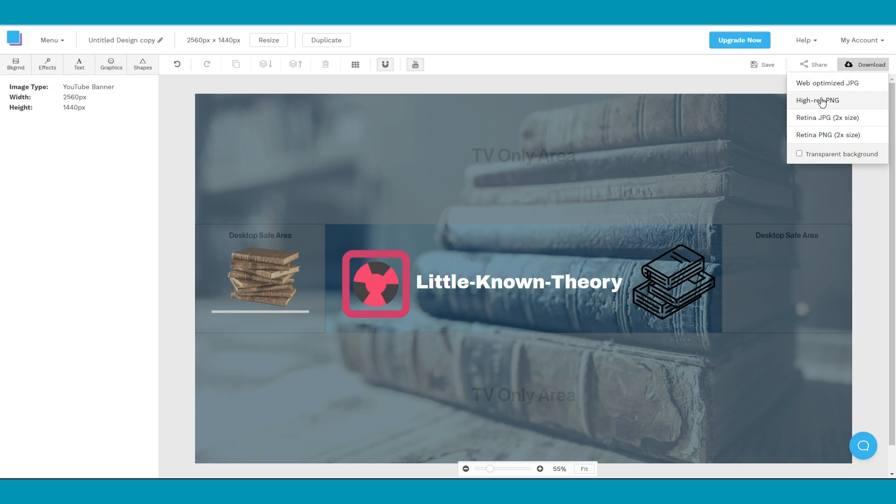
{"action": "left_click", "coordinate": [817, 101]}
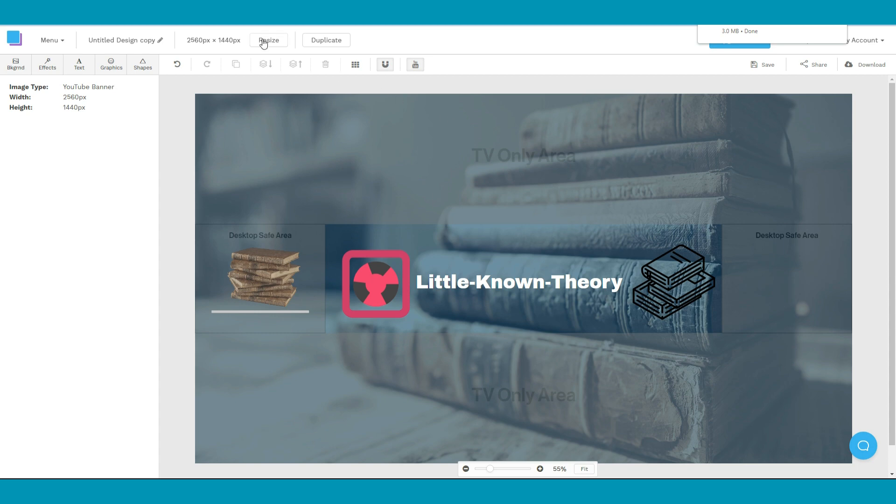
- Resize the design to a custom 150 × 150 px canvas applied as a new blank design
{"action": "left_click", "coordinate": [268, 40]}
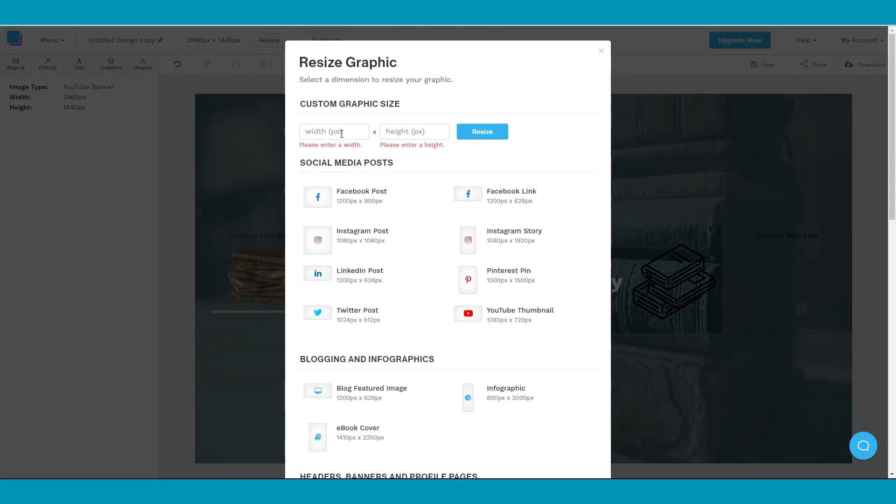
{"action": "type", "text": "150"}
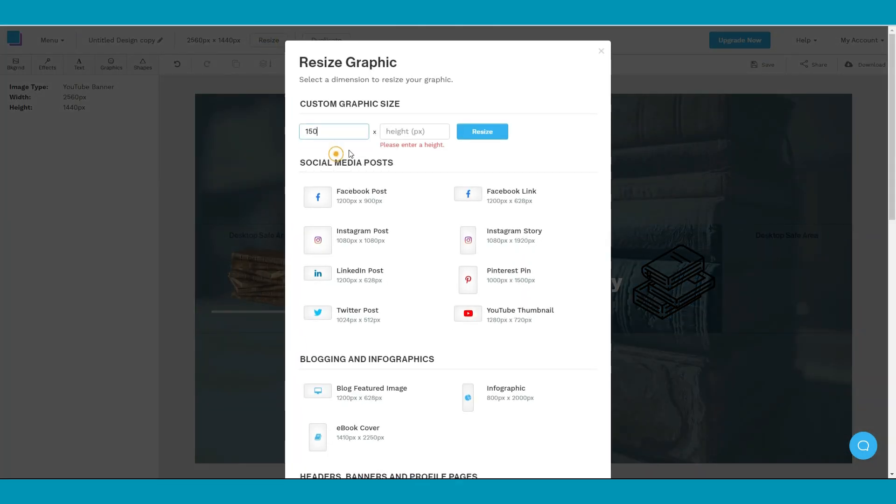
{"action": "type", "text": "150"}
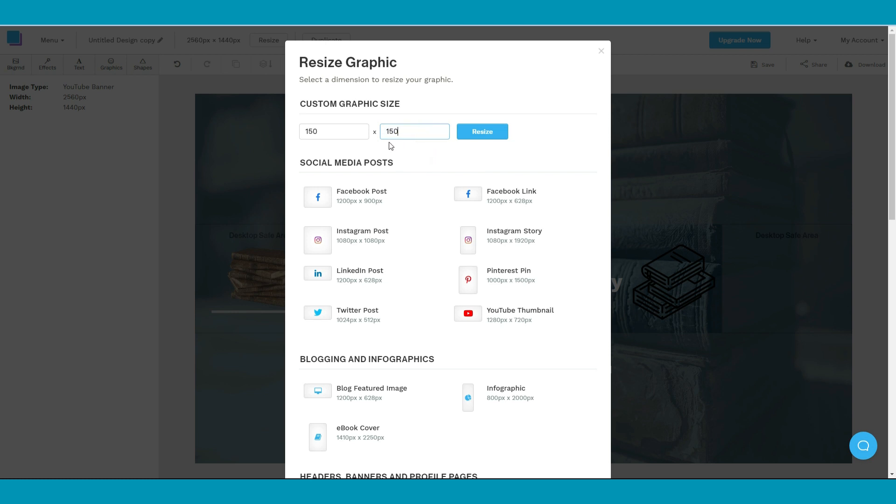
{"action": "left_click", "coordinate": [482, 132]}
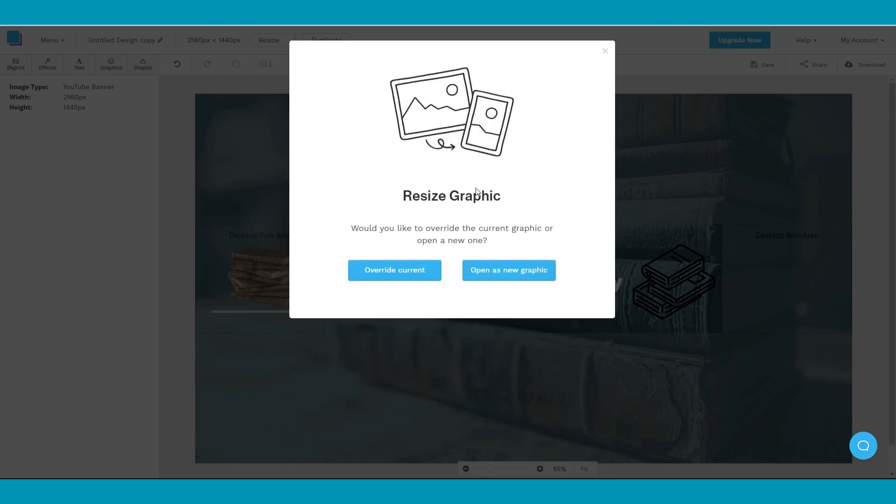
{"action": "left_click", "coordinate": [508, 270]}
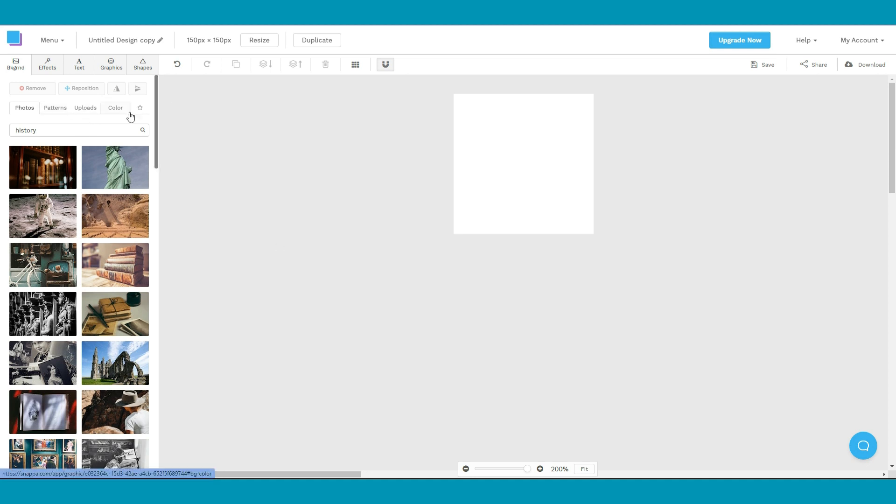
- Make the square canvas background red
{"action": "left_click", "coordinate": [115, 107]}
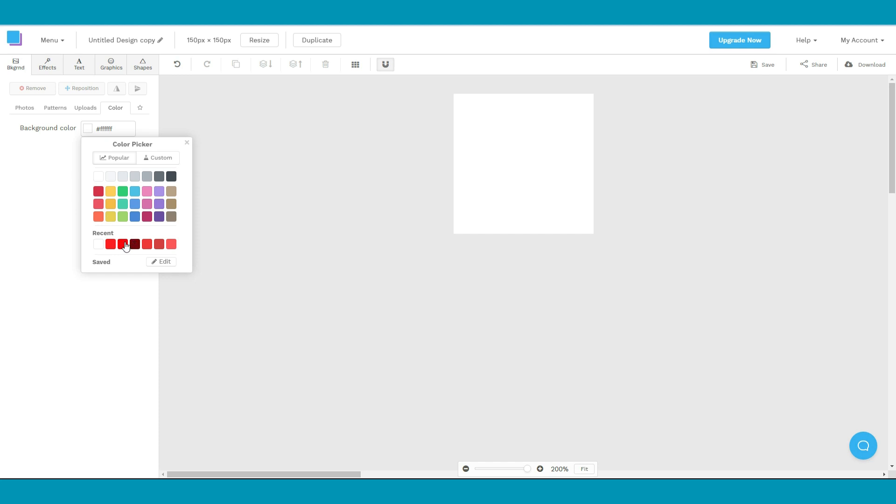
{"action": "left_click", "coordinate": [122, 244]}
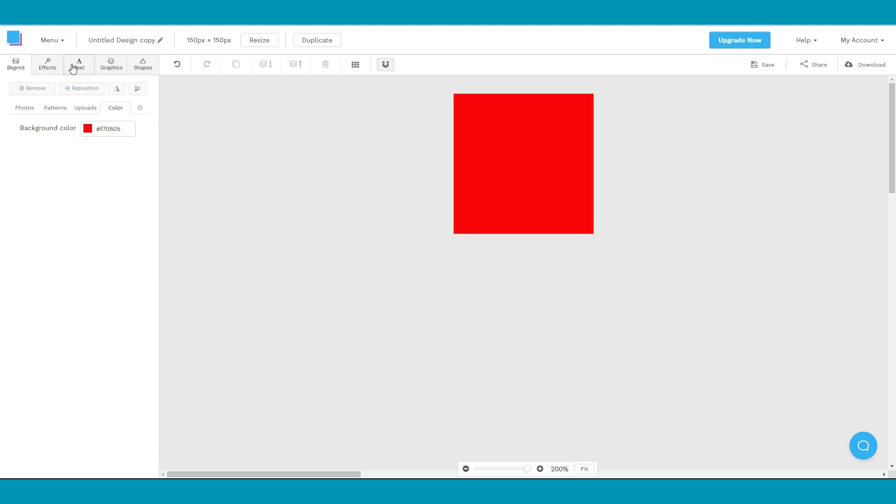
- Add a smaller heading reading SUBSCRIBE and colour it white
{"action": "left_click", "coordinate": [78, 65]}
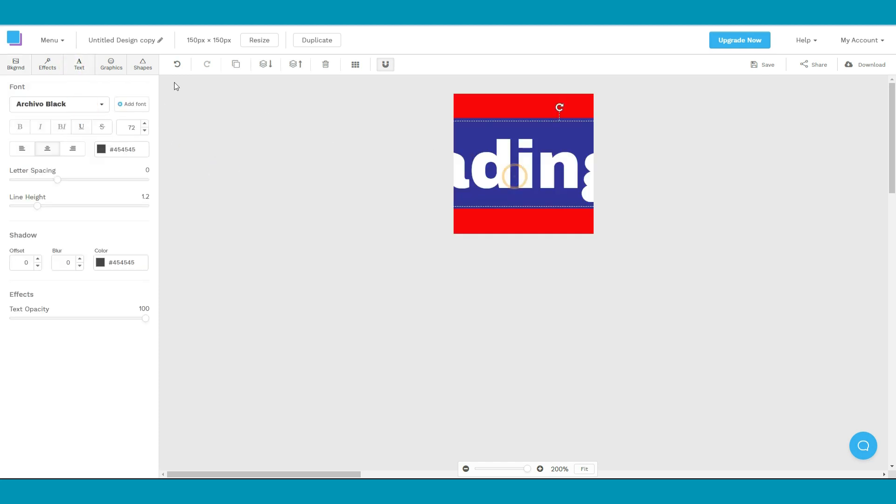
{"action": "left_click", "coordinate": [145, 130]}
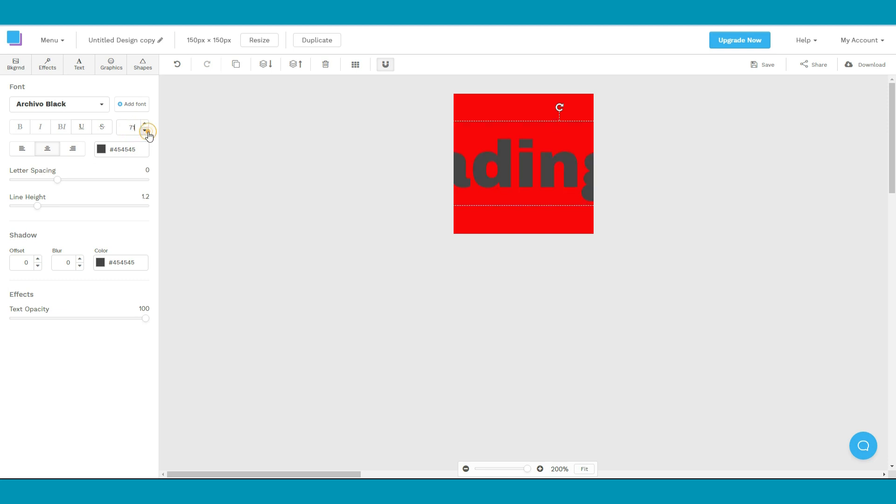
{"action": "left_click", "coordinate": [144, 130]}
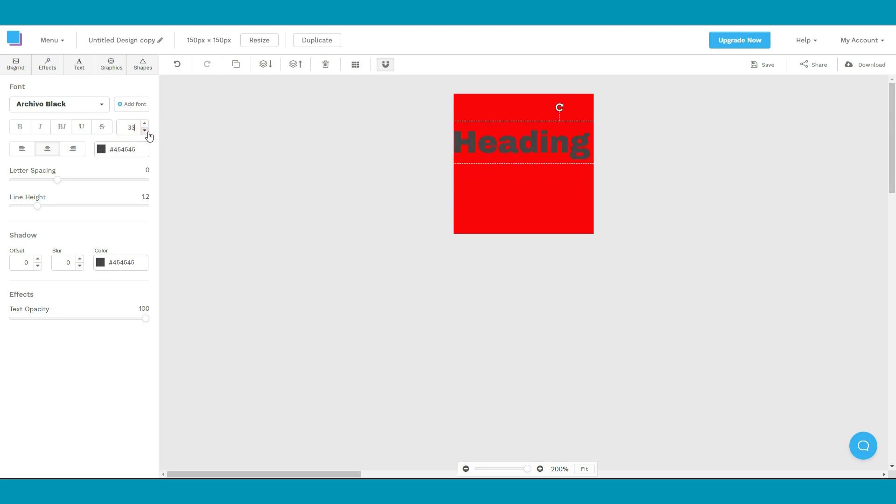
{"action": "left_click", "coordinate": [144, 131]}
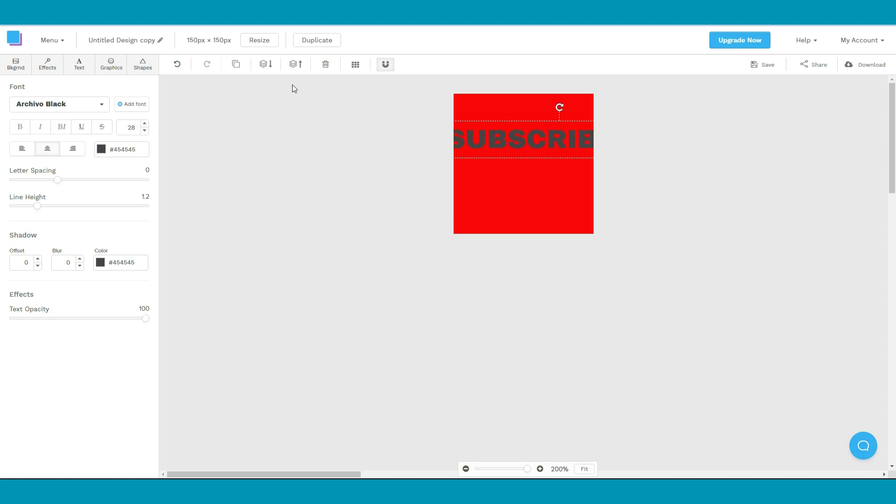
{"action": "left_click", "coordinate": [102, 149]}
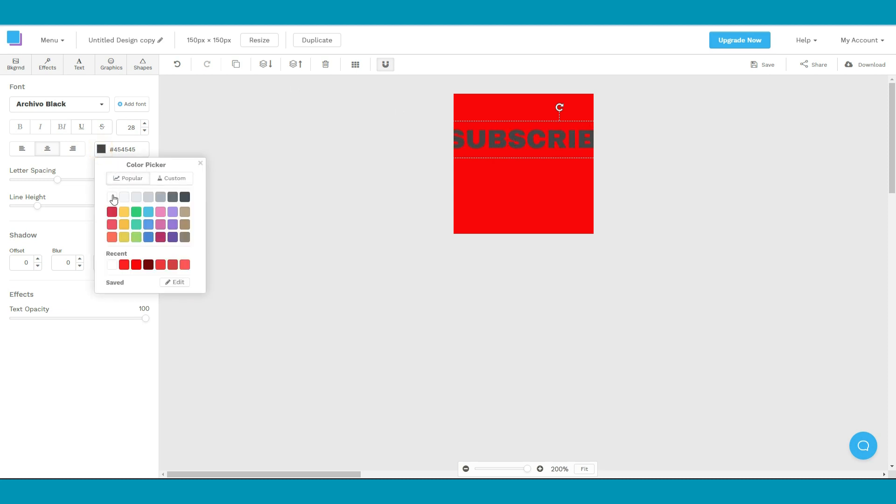
{"action": "left_click", "coordinate": [112, 197]}
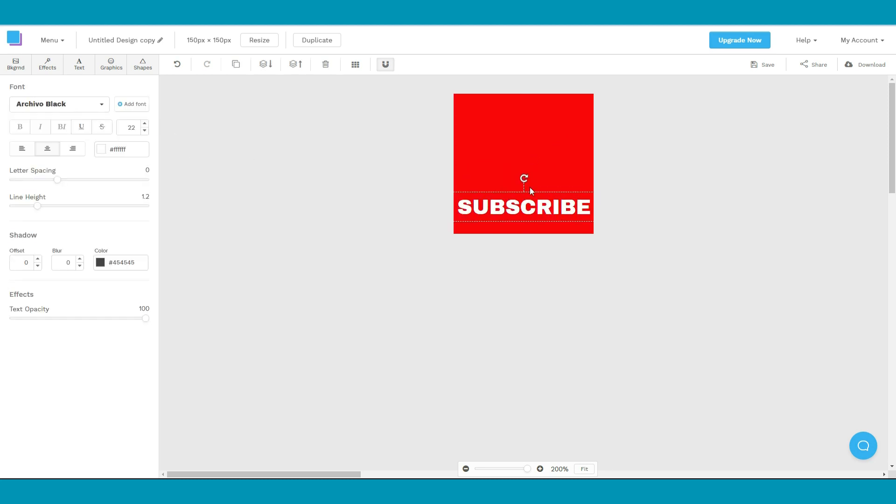
- Browse the Graphics icon library for YouTube play-button icons
{"action": "left_click", "coordinate": [111, 64]}
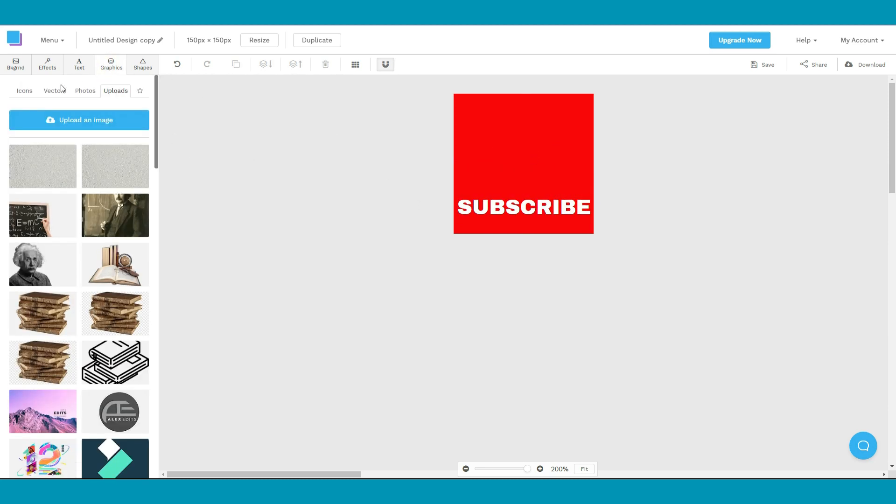
{"action": "left_click", "coordinate": [24, 91]}
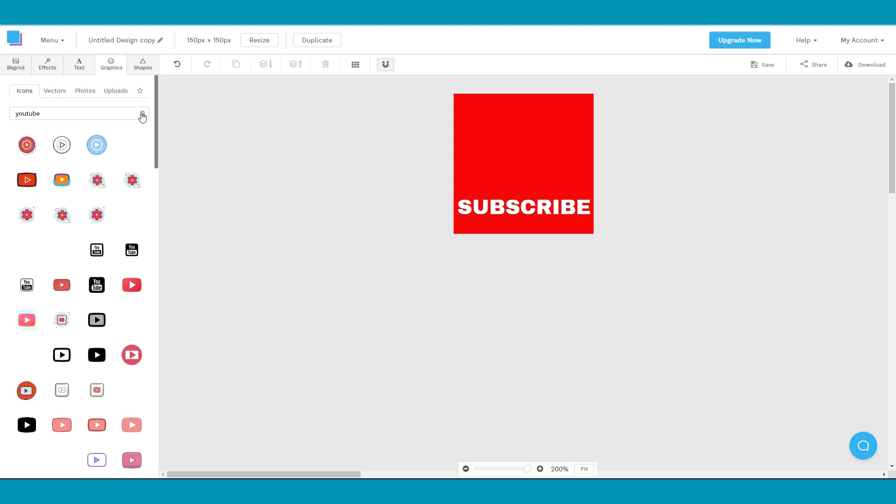
{"action": "scroll", "scroll_direction": "down", "scroll_amount": 3}
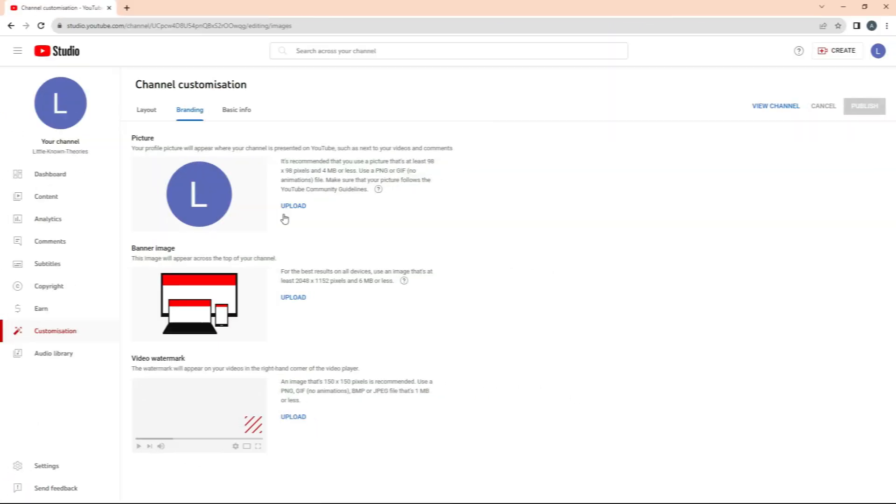
- Upload the Little-Known Theory logo as channel picture and the books image as banner
{"action": "left_click", "coordinate": [293, 206]}
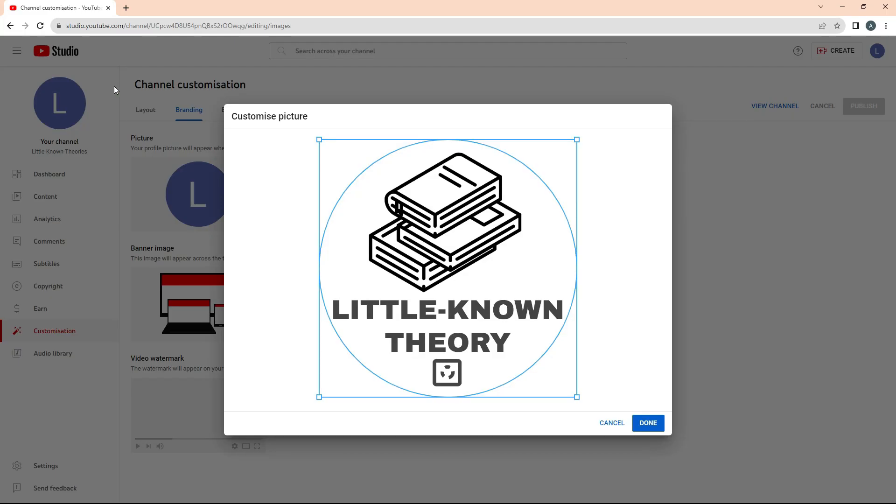
{"action": "left_click", "coordinate": [648, 423]}
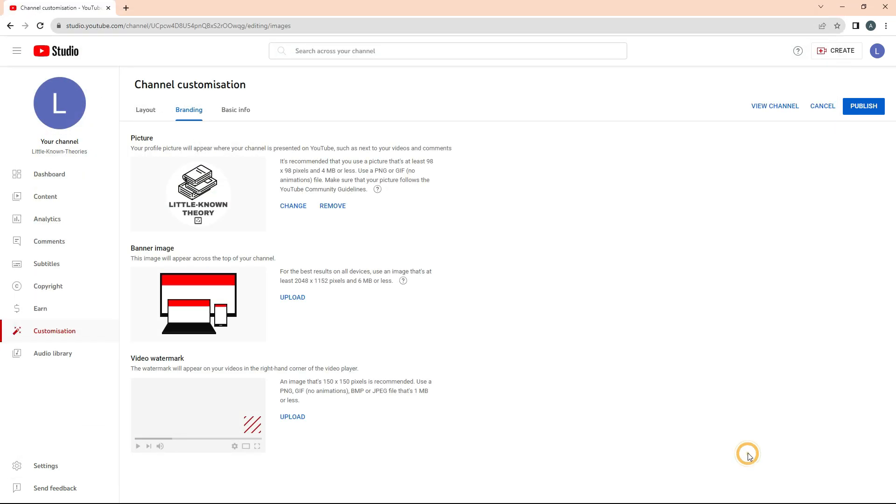
{"action": "left_click", "coordinate": [293, 296]}
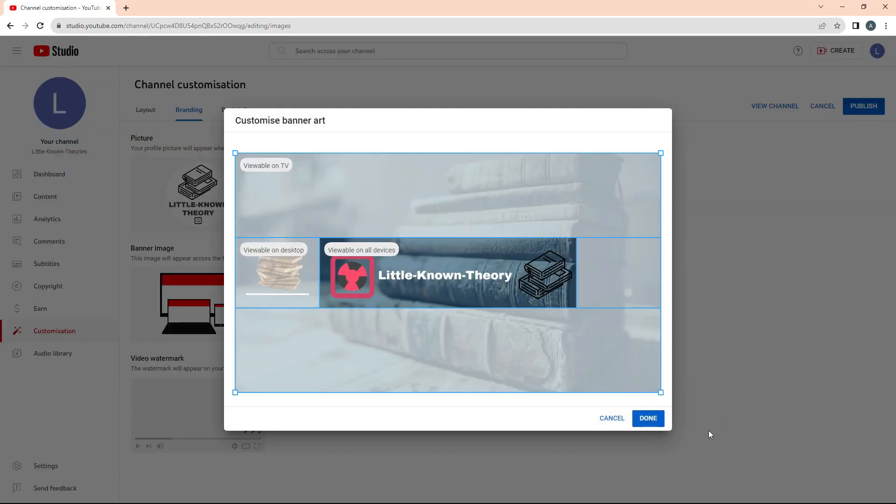
{"action": "left_click", "coordinate": [647, 418]}
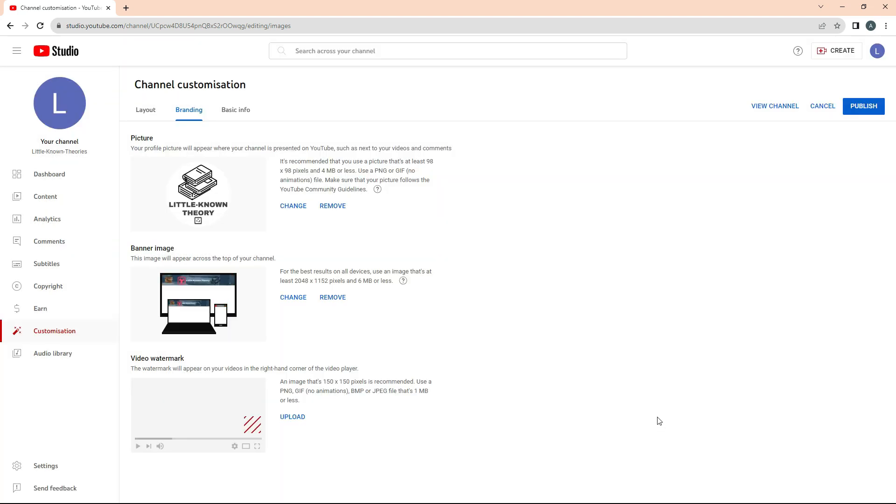
- Upload the red SUBSCRIBE graphic as the video watermark, cropped to its edges
{"action": "left_click", "coordinate": [293, 205]}
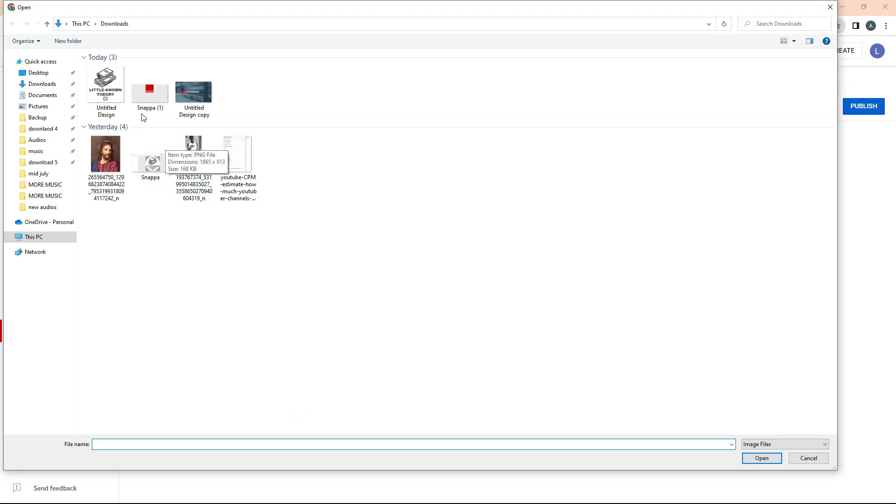
{"action": "left_click", "coordinate": [762, 457]}
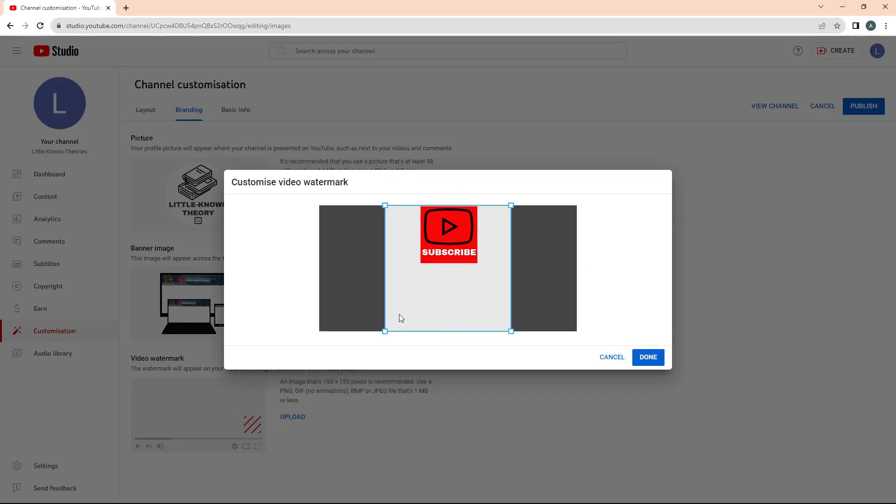
{"action": "left_click_drag", "start_coordinate": [510, 331], "coordinate": [478, 262]}
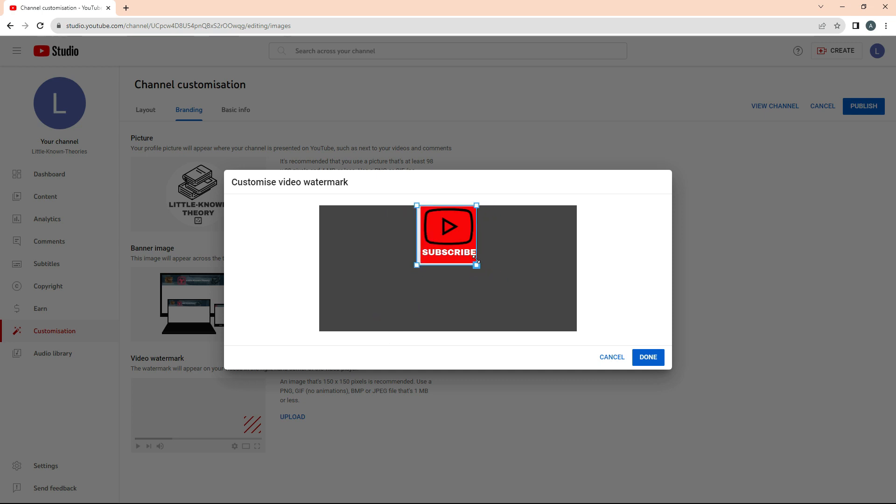
{"action": "left_click_drag", "start_coordinate": [478, 262], "coordinate": [480, 263]}
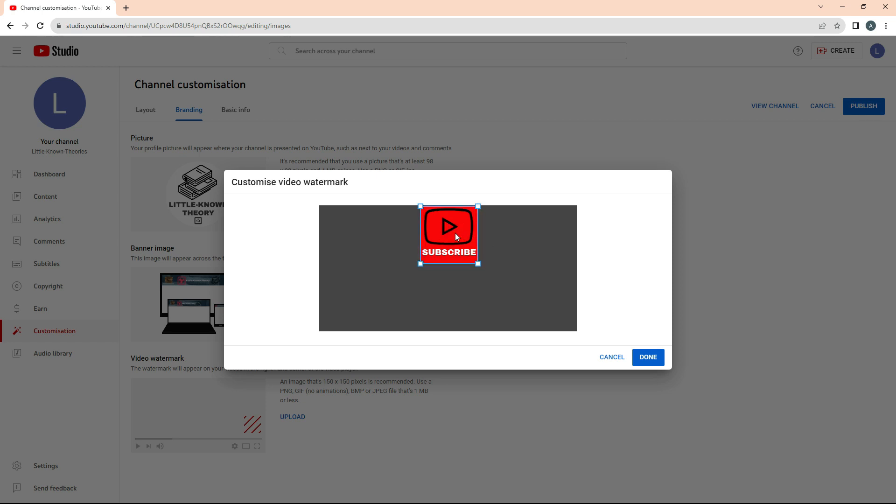
{"action": "left_click", "coordinate": [648, 358]}
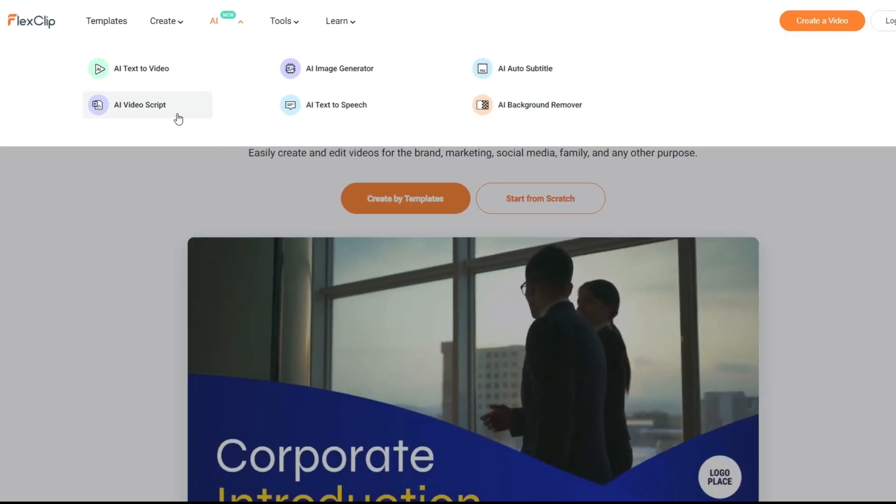
- Start a blank 16:9 FlexClip video project from scratch
{"action": "left_click", "coordinate": [539, 197]}
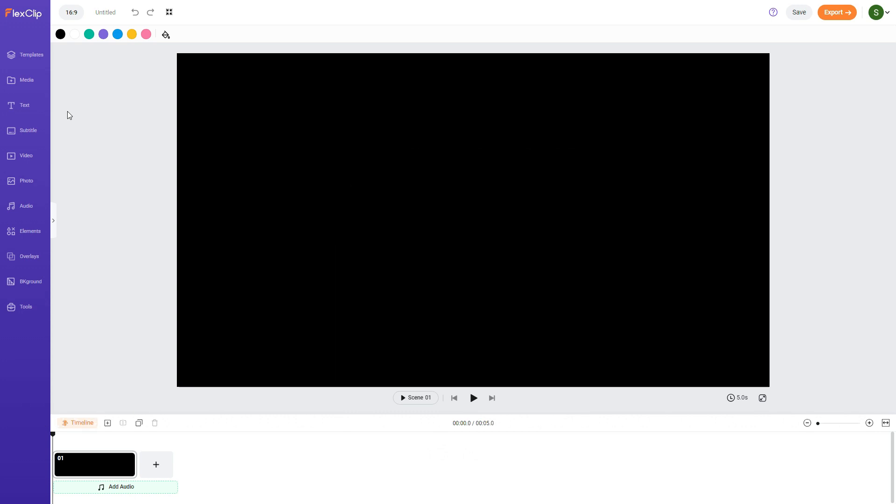
- Add media clips so the timeline holds seven scenes (47.9 s) starting with the Einstein photo
{"action": "left_click", "coordinate": [26, 80]}
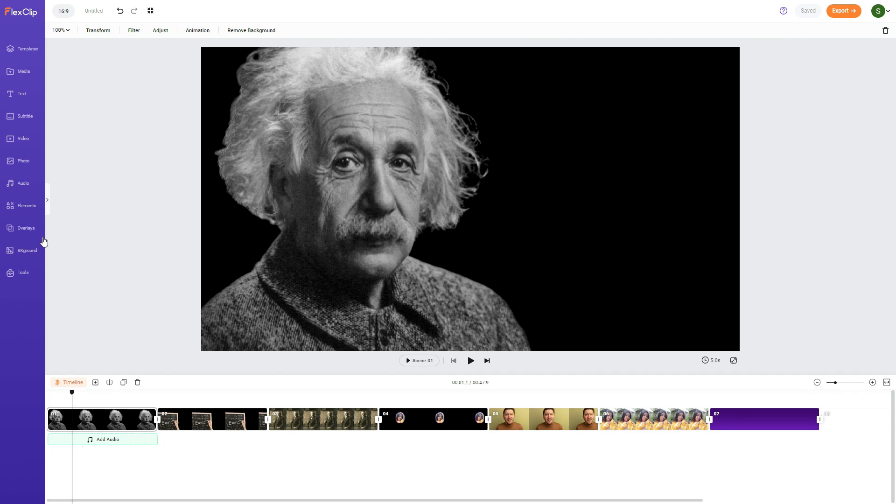
{"action": "left_click", "coordinate": [22, 93]}
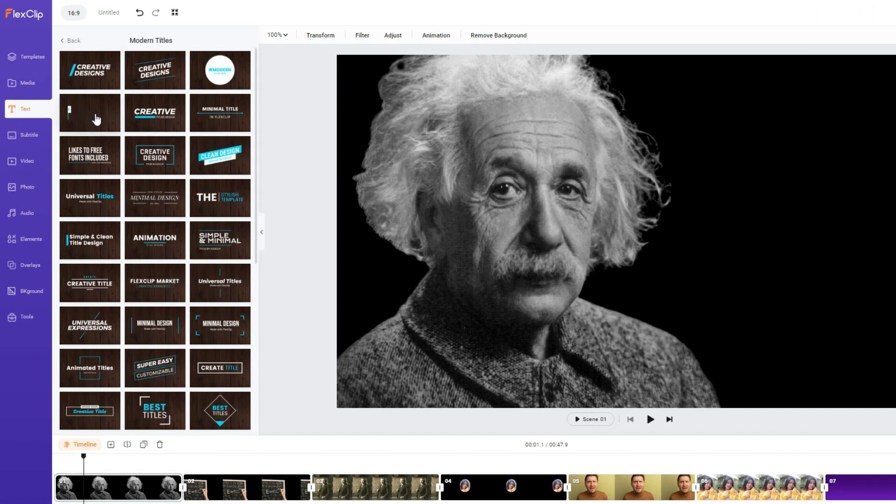
- Add a modern title design, play the project, and inspect scene 05's layered title tracks
{"action": "left_click", "coordinate": [90, 70]}
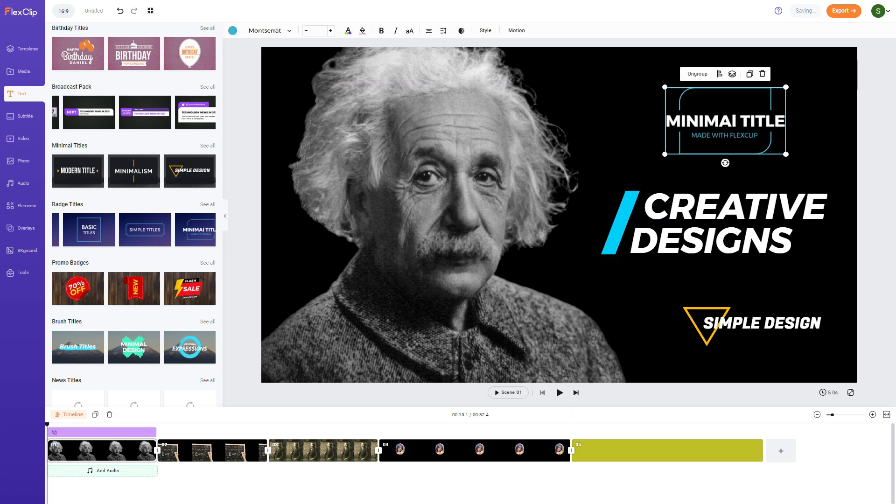
{"action": "left_click", "coordinate": [559, 393]}
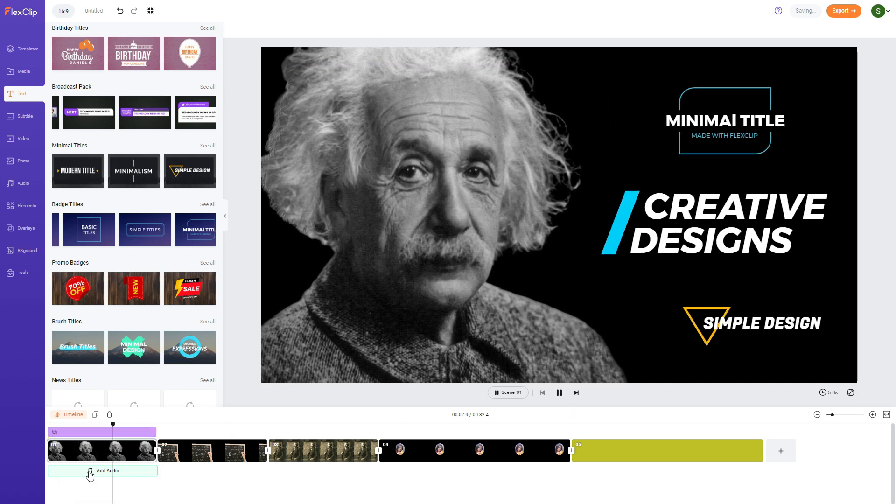
{"action": "left_click", "coordinate": [725, 121]}
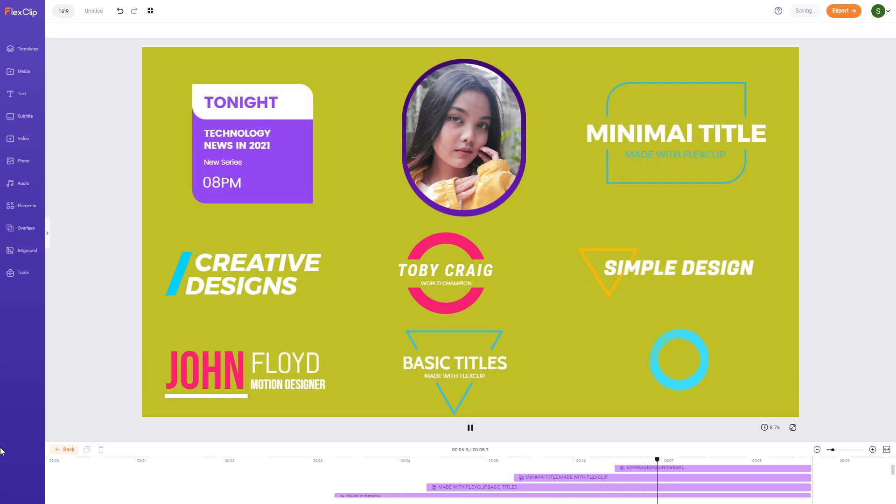
{"action": "left_click", "coordinate": [21, 94]}
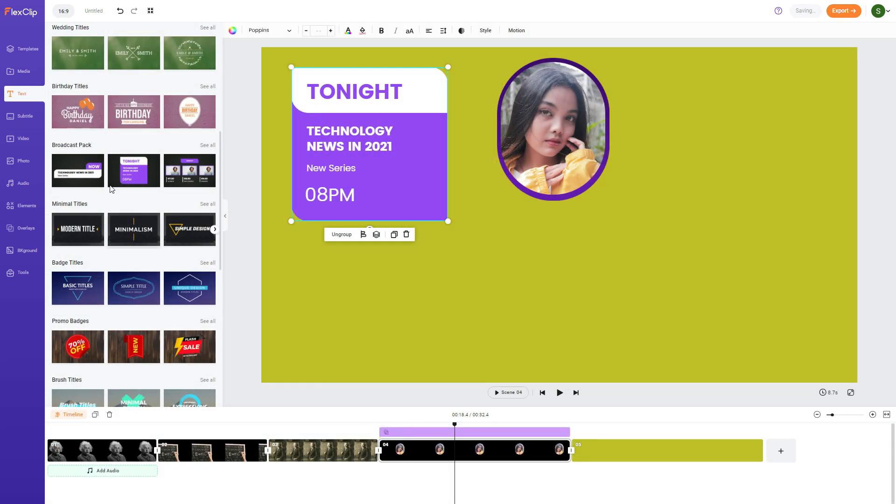
- Browse the Subtitle, stock Video and Audio libraries, including music mood and genre filters
{"action": "left_click", "coordinate": [23, 116]}
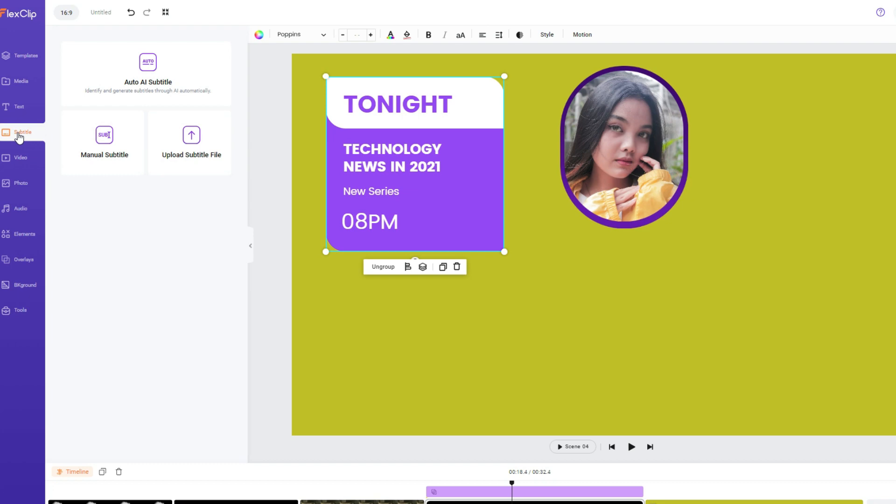
{"action": "left_click", "coordinate": [20, 158]}
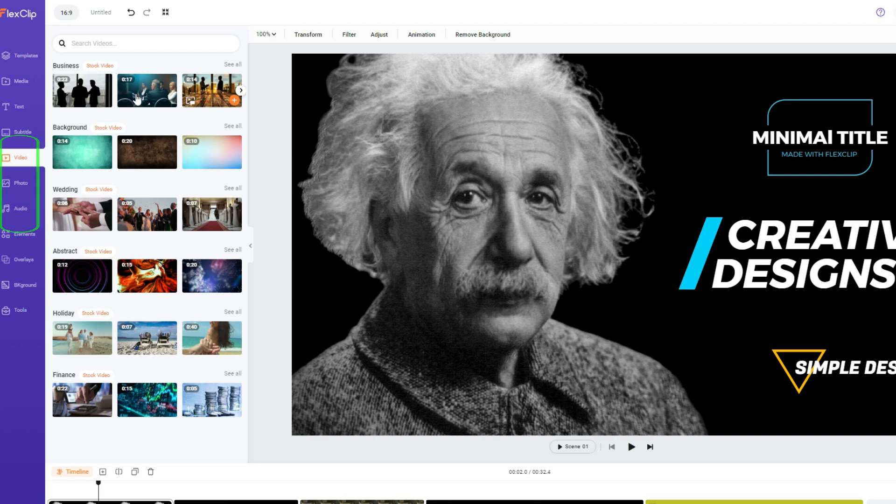
{"action": "mouse_move", "coordinate": [169, 227]}
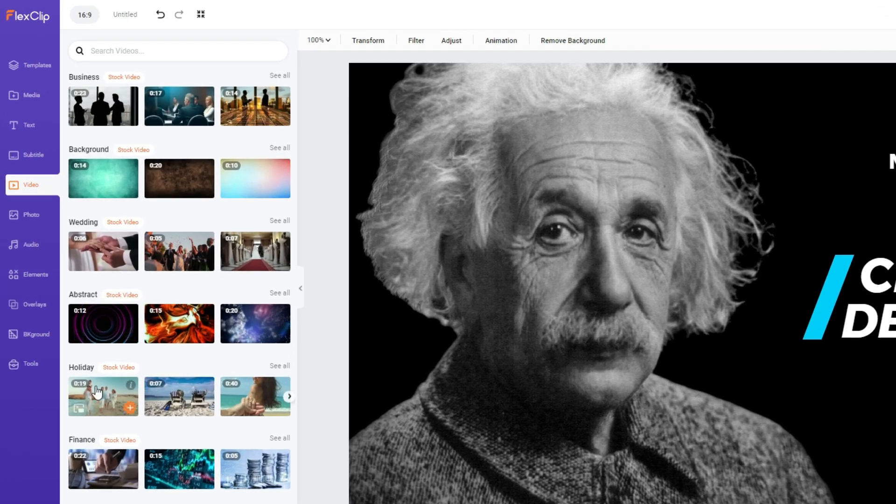
{"action": "mouse_move", "coordinate": [94, 303]}
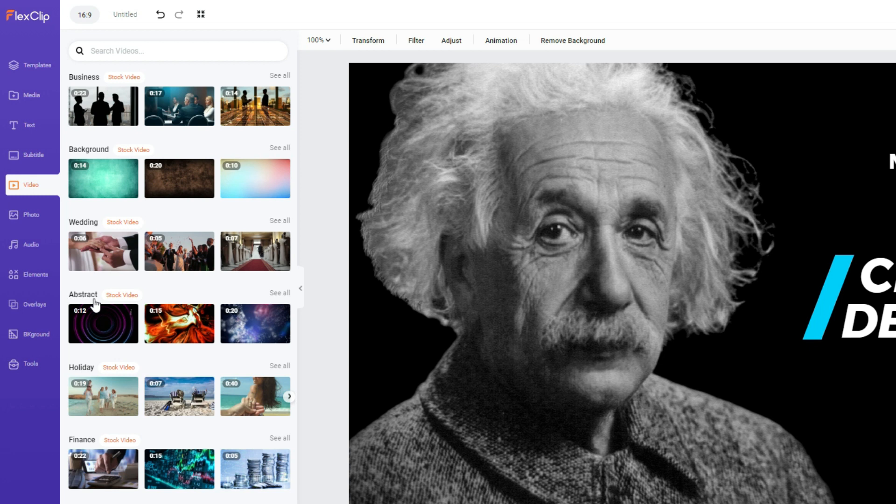
{"action": "mouse_move", "coordinate": [32, 220]}
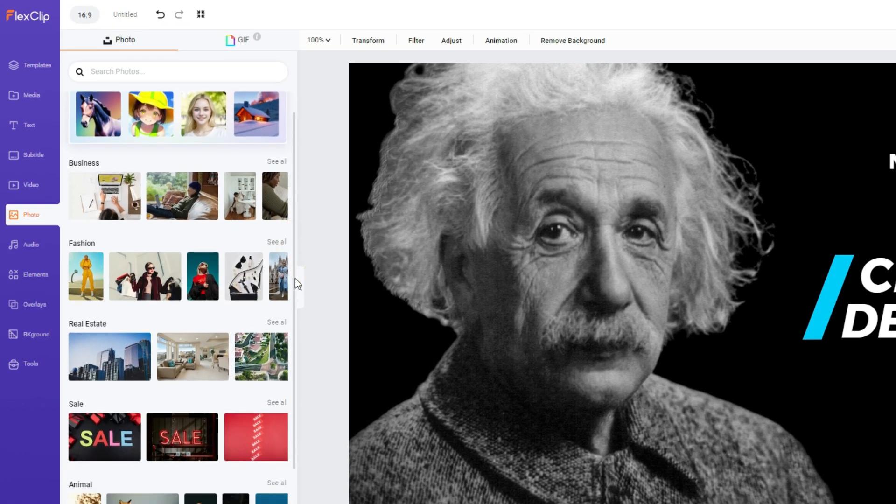
{"action": "scroll", "scroll_direction": "down", "scroll_amount": 3}
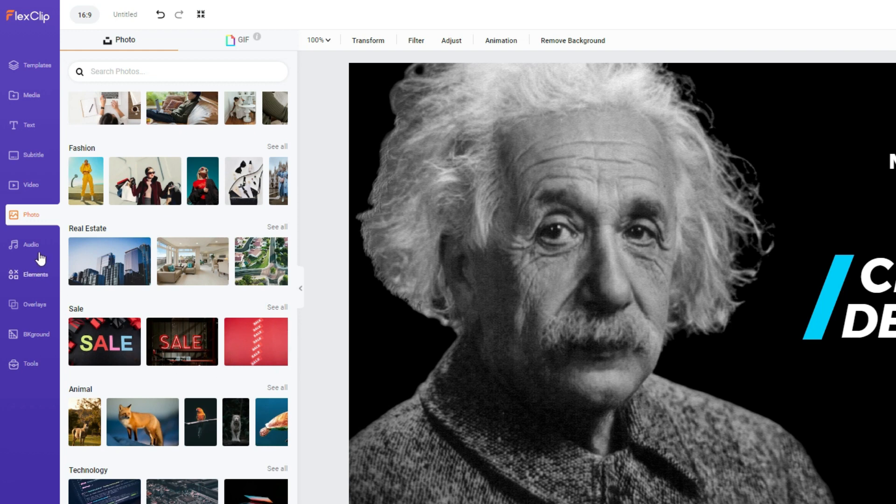
{"action": "left_click", "coordinate": [31, 244]}
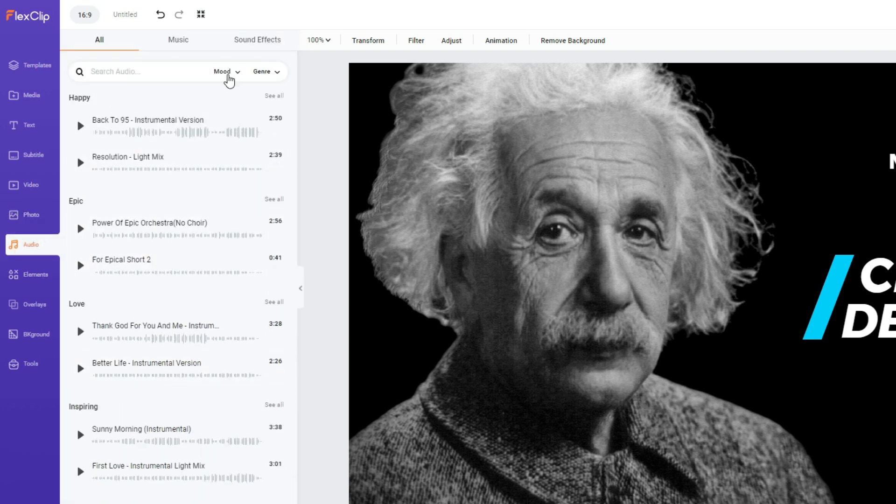
{"action": "left_click", "coordinate": [222, 72]}
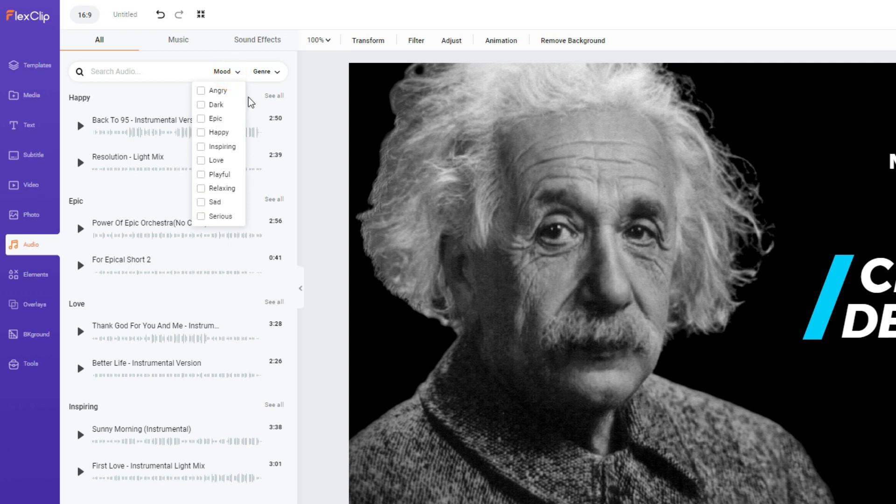
{"action": "left_click", "coordinate": [264, 72]}
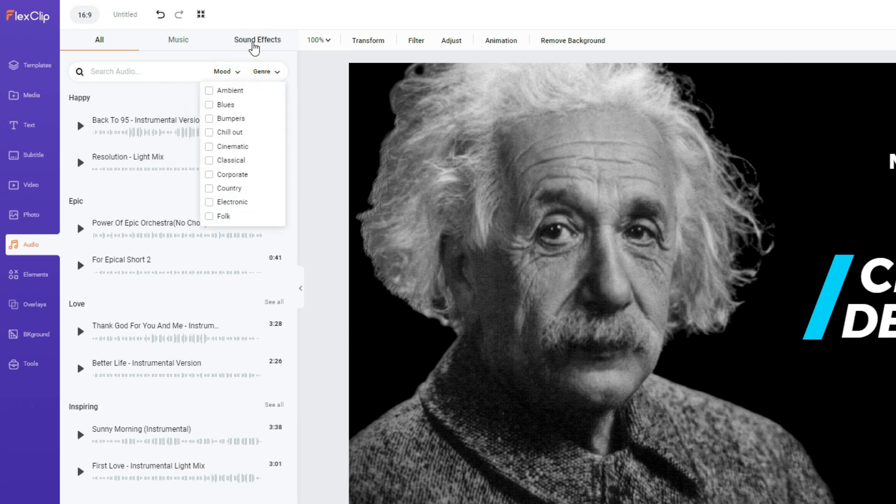
- Browse the Elements, Overlays and Tools libraries, ending on the stock Backgrounds list
{"action": "left_click", "coordinate": [32, 274]}
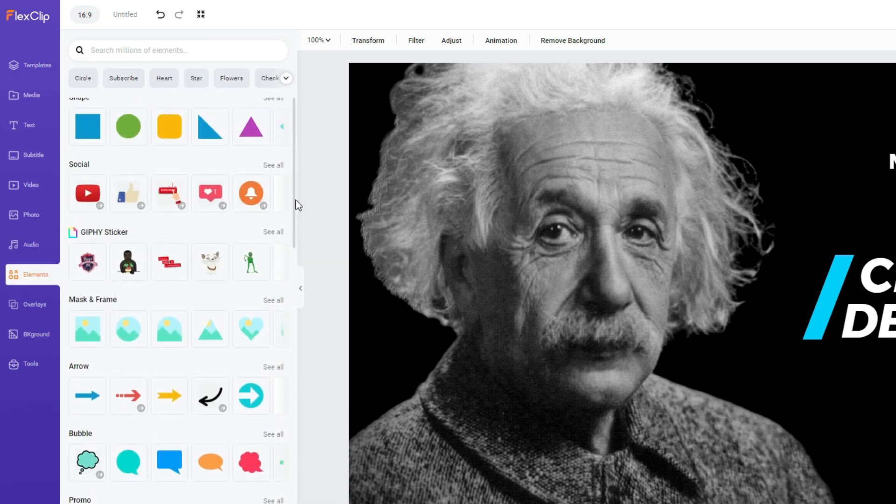
{"action": "left_click", "coordinate": [32, 304]}
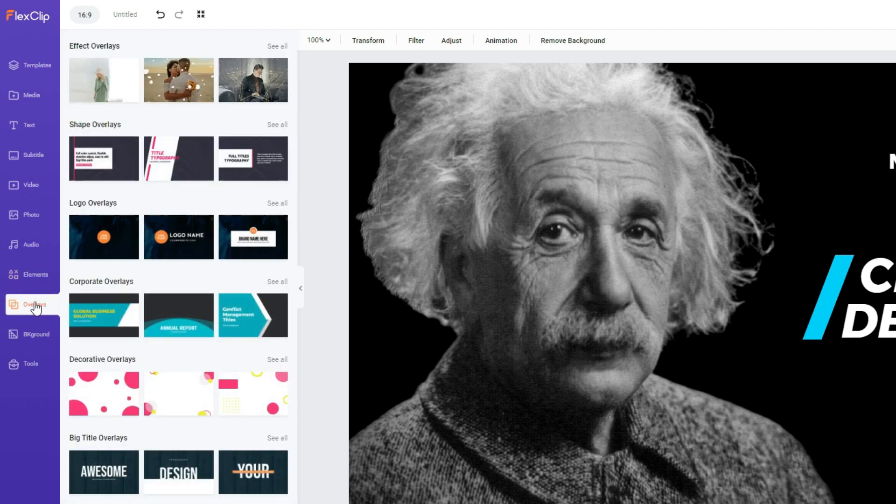
{"action": "mouse_move", "coordinate": [303, 134]}
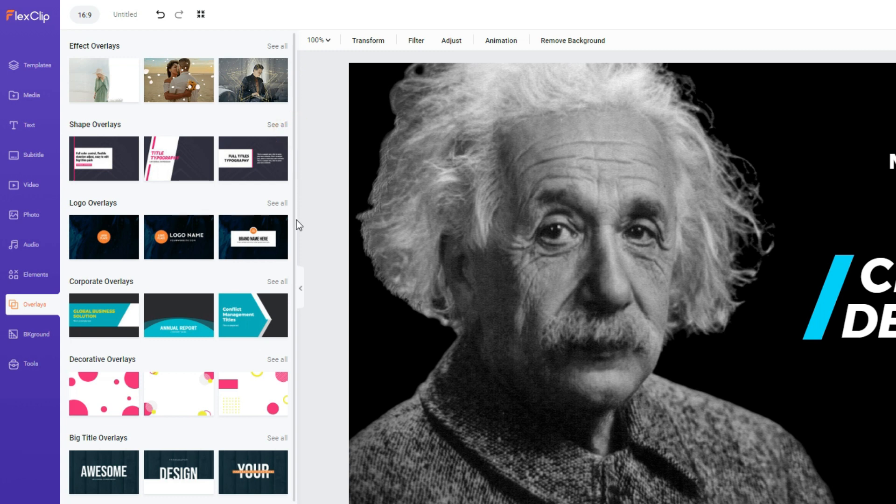
{"action": "left_click", "coordinate": [31, 334]}
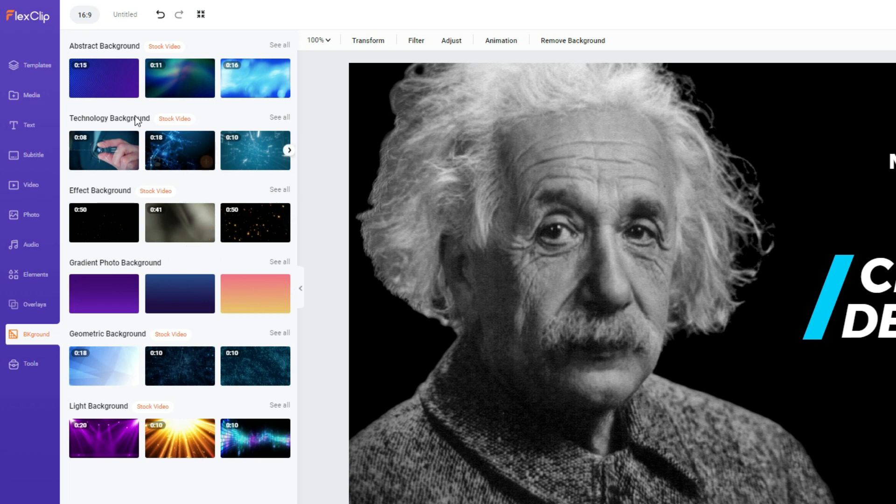
{"action": "left_click", "coordinate": [30, 364]}
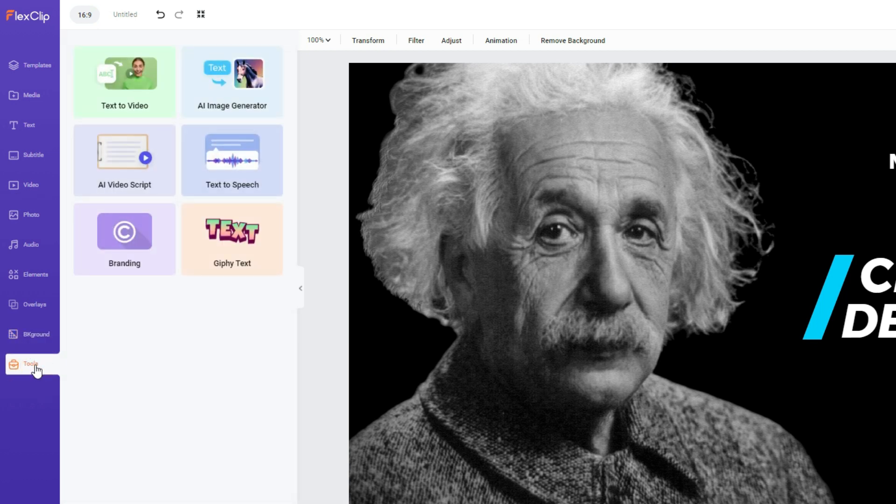
{"action": "left_click", "coordinate": [32, 334]}
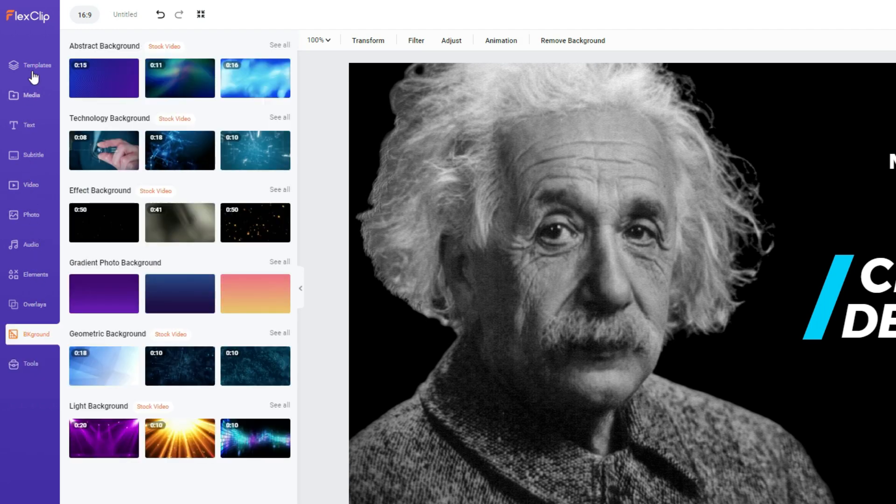
- Browse the Templates library down to the Slideshow section with the Happy Anniversary Photo Slideshow
{"action": "left_click", "coordinate": [37, 66]}
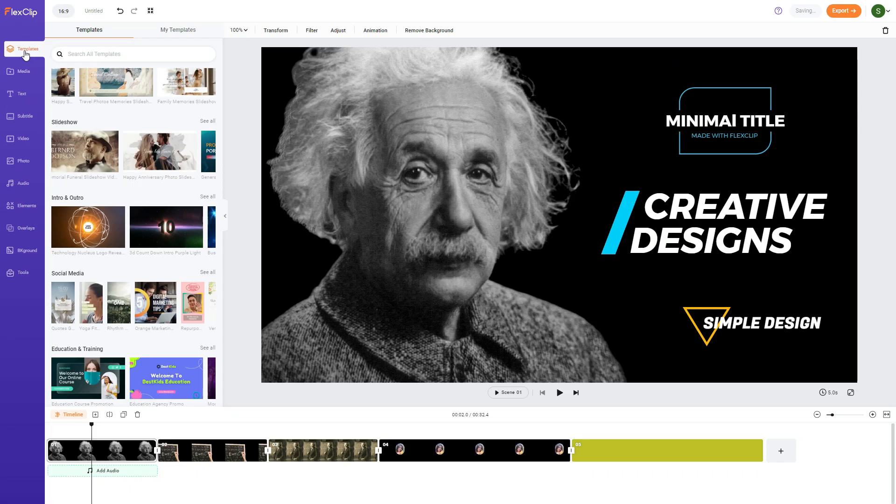
{"action": "mouse_move", "coordinate": [220, 261]}
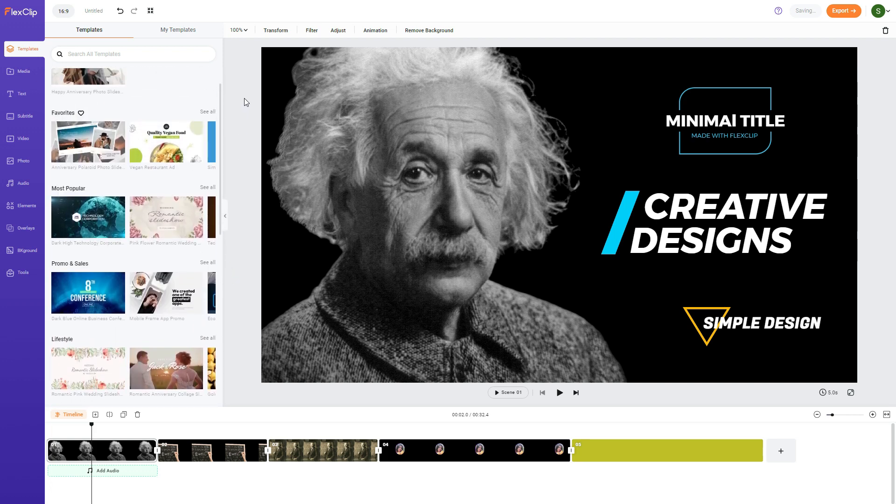
{"action": "scroll", "scroll_direction": "down", "scroll_amount": 3}
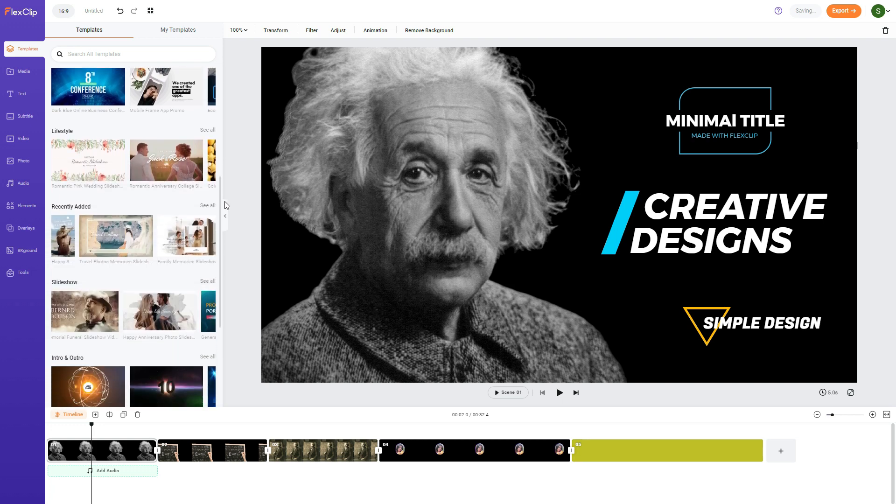
{"action": "scroll", "scroll_direction": "down", "scroll_amount": 3}
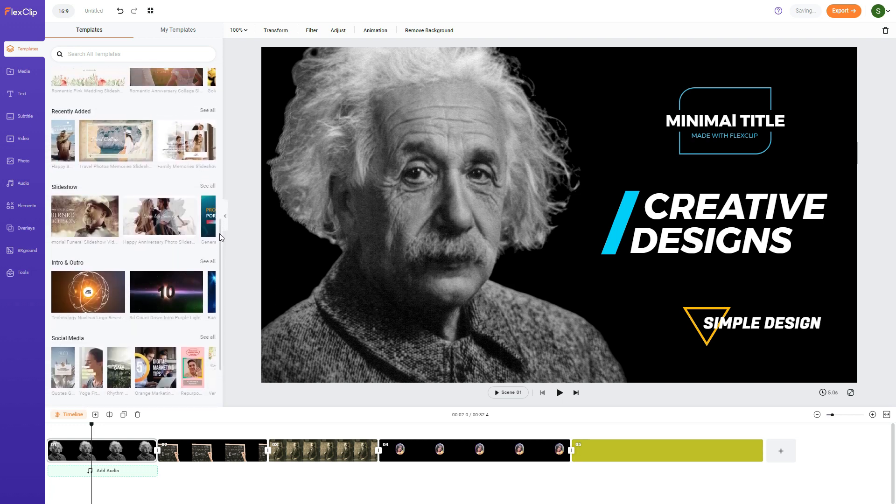
{"action": "mouse_move", "coordinate": [159, 220]}
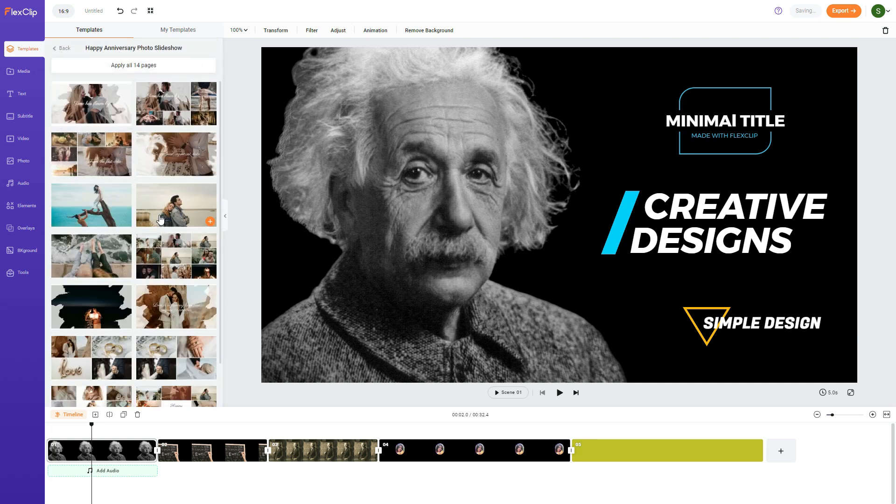
{"action": "mouse_move", "coordinate": [147, 141]}
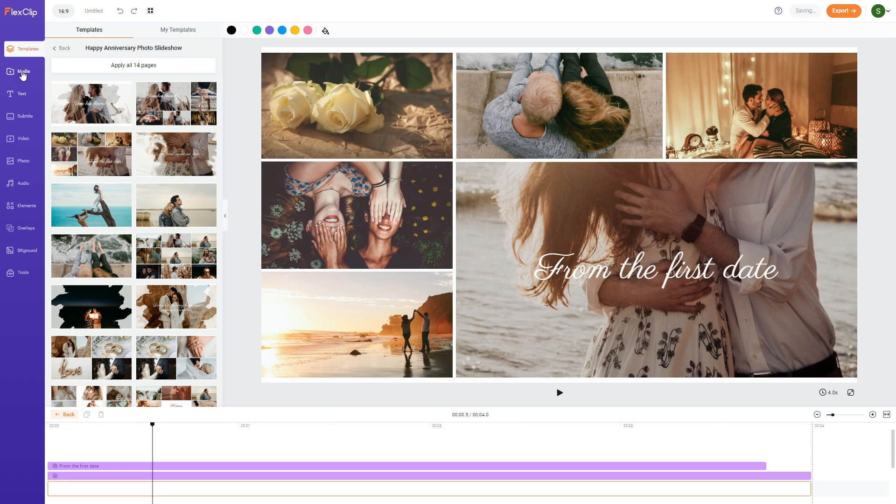
{"action": "left_click", "coordinate": [22, 72]}
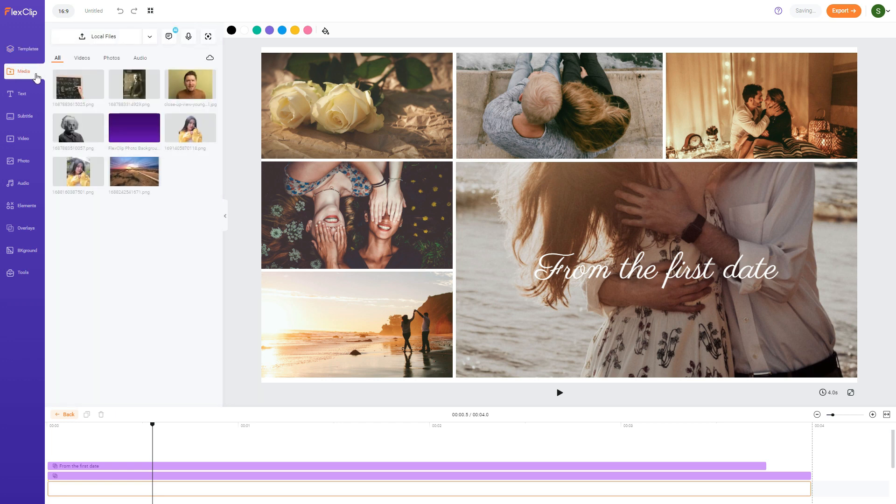
{"action": "mouse_move", "coordinate": [79, 174]}
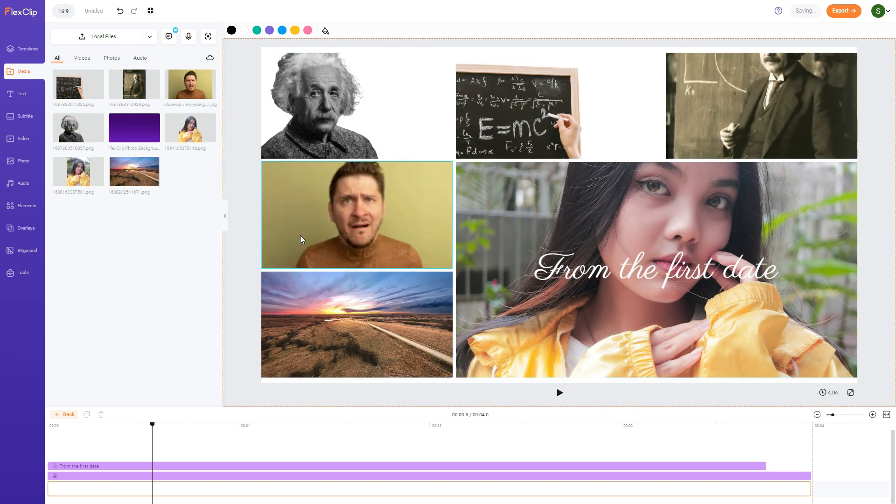
{"action": "left_click_drag", "start_coordinate": [151, 424], "coordinate": [150, 425]}
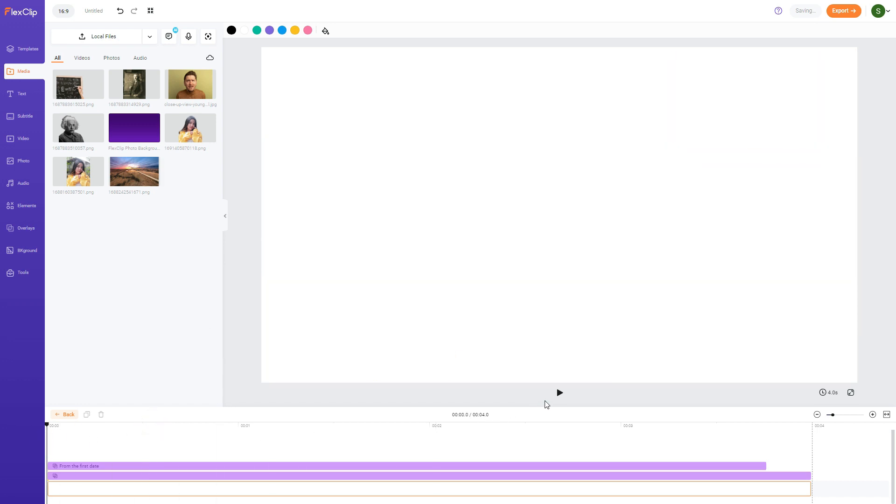
{"action": "left_click", "coordinate": [559, 393]}
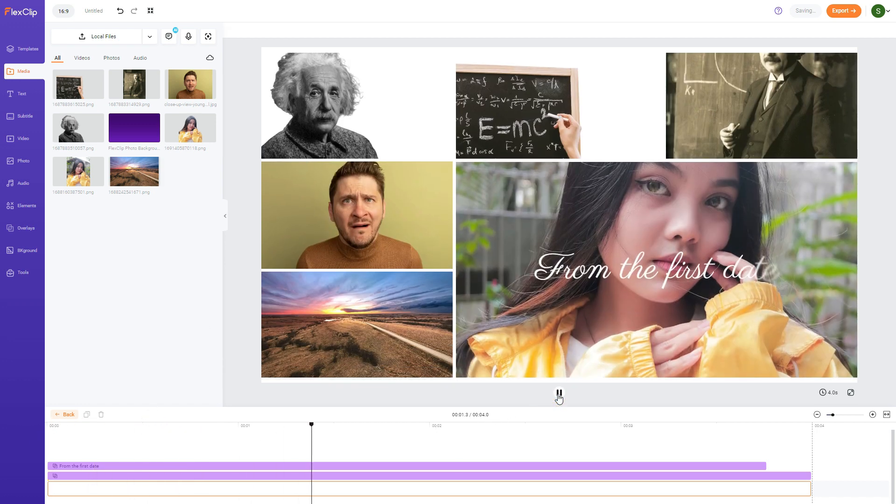
{"action": "left_click", "coordinate": [559, 392]}
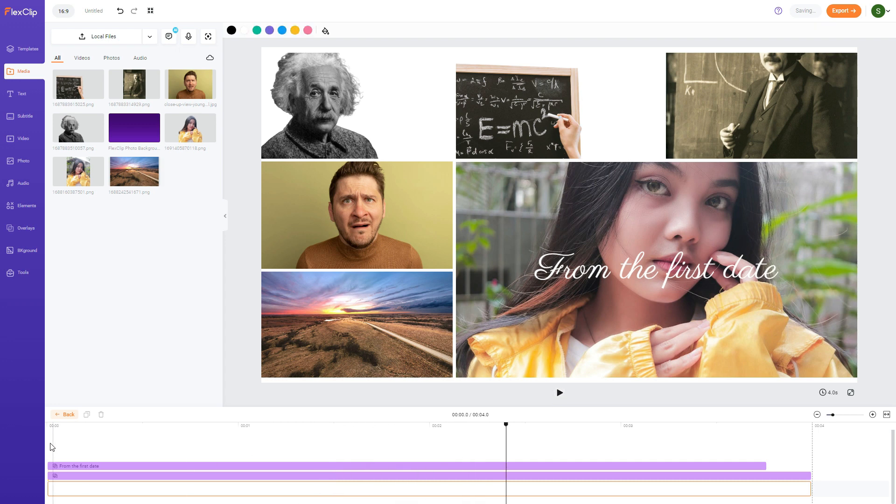
{"action": "left_click", "coordinate": [559, 393]}
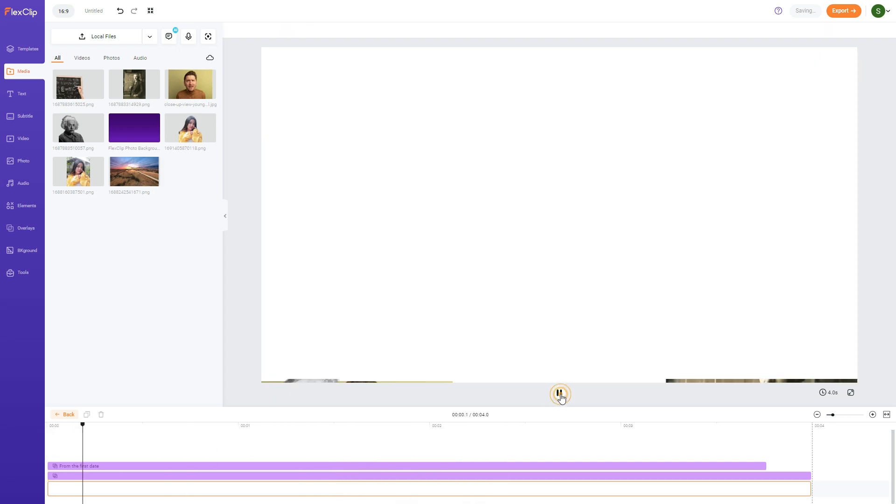
{"action": "left_click", "coordinate": [560, 394]}
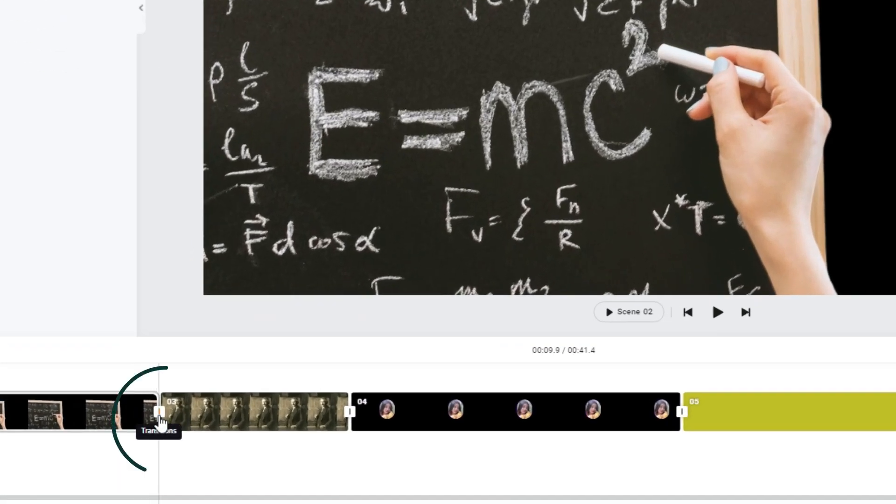
- Browse transitions between scenes 02 and 03 down to the Fade effects
{"action": "left_click", "coordinate": [158, 414]}
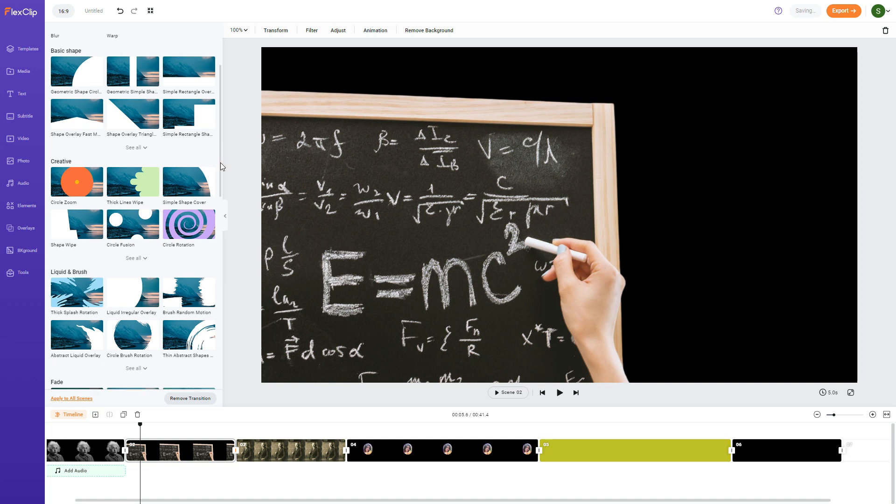
{"action": "scroll", "scroll_direction": "down", "scroll_amount": 3}
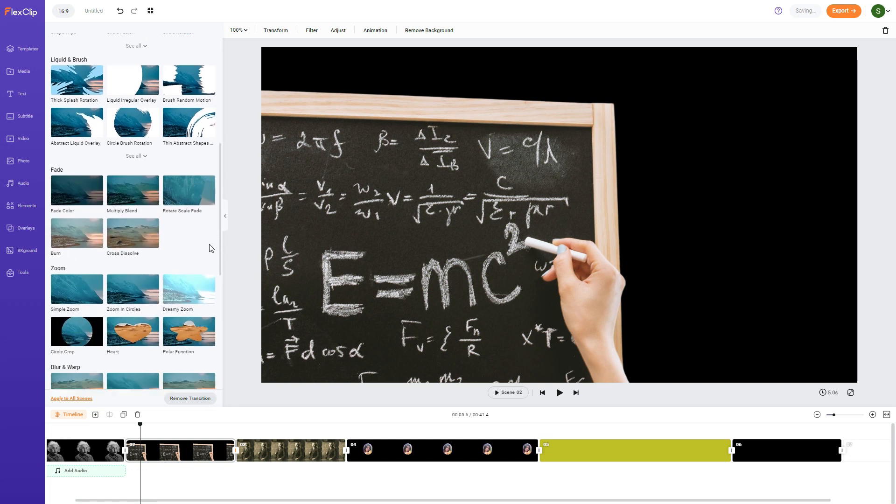
{"action": "scroll", "scroll_direction": "down", "scroll_amount": 3}
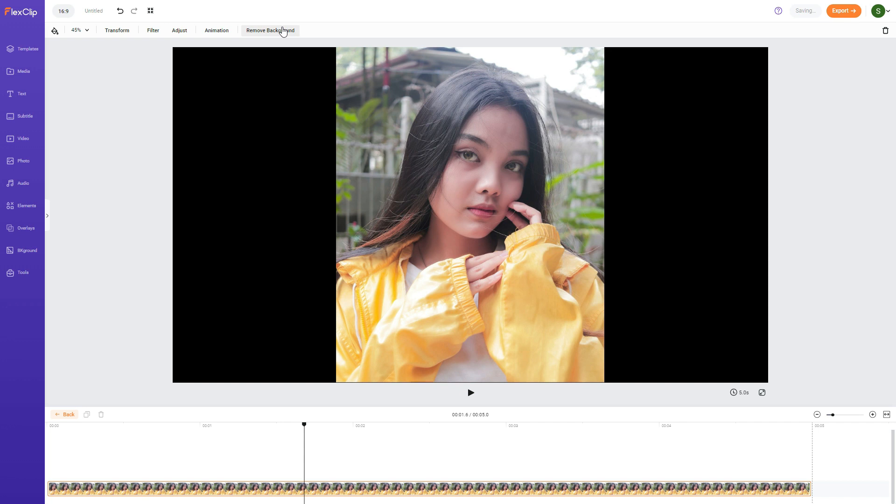
- Remove the girl's photo background, brush back a part with Restore, then undo that stroke
{"action": "left_click", "coordinate": [270, 30]}
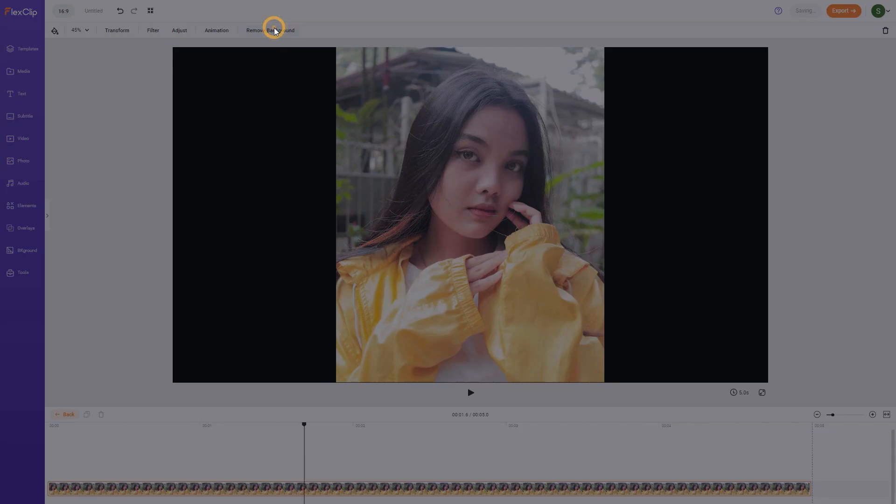
{"action": "left_click", "coordinate": [275, 30]}
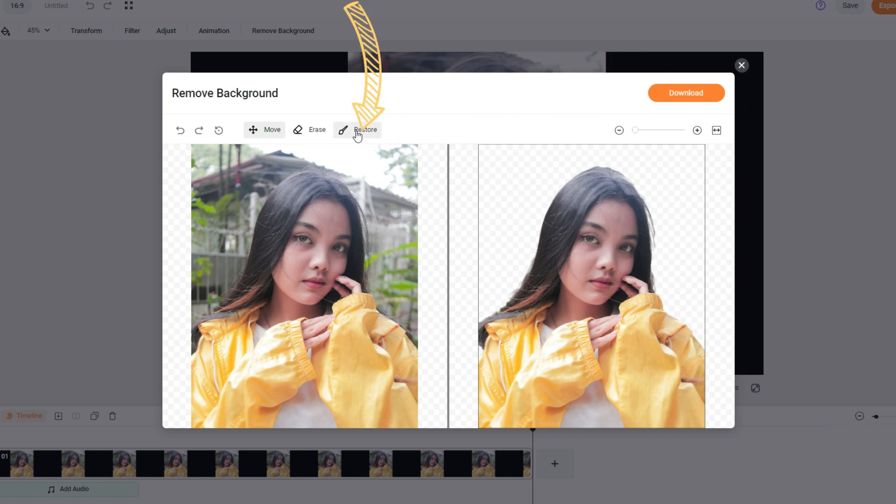
{"action": "left_click", "coordinate": [364, 130]}
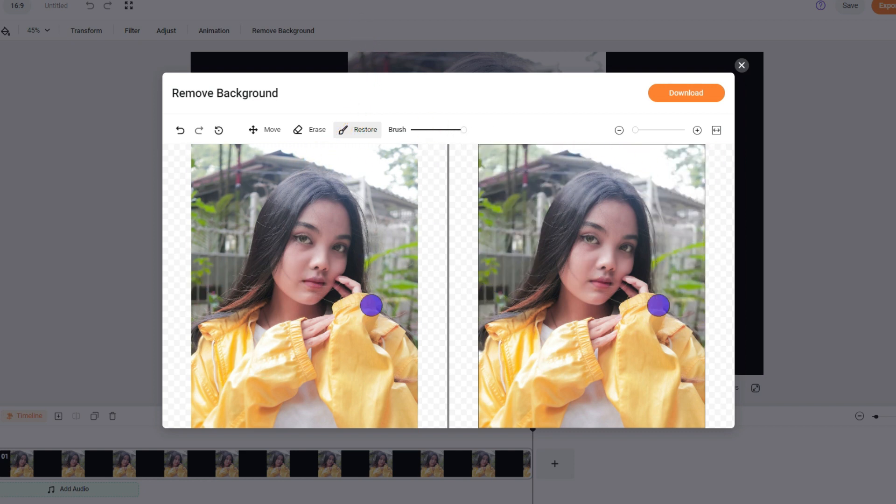
{"action": "left_click", "coordinate": [181, 131]}
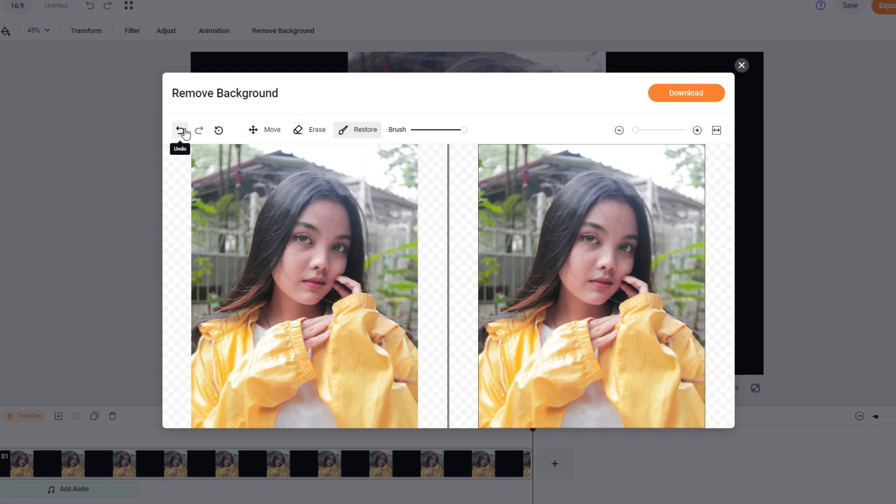
{"action": "left_click", "coordinate": [213, 30]}
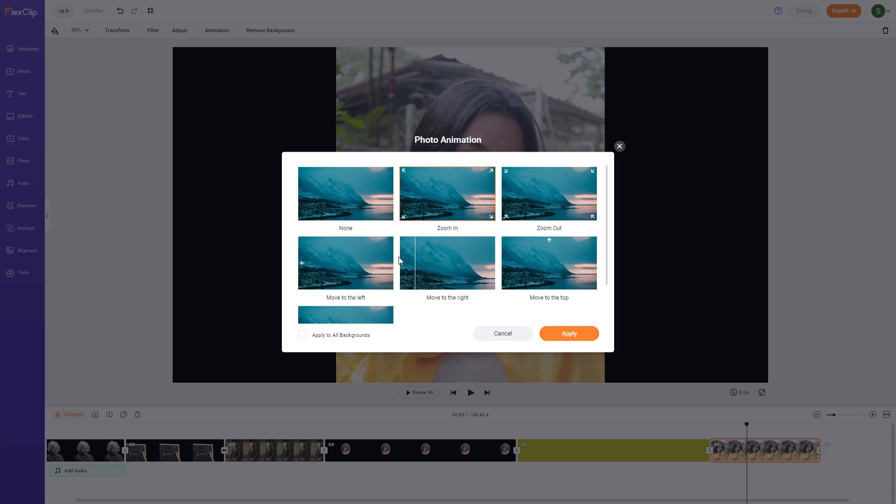
- Pick a motion animation for the girl's photo from the Photo Animation choices
{"action": "left_click", "coordinate": [569, 333]}
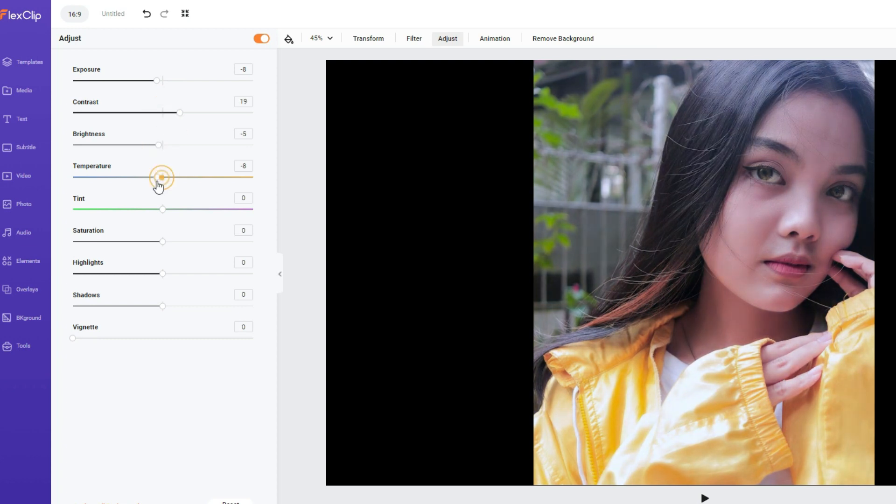
- Give the girl's photo a strong green tint of -62 alongside its other colour tweaks
{"action": "left_click_drag", "start_coordinate": [162, 209], "coordinate": [105, 209]}
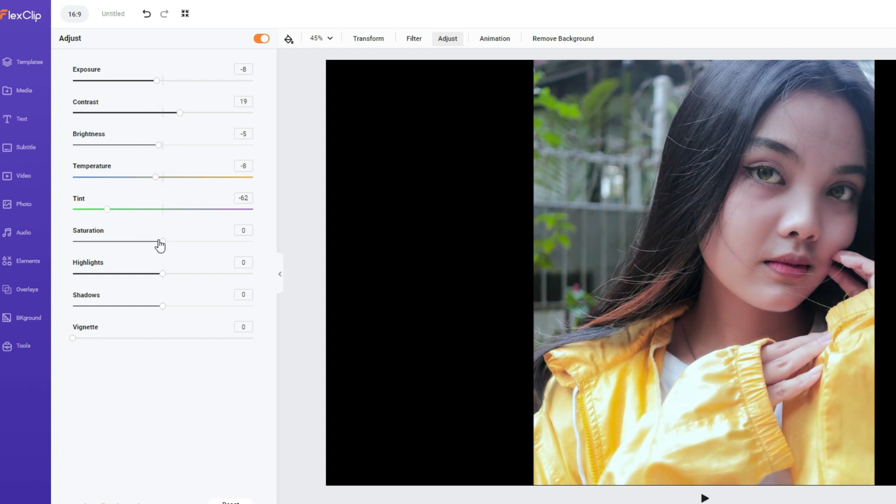
{"action": "left_click_drag", "start_coordinate": [160, 241], "coordinate": [177, 241]}
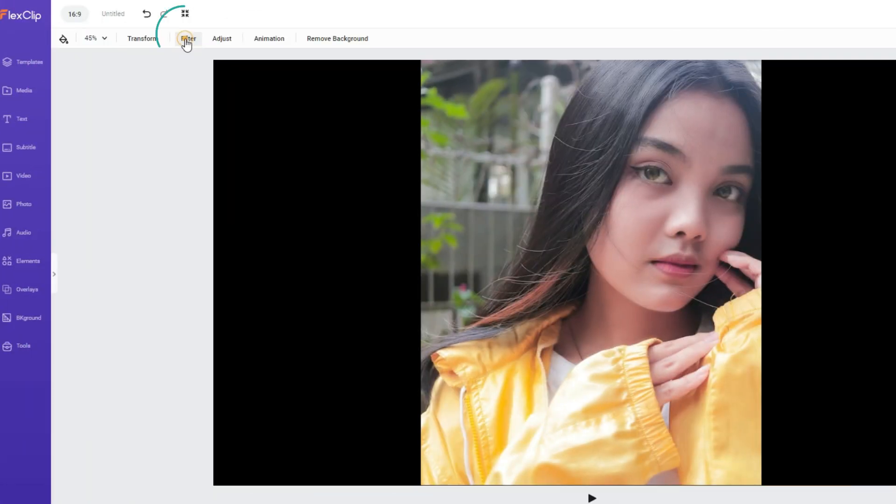
- Try the Greyscale filter on the girl's photo, then return it to full colour with None
{"action": "left_click", "coordinate": [188, 38]}
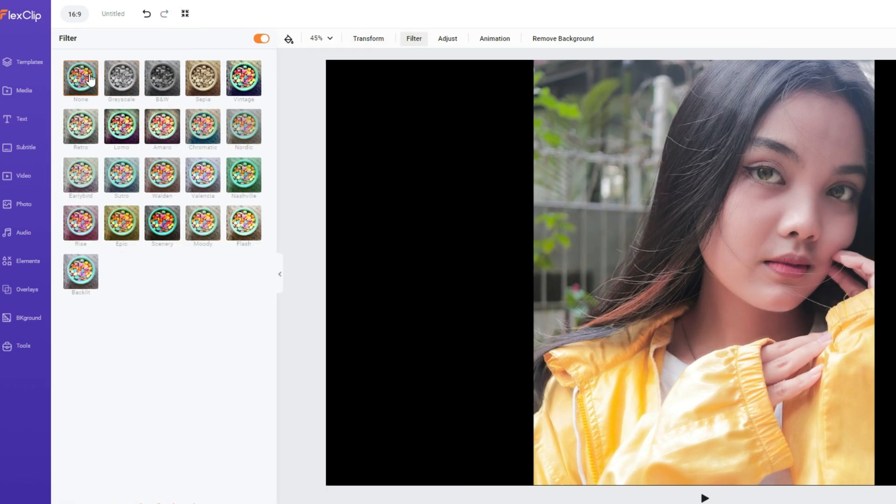
{"action": "left_click", "coordinate": [121, 78]}
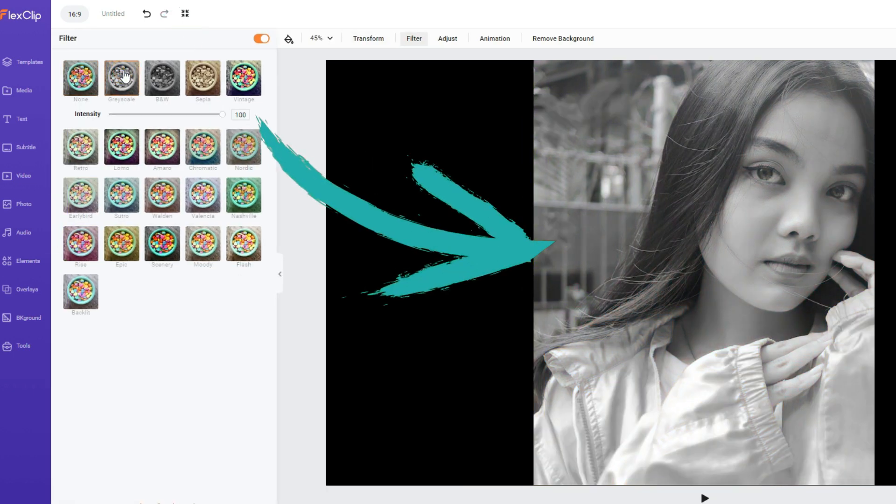
{"action": "left_click", "coordinate": [243, 78]}
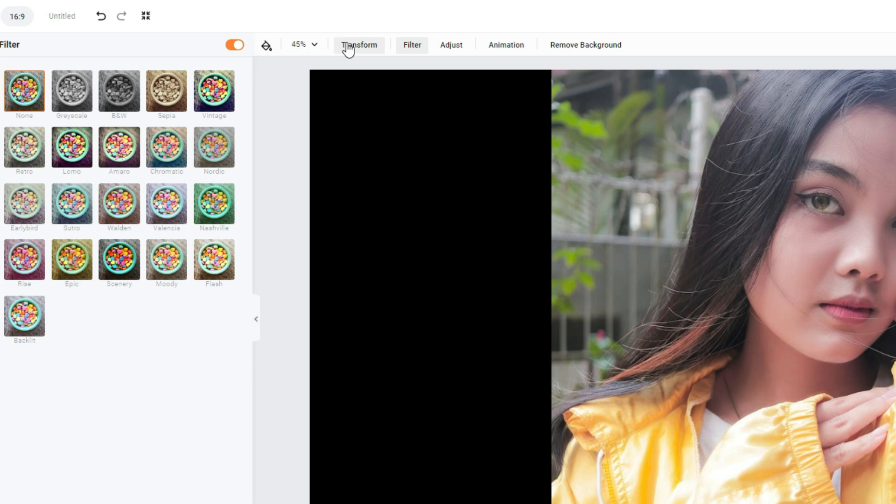
- Enlarge the girl's photo within its scene using the Transform scale slider
{"action": "left_click", "coordinate": [358, 45]}
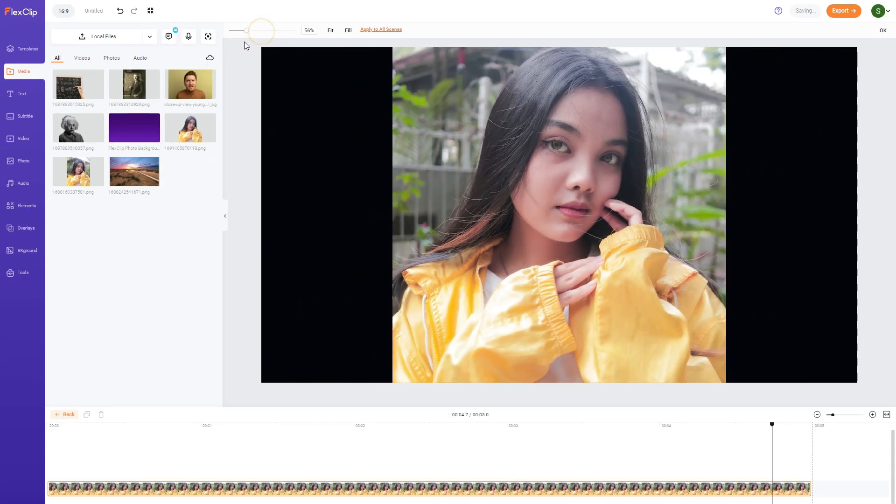
{"action": "left_click_drag", "start_coordinate": [264, 30], "coordinate": [250, 30]}
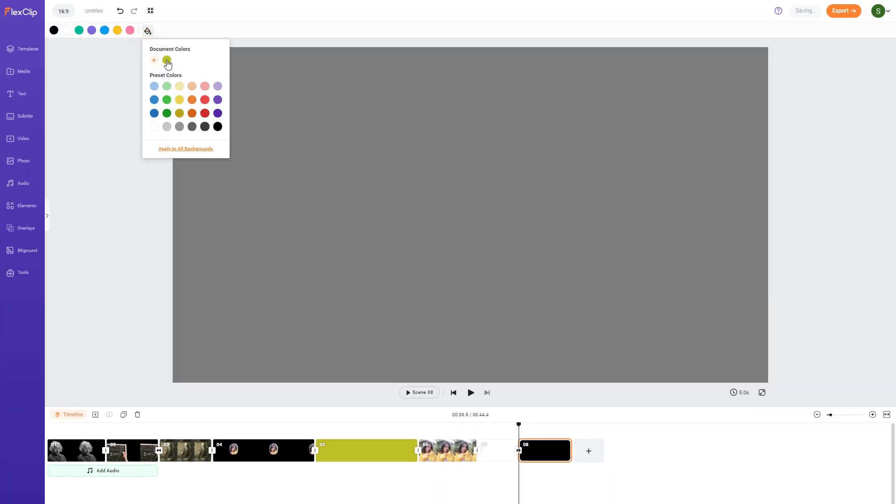
- Give scene 08 an olive background and add the purple gradient image with a circle mask
{"action": "left_click", "coordinate": [166, 61]}
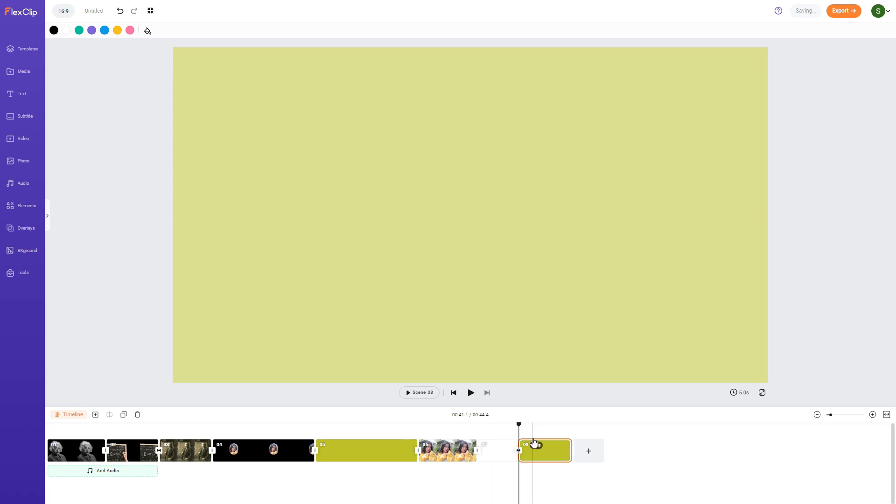
{"action": "double_click", "coordinate": [544, 449]}
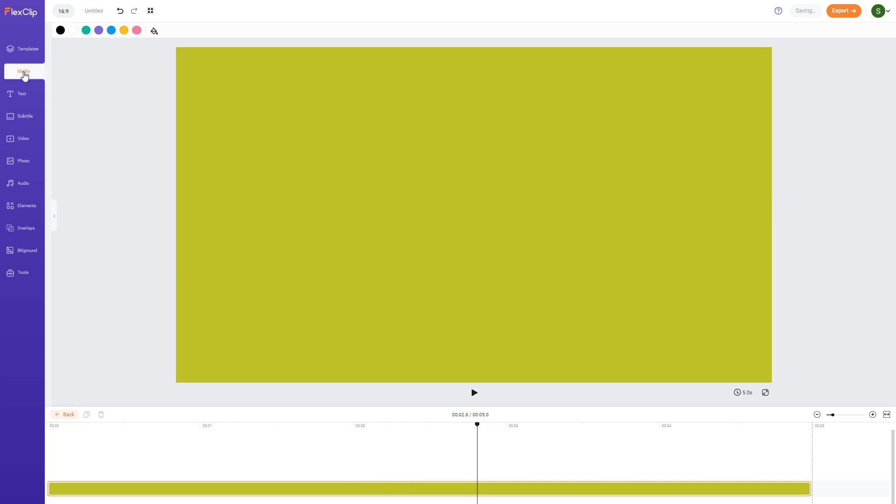
{"action": "left_click", "coordinate": [22, 71]}
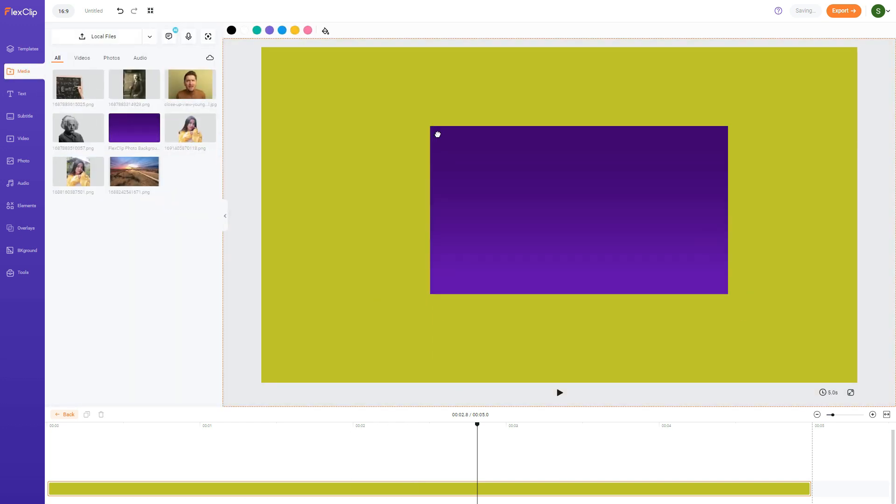
{"action": "left_click", "coordinate": [579, 210]}
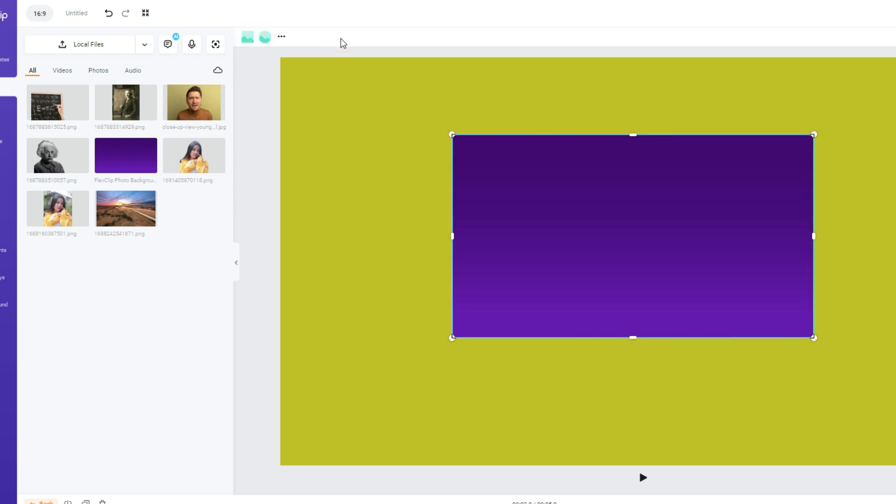
{"action": "left_click", "coordinate": [281, 36]}
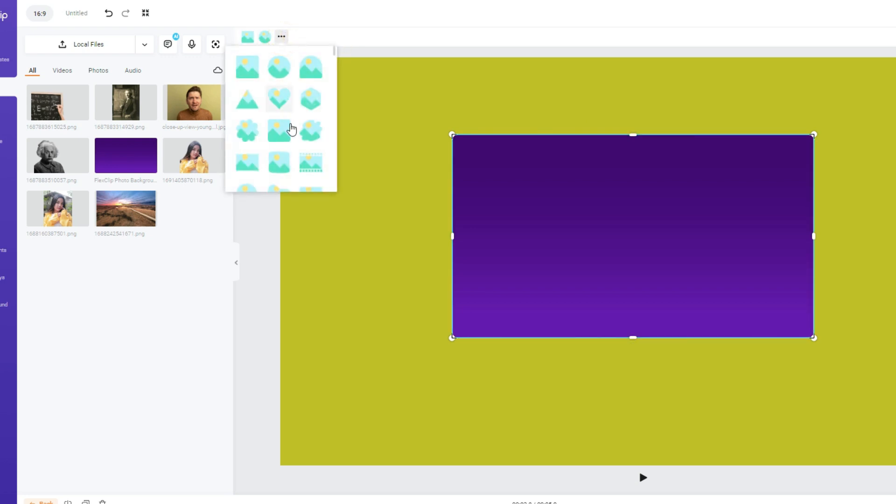
{"action": "mouse_move", "coordinate": [309, 146]}
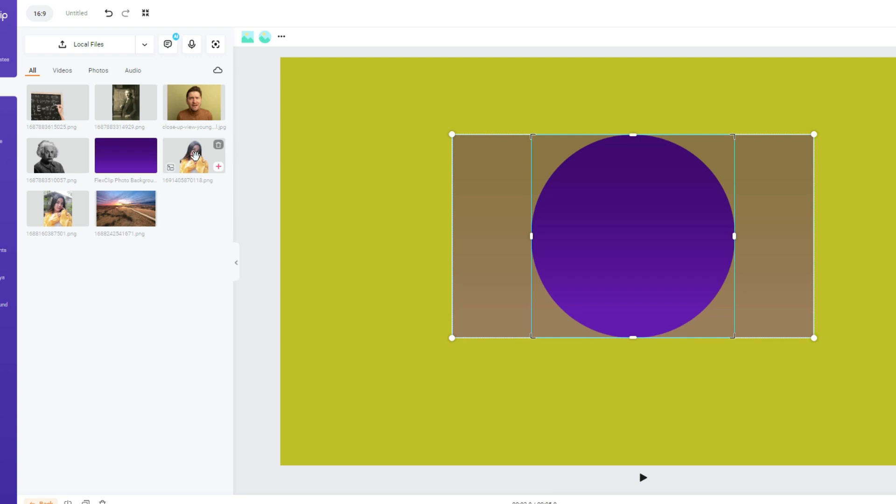
- Add the girl's photo and place it inside the purple circular frame on the olive scene
{"action": "left_click", "coordinate": [633, 236]}
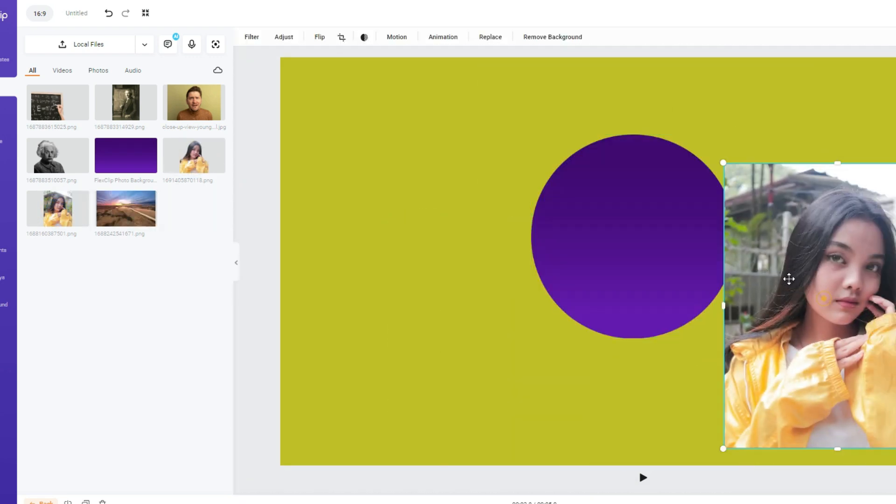
{"action": "left_click_drag", "start_coordinate": [790, 279], "coordinate": [645, 241]}
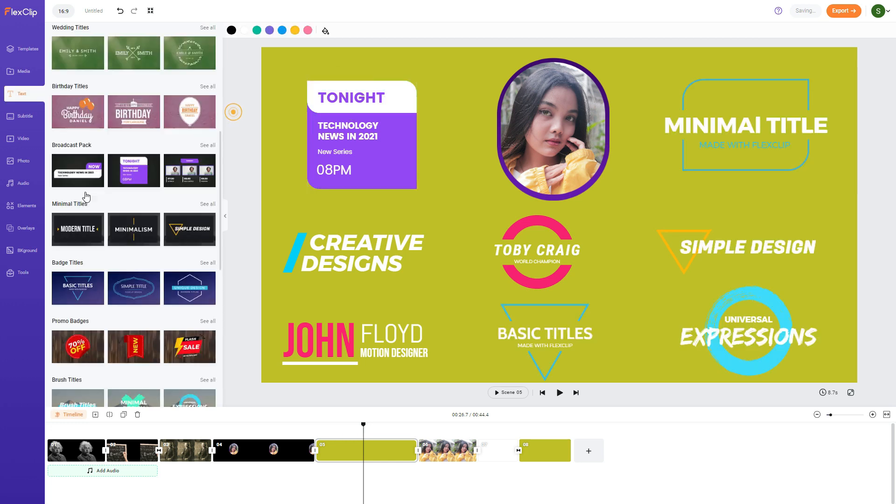
- Show FlexClip's AI tools list beside the Einstein opening scene
{"action": "left_click", "coordinate": [23, 273]}
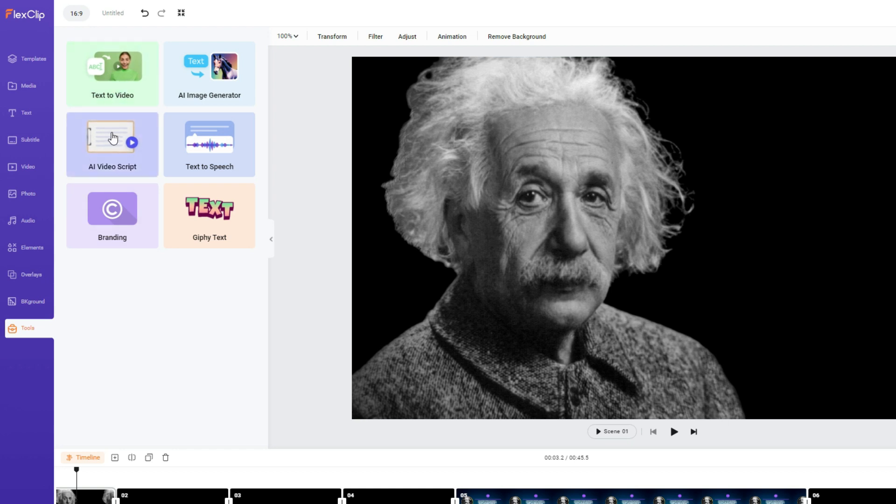
- Generate a medium-length AI video script titled 'TOP' on the five greatest theories
{"action": "left_click", "coordinate": [112, 144]}
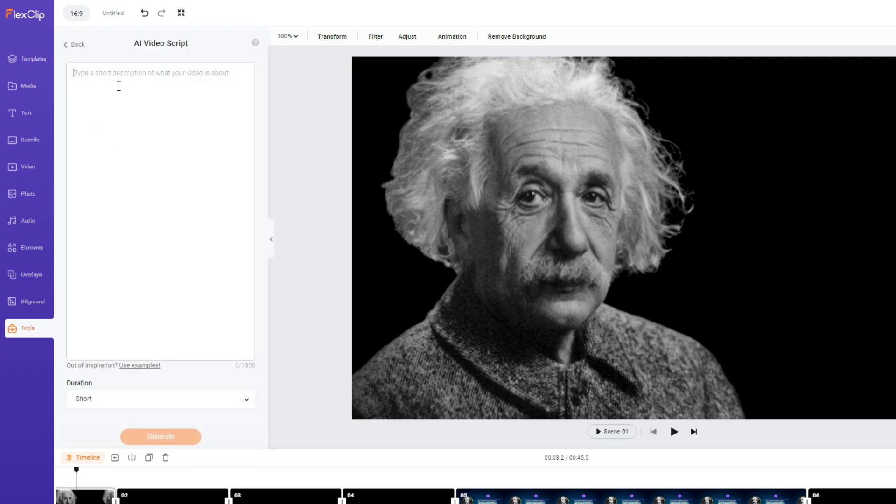
{"action": "type", "text": "TOP"}
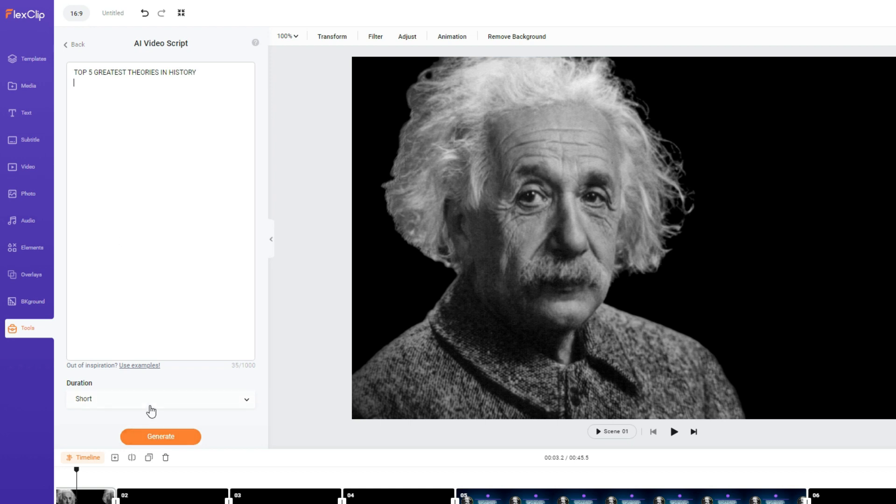
{"action": "left_click", "coordinate": [159, 399]}
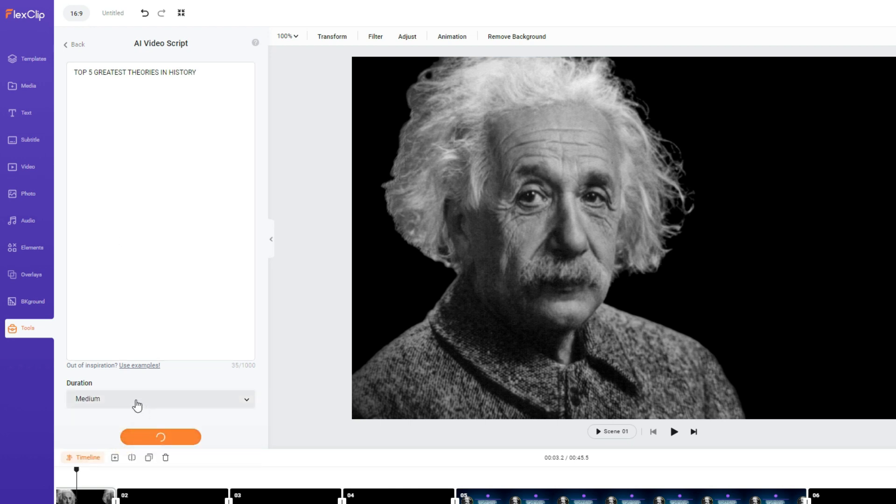
{"action": "left_click", "coordinate": [160, 437]}
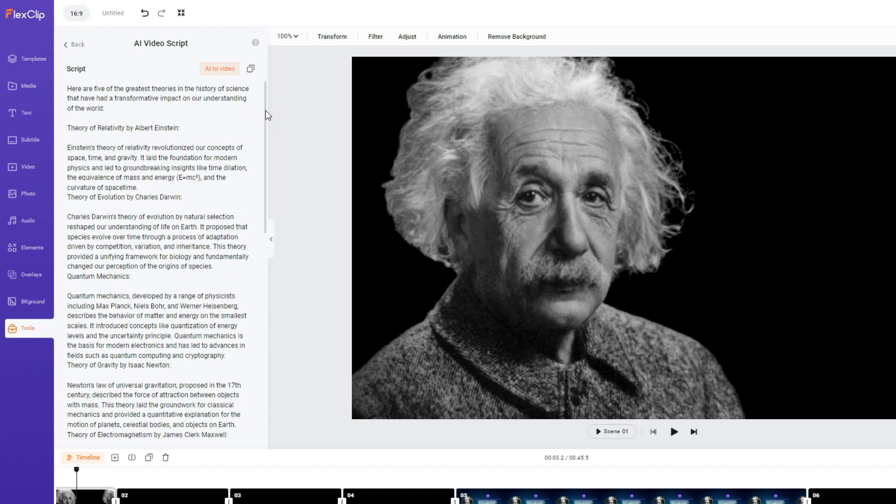
- Reword the script's opening to begin 'In this video'
{"action": "left_click", "coordinate": [68, 88]}
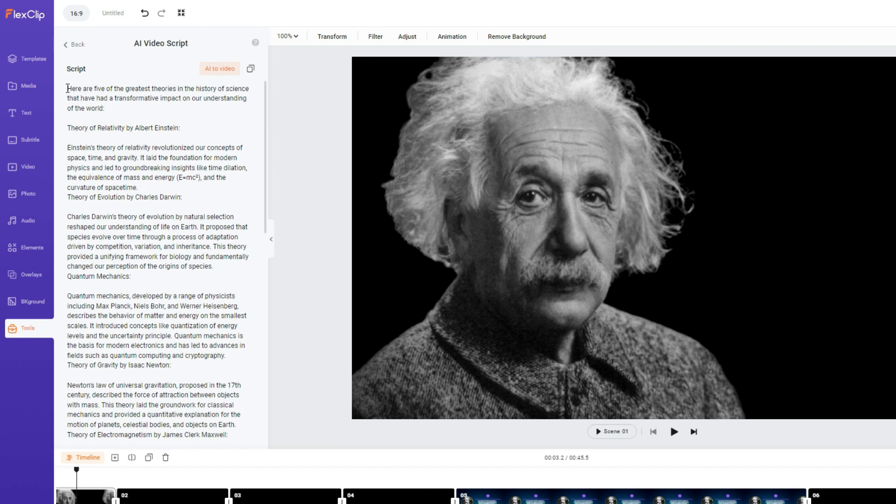
{"action": "type", "text": "IN THIS VID"}
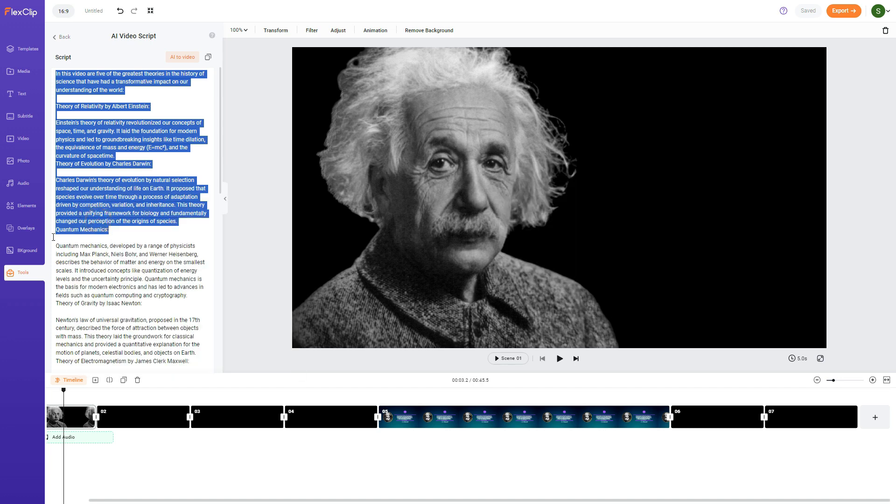
- Create a Text to Speech clip of the script's opening in the Davis voice and save it to media
{"action": "left_click", "coordinate": [22, 72]}
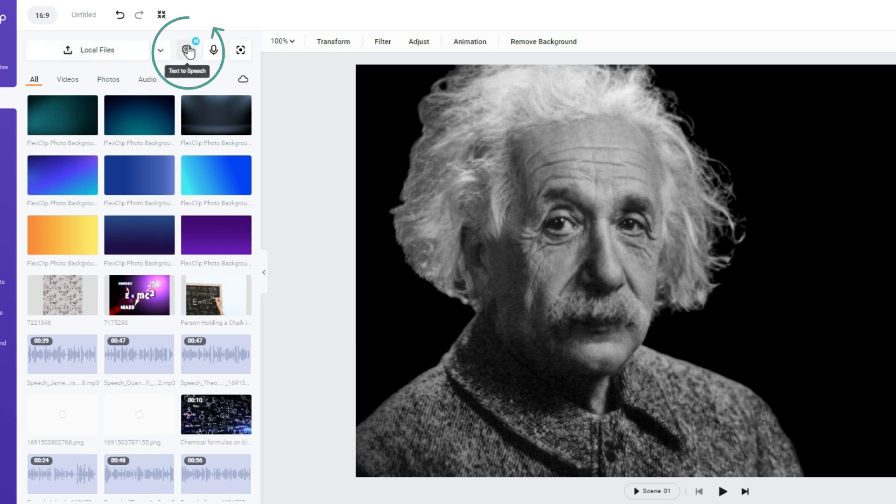
{"action": "left_click", "coordinate": [186, 50]}
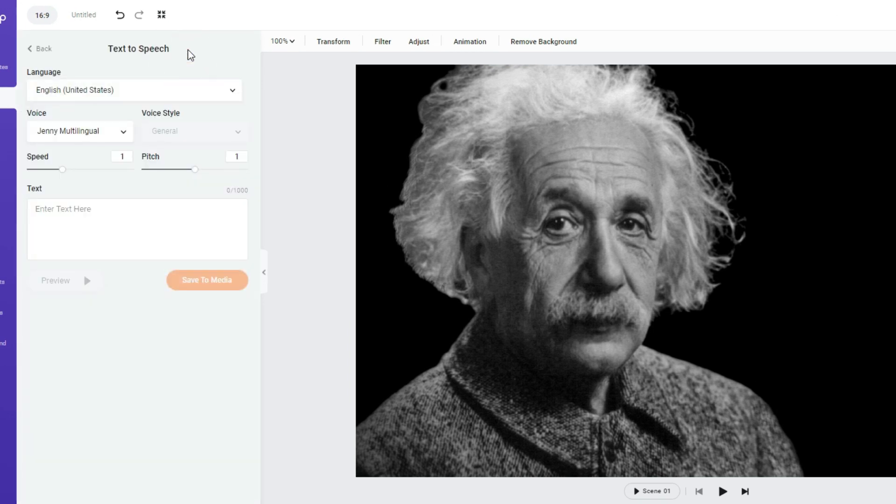
{"action": "left_click", "coordinate": [135, 90]}
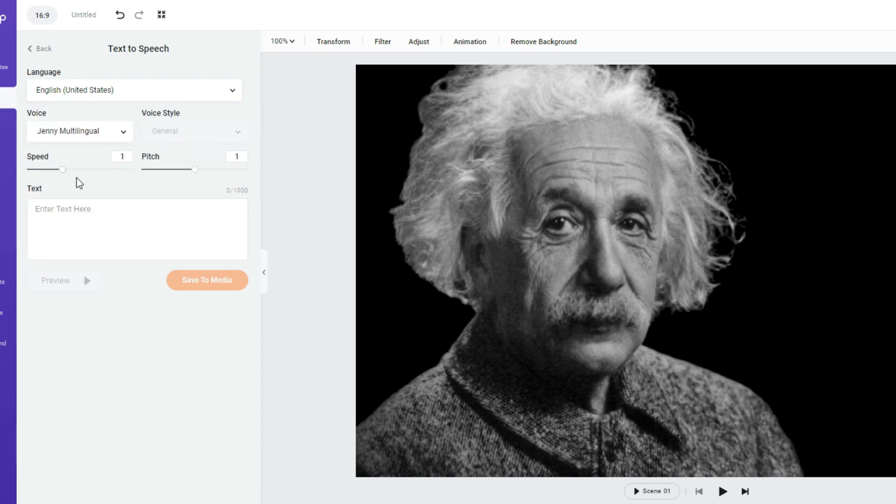
{"action": "left_click", "coordinate": [80, 131]}
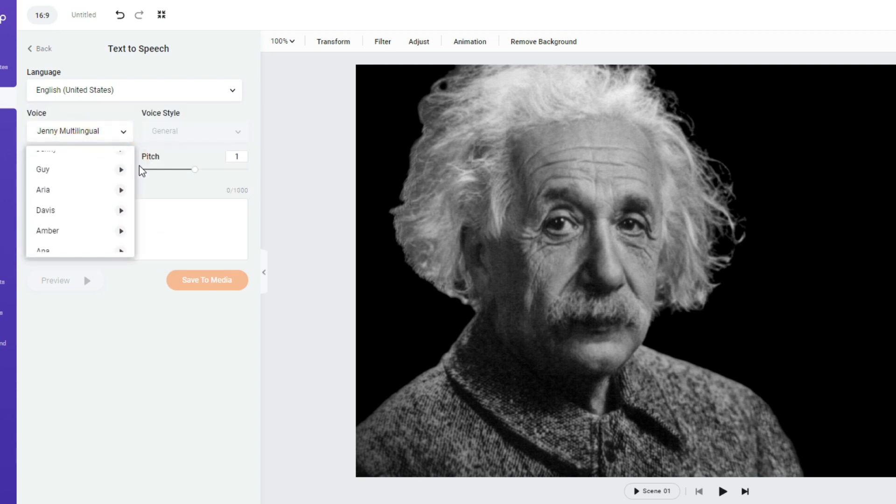
{"action": "left_click", "coordinate": [44, 210]}
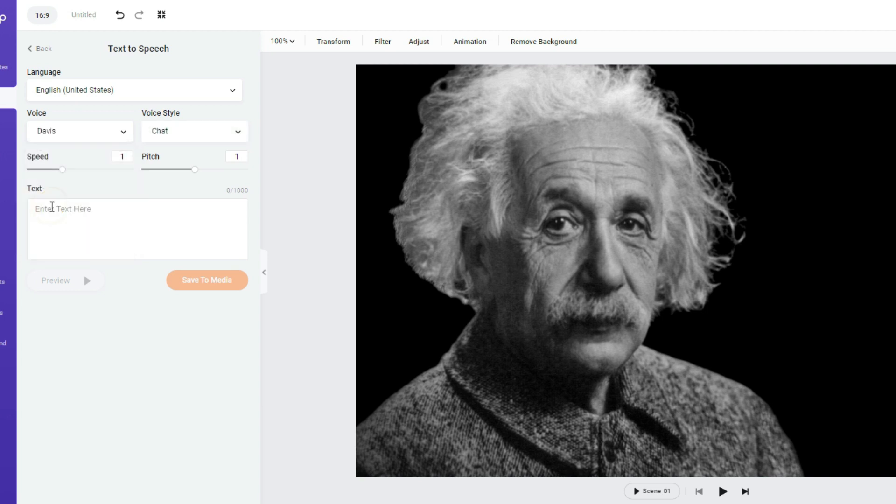
{"action": "right_click", "coordinate": [74, 209]}
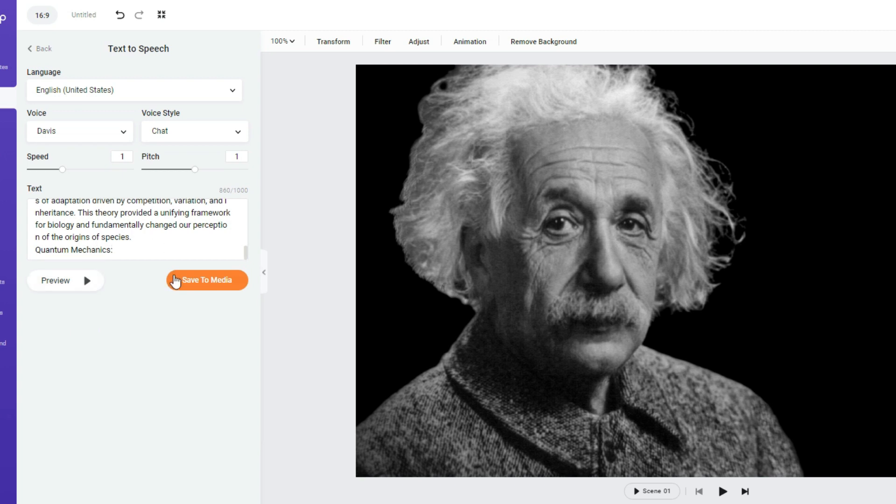
{"action": "left_click", "coordinate": [206, 281]}
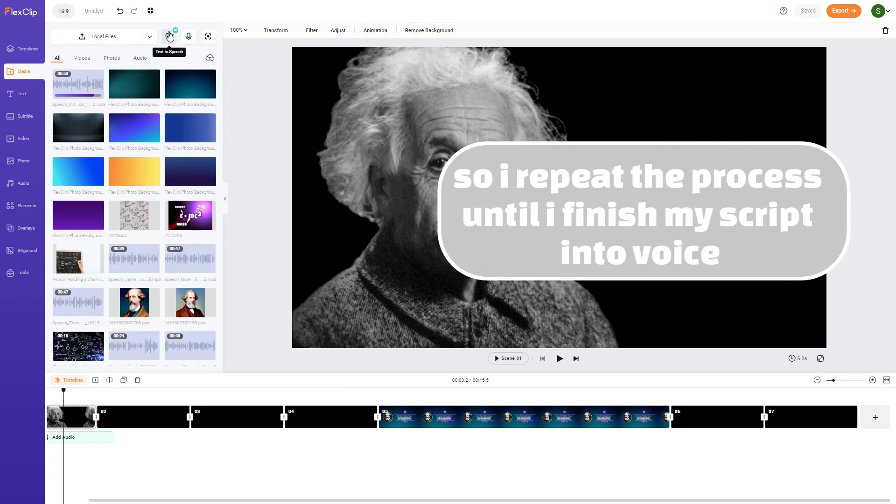
- Paste the script's closing section into Text to Speech and save it as another Davis clip
{"action": "left_click", "coordinate": [169, 36]}
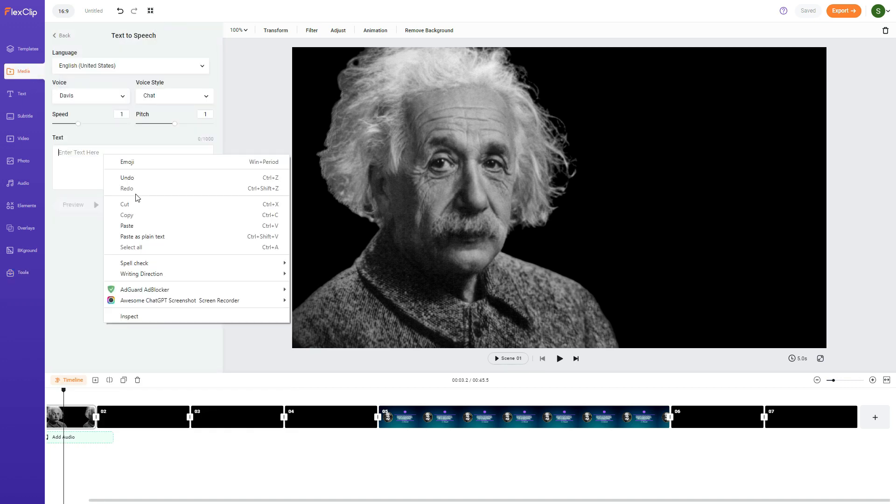
{"action": "left_click", "coordinate": [126, 226]}
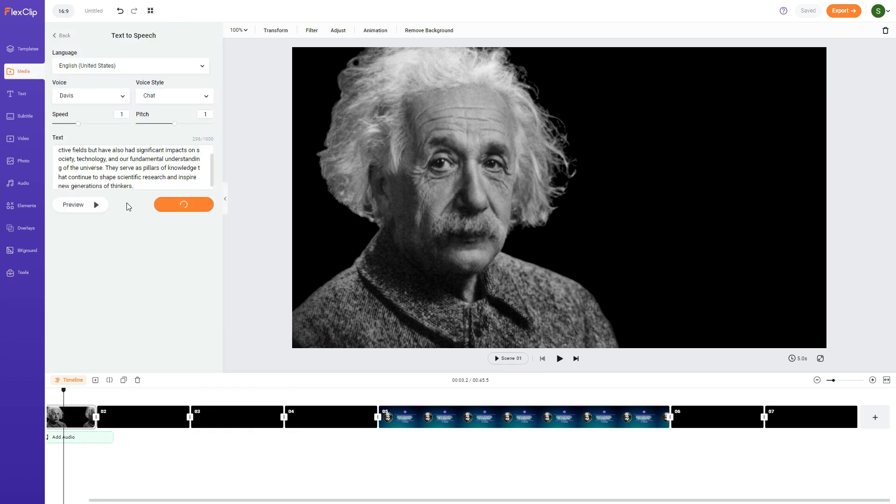
{"action": "left_click", "coordinate": [63, 34]}
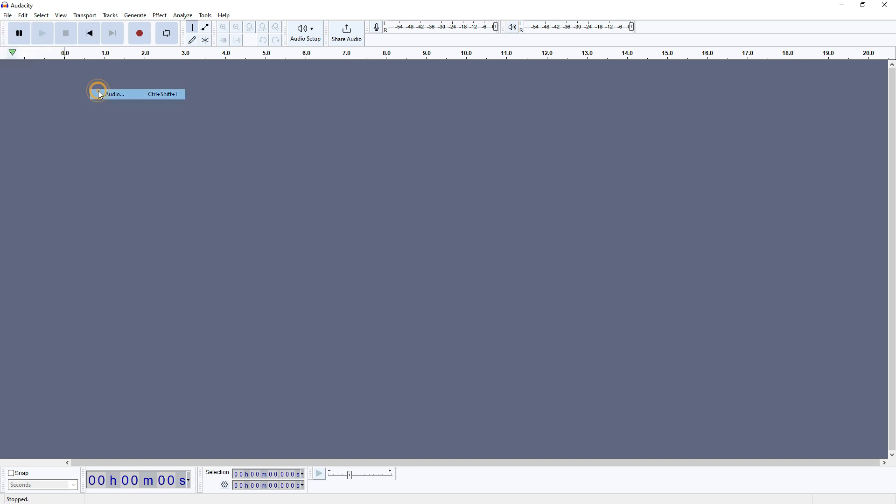
- Import the downloaded Davis narration clips into Audacity as a single speech track
{"action": "left_click", "coordinate": [114, 93]}
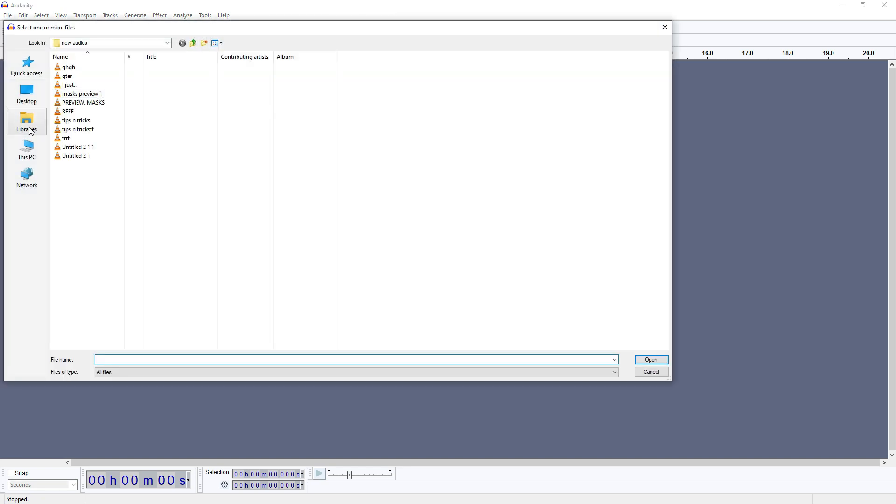
{"action": "left_click", "coordinate": [26, 149]}
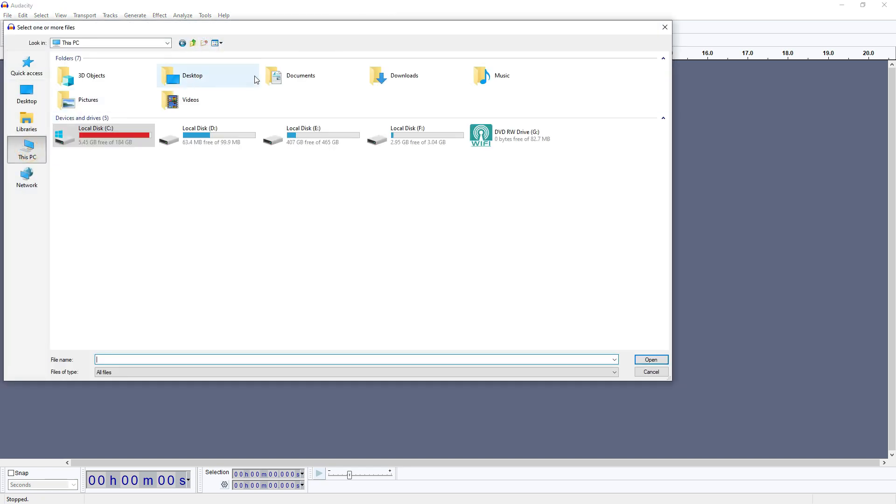
{"action": "left_click", "coordinate": [650, 359]}
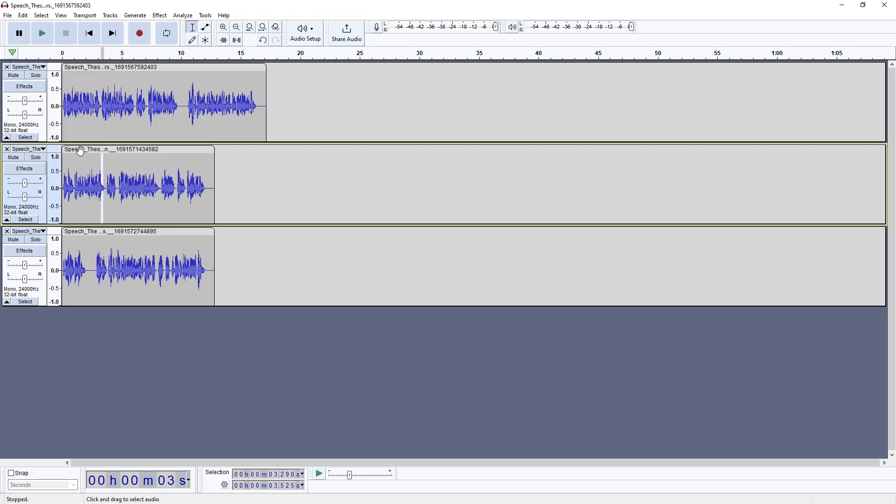
{"action": "left_click_drag", "start_coordinate": [137, 183], "coordinate": [343, 105]}
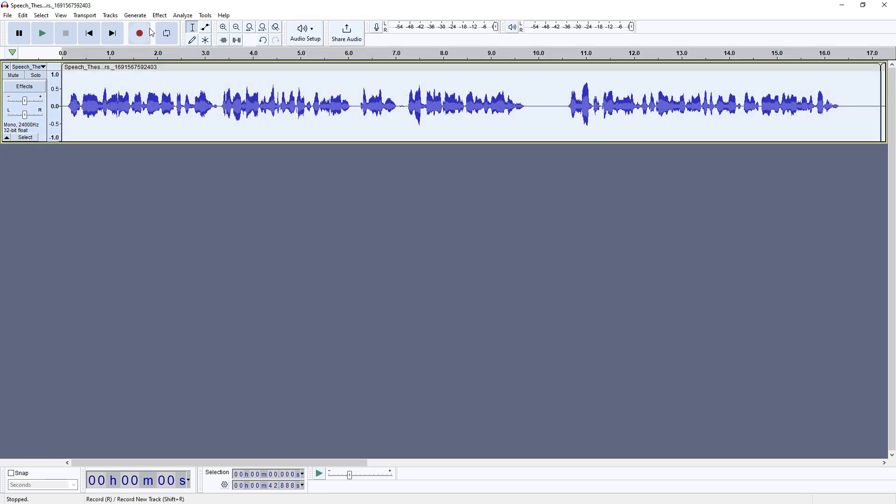
- Apply the Compressor effect with default settings to the narration track
{"action": "left_click", "coordinate": [159, 15]}
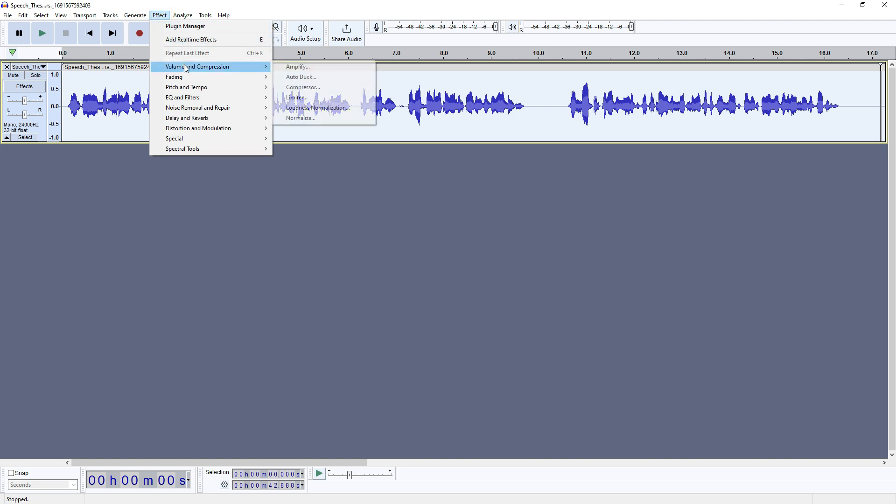
{"action": "left_click", "coordinate": [303, 87]}
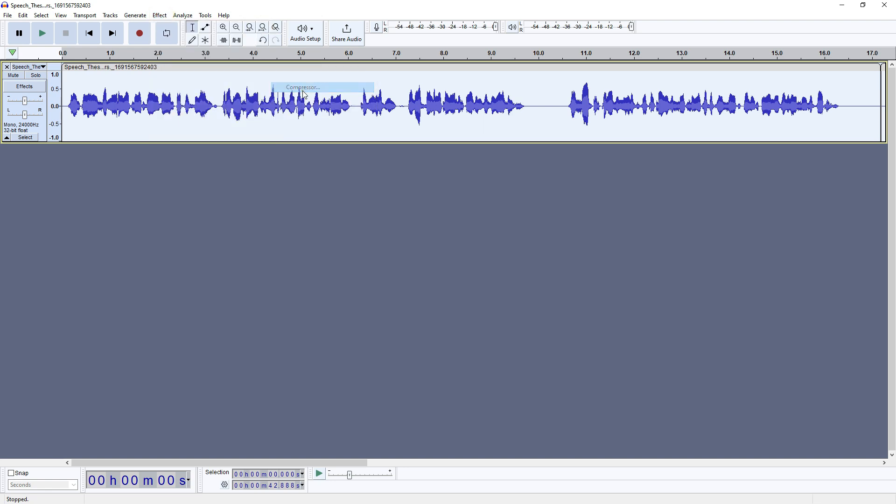
{"action": "left_click", "coordinate": [301, 86]}
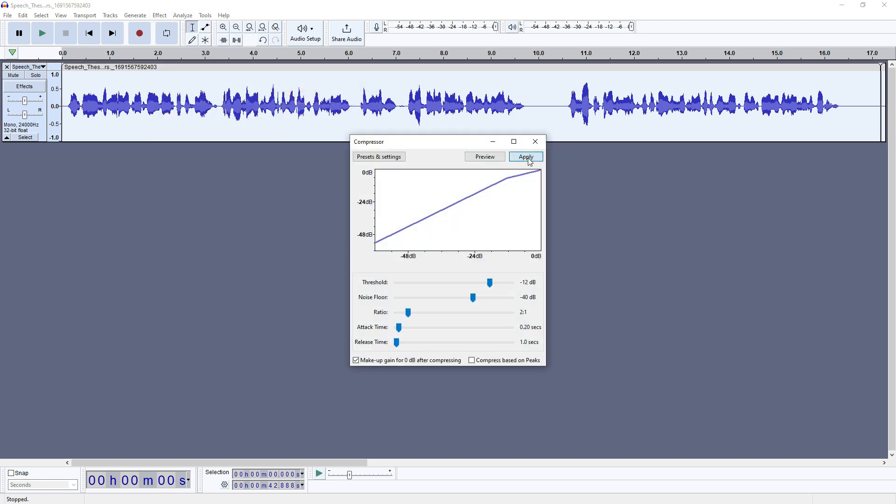
{"action": "left_click", "coordinate": [525, 157]}
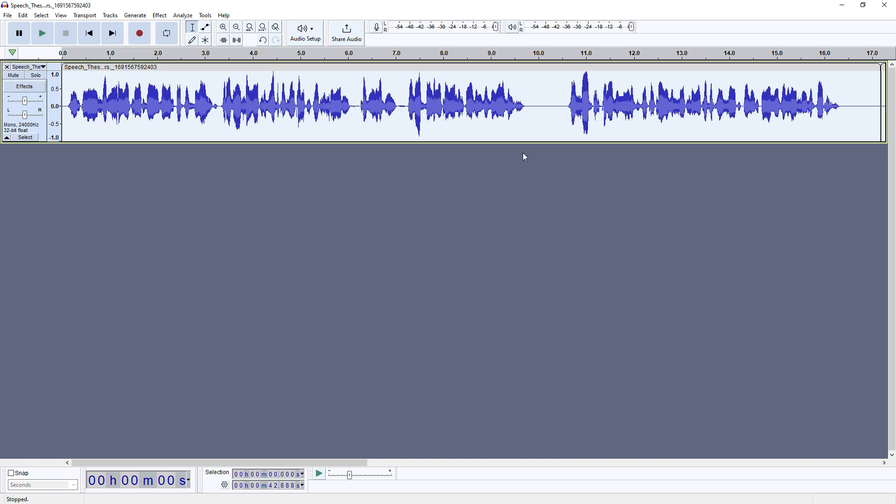
{"action": "left_click", "coordinate": [160, 15]}
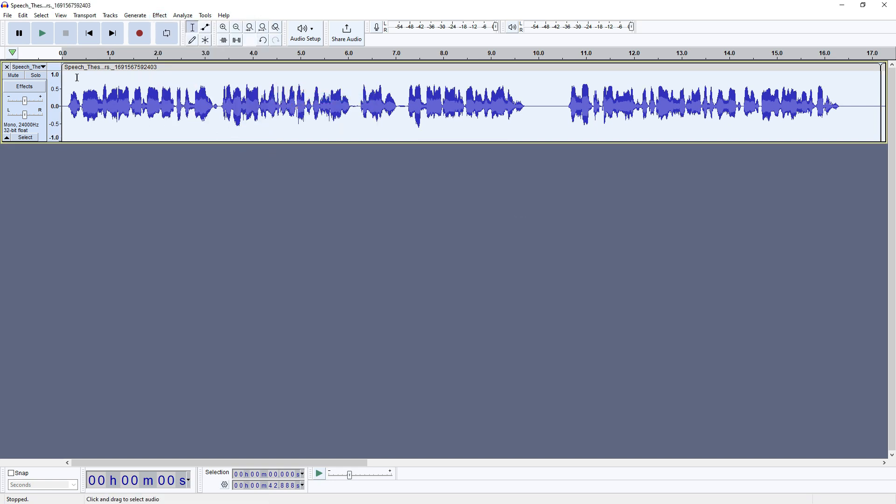
- Load the Bass Boost factory preset in the Graphic EQ for the narration track
{"action": "left_click", "coordinate": [159, 15]}
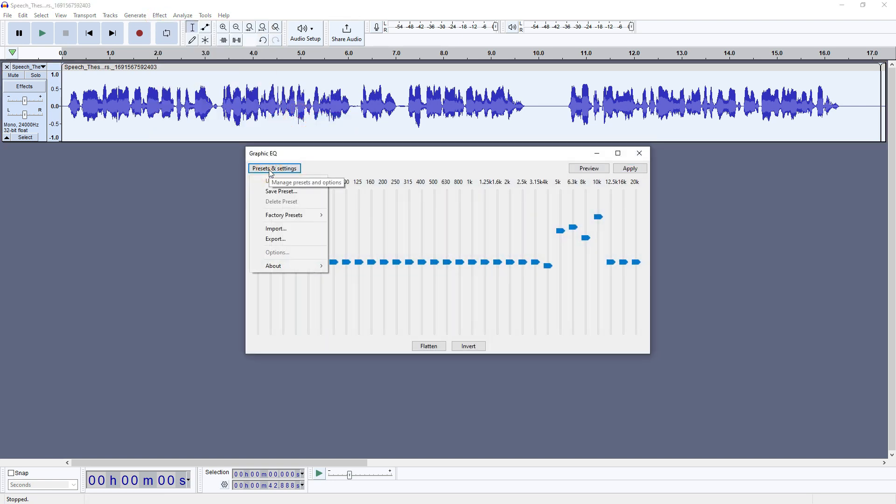
{"action": "mouse_move", "coordinate": [284, 215]}
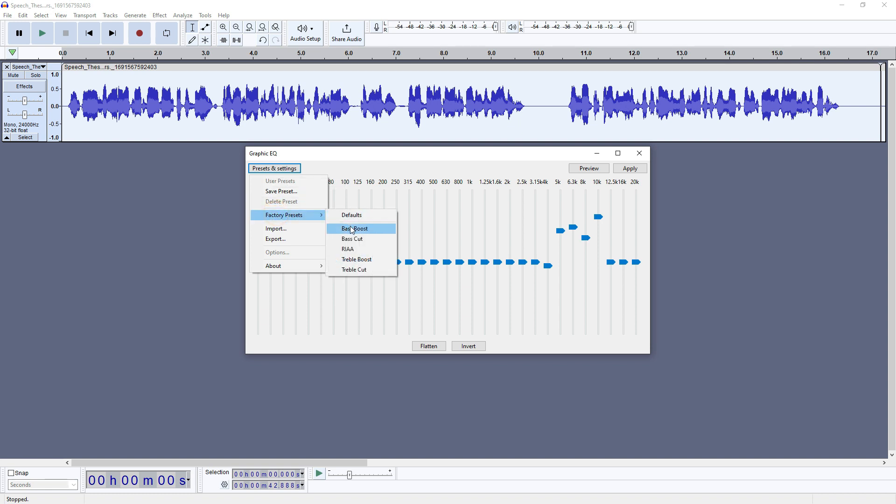
{"action": "left_click", "coordinate": [353, 228]}
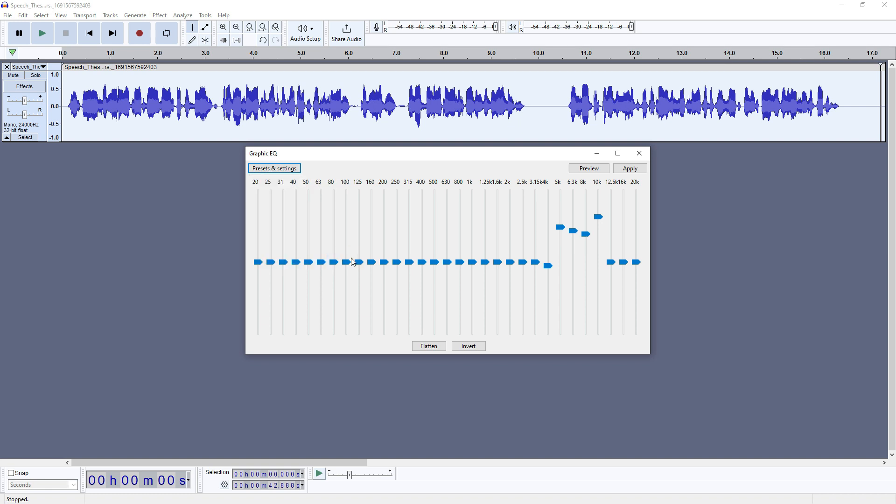
- Apply the EQ, then in Filter Curve EQ load Treble Boost and lower it to about 3 dB
{"action": "left_click", "coordinate": [628, 168]}
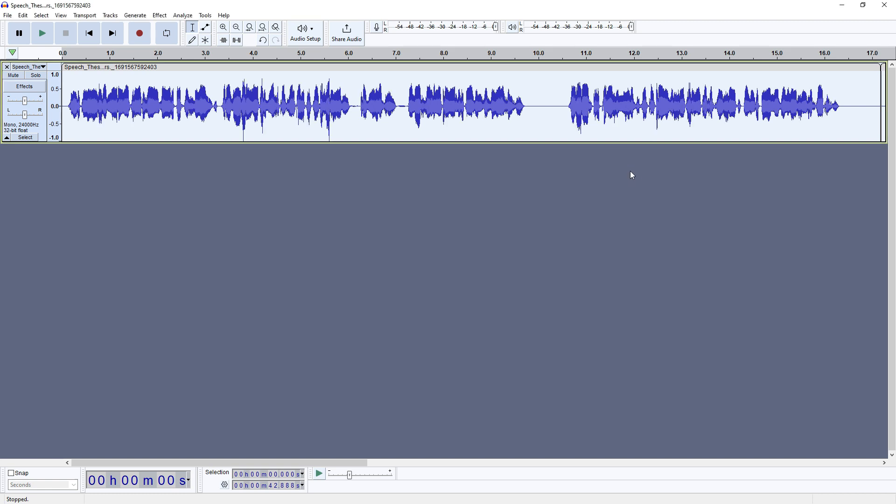
{"action": "left_click", "coordinate": [159, 15]}
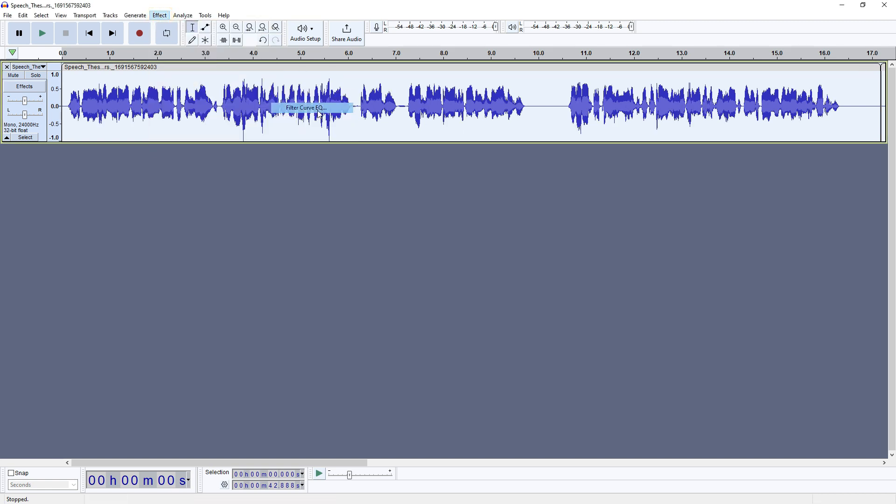
{"action": "left_click", "coordinate": [269, 160]}
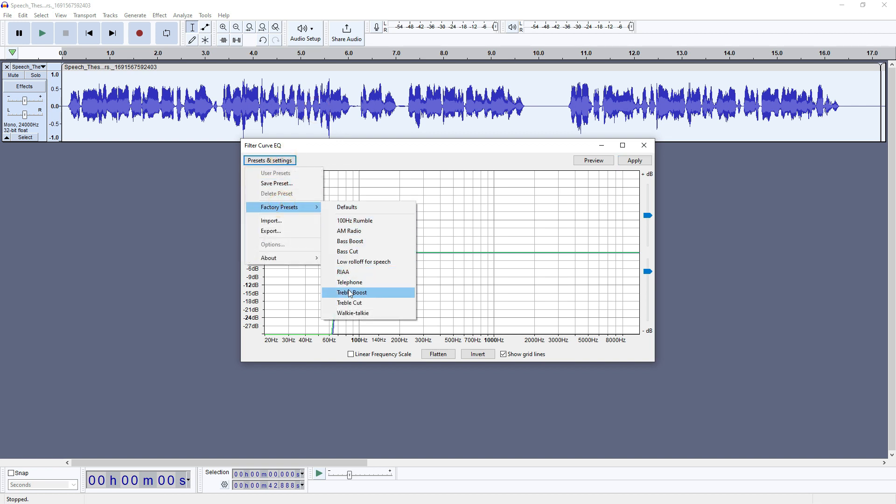
{"action": "left_click", "coordinate": [352, 292]}
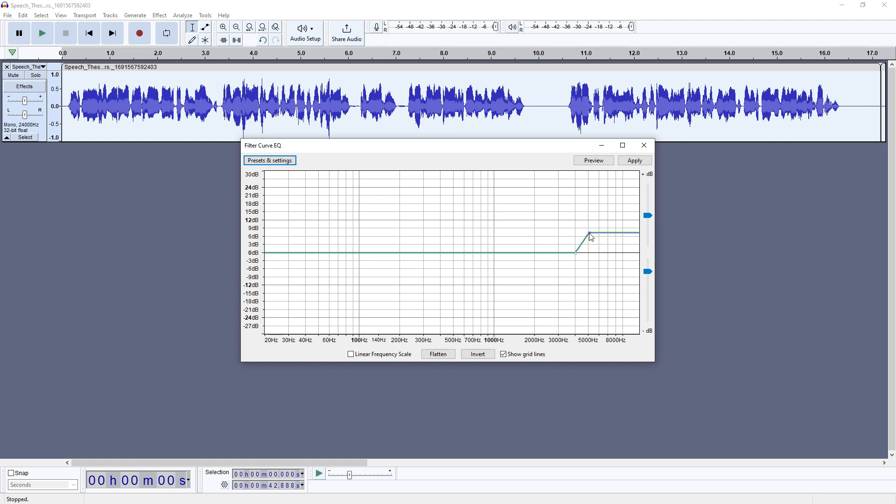
{"action": "left_click_drag", "start_coordinate": [590, 233], "coordinate": [589, 249]}
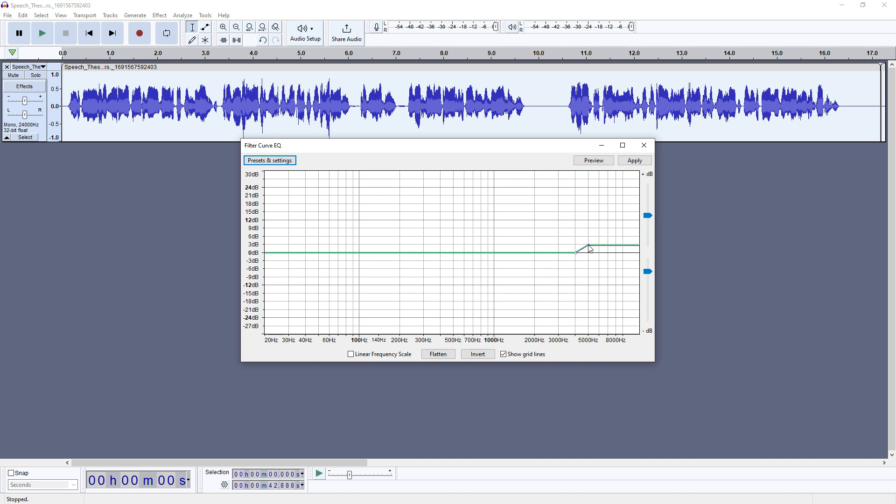
{"action": "left_click", "coordinate": [634, 160]}
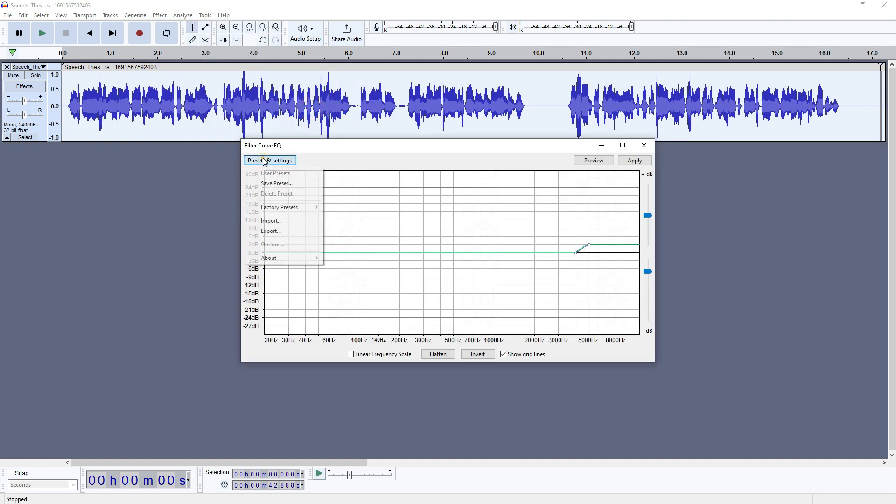
{"action": "mouse_move", "coordinate": [279, 207]}
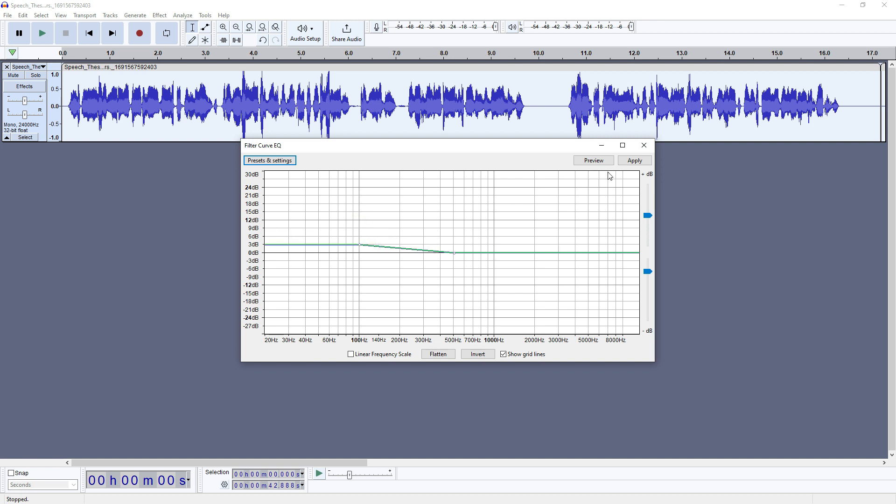
- Apply the low lift and the Low rolloff for speech curve, then normalize the recording
{"action": "left_click", "coordinate": [158, 15]}
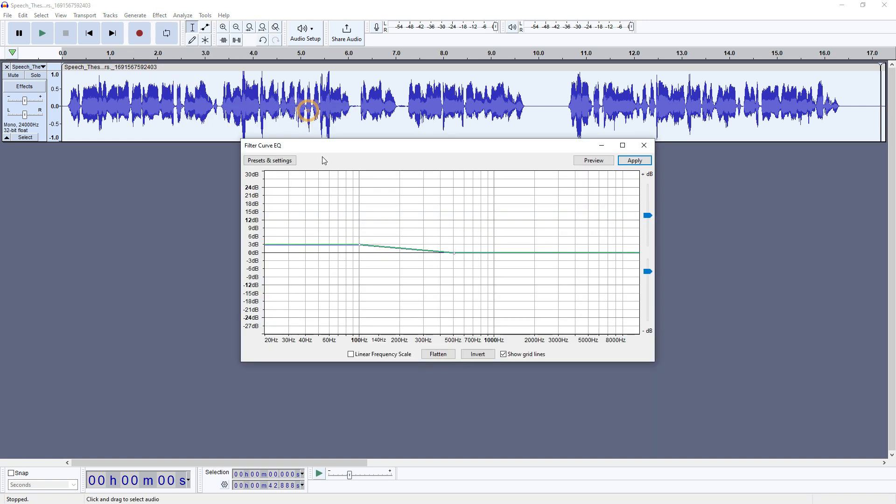
{"action": "left_click", "coordinate": [269, 159]}
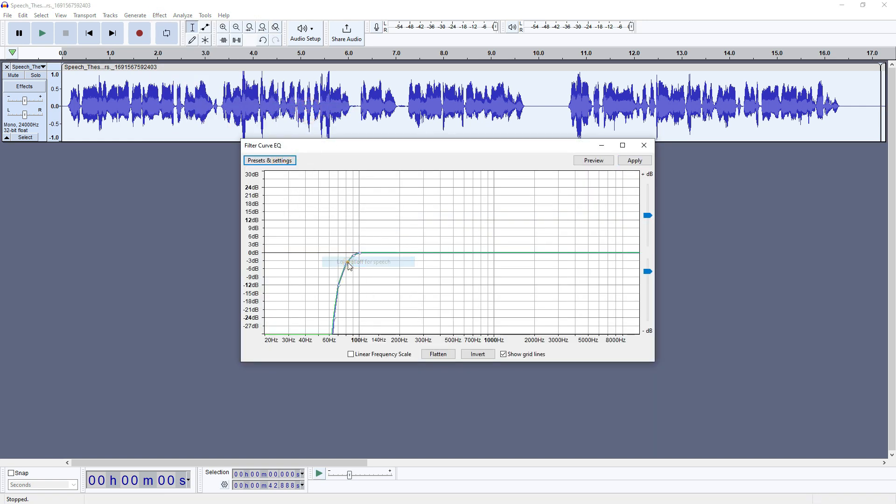
{"action": "mouse_move", "coordinate": [586, 195]}
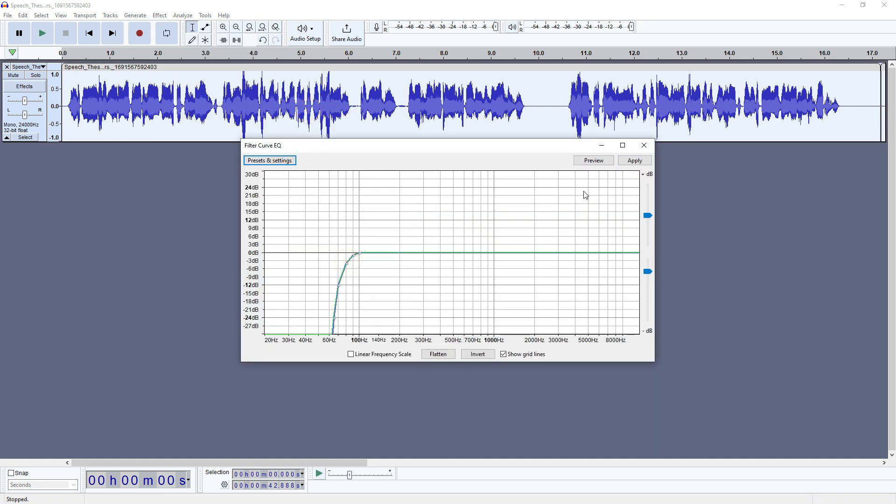
{"action": "left_click", "coordinate": [159, 15]}
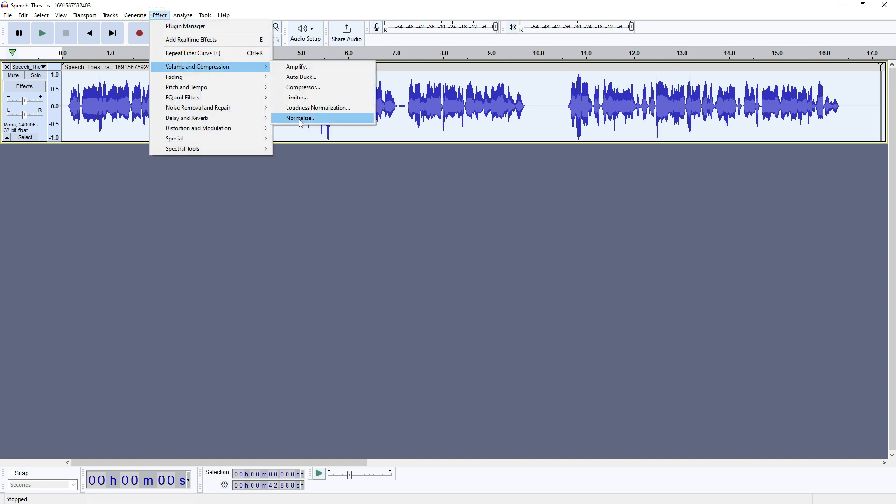
{"action": "left_click", "coordinate": [300, 118]}
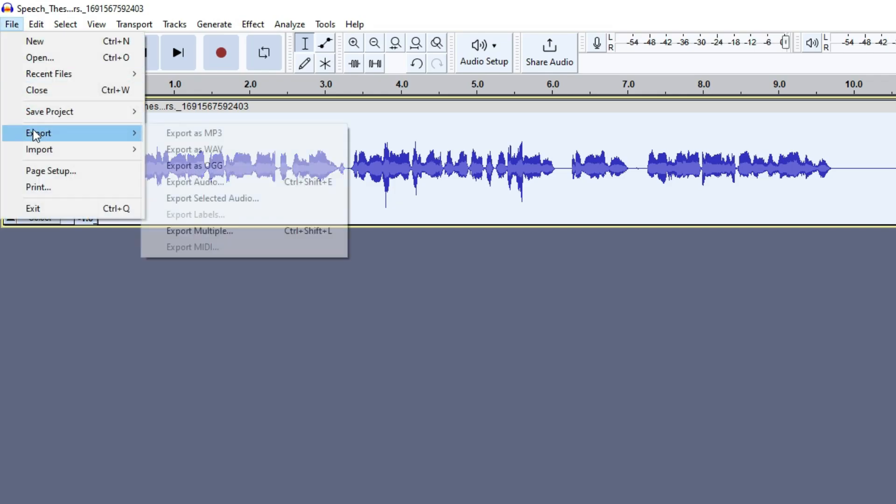
- Export the processed narration as an MP3 file
{"action": "left_click", "coordinate": [194, 132]}
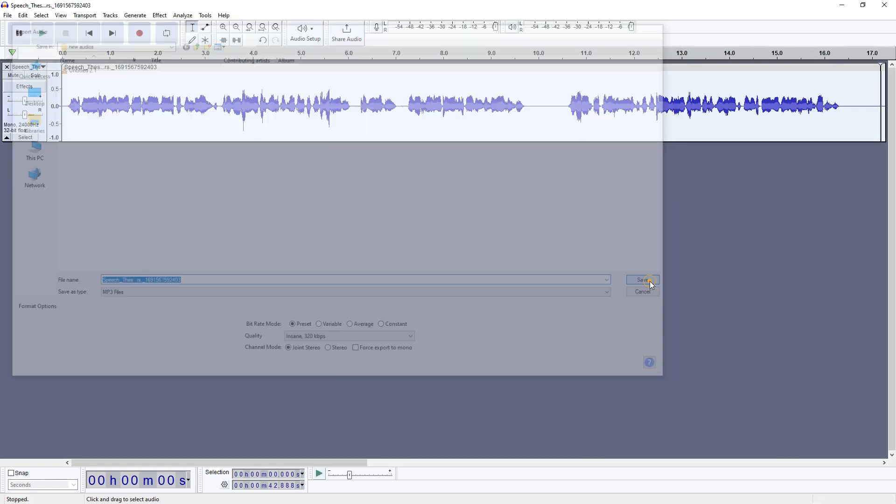
{"action": "left_click", "coordinate": [643, 280]}
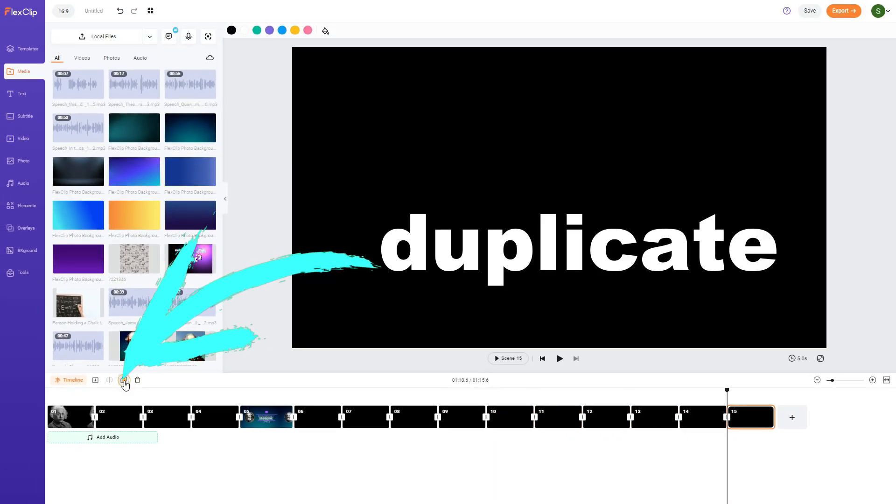
- Duplicate the blank black scene so the timeline extends to scene 27
{"action": "left_click", "coordinate": [123, 379]}
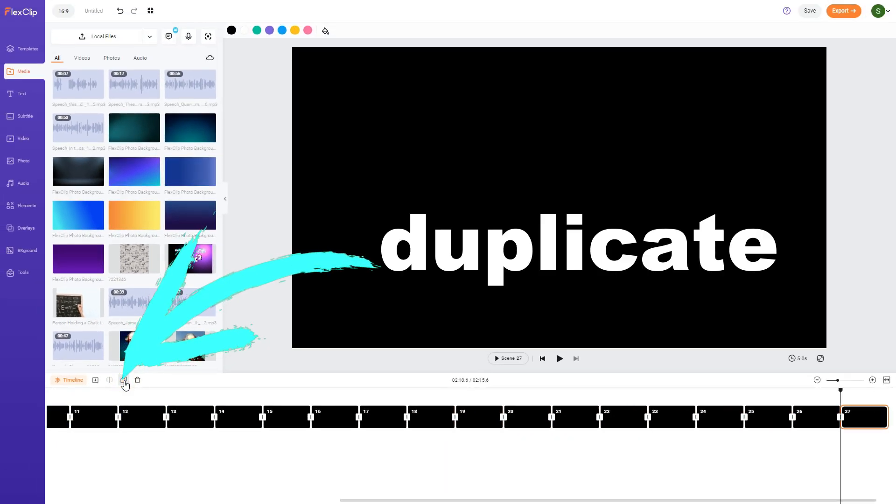
{"action": "left_click", "coordinate": [125, 380]}
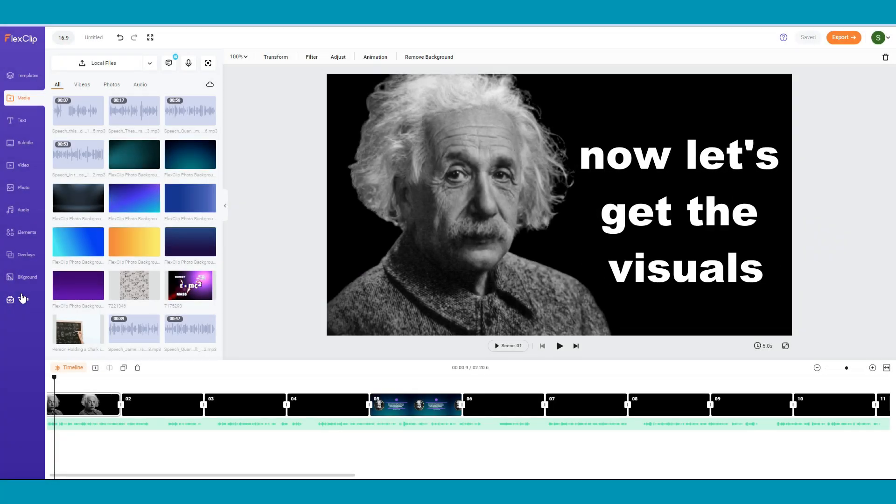
- Copy E=mc² from the AI script and search stock photos for 'albert einstein (E=mc²)'
{"action": "left_click", "coordinate": [22, 299]}
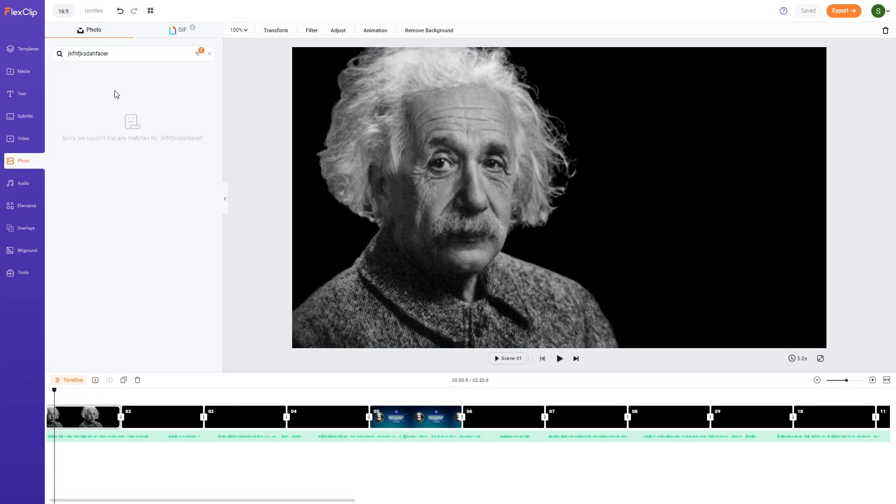
{"action": "mouse_move", "coordinate": [182, 145]}
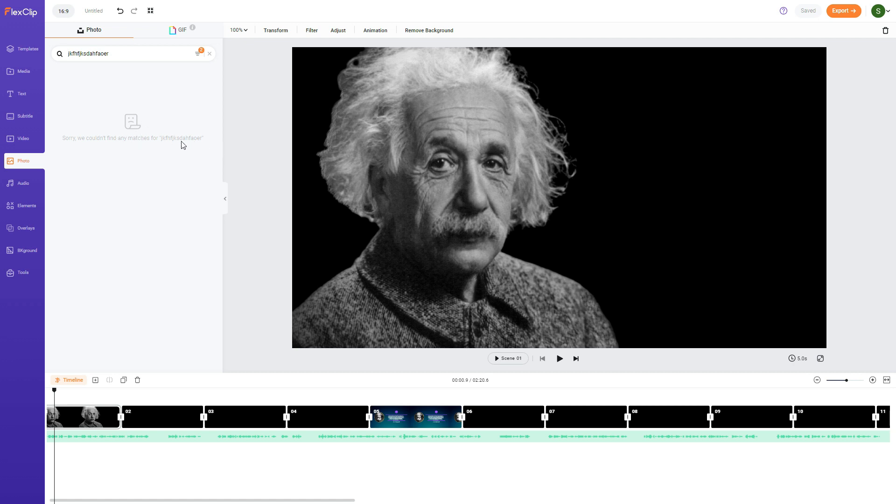
{"action": "left_click", "coordinate": [22, 273]}
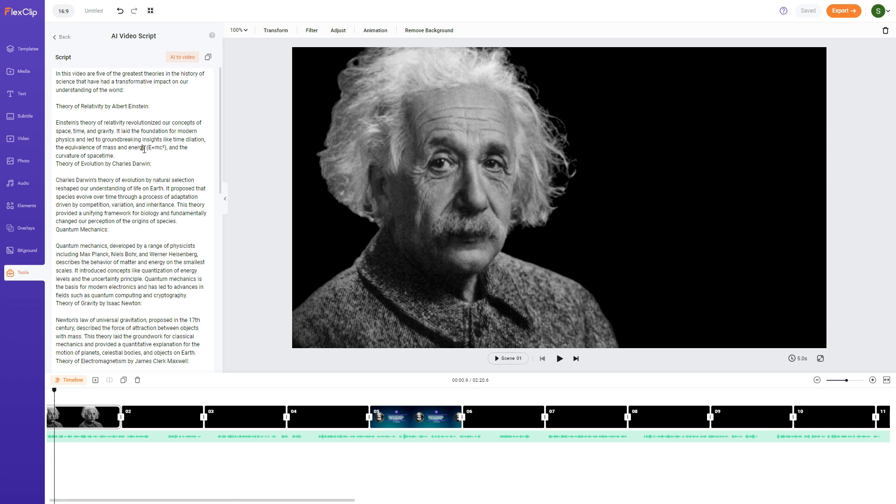
{"action": "double_click", "coordinate": [156, 148]}
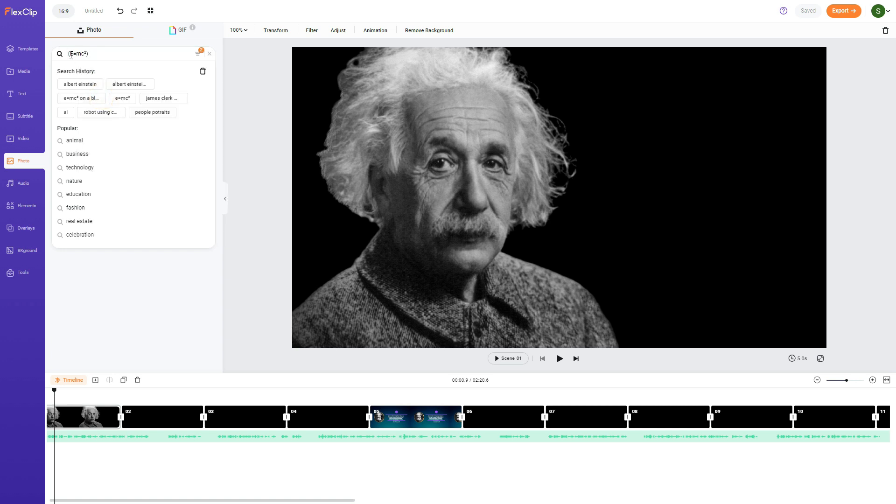
{"action": "type", "text": "albert einstein"}
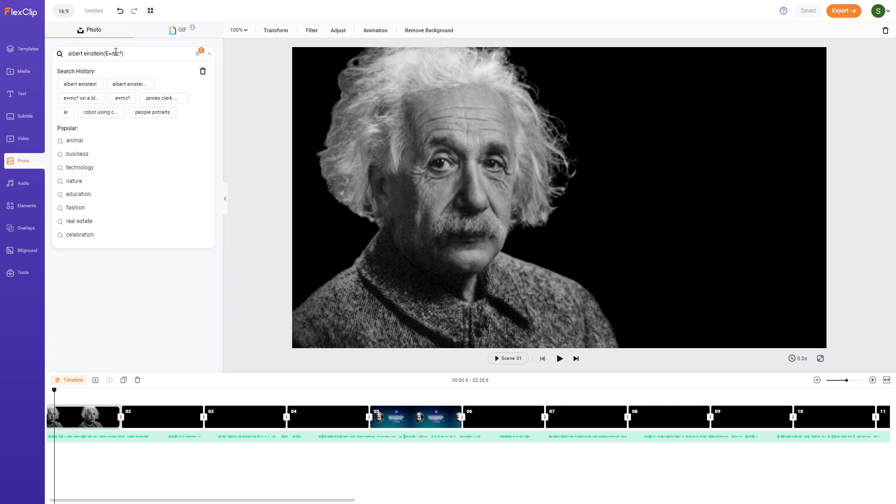
{"action": "key", "text": "Enter"}
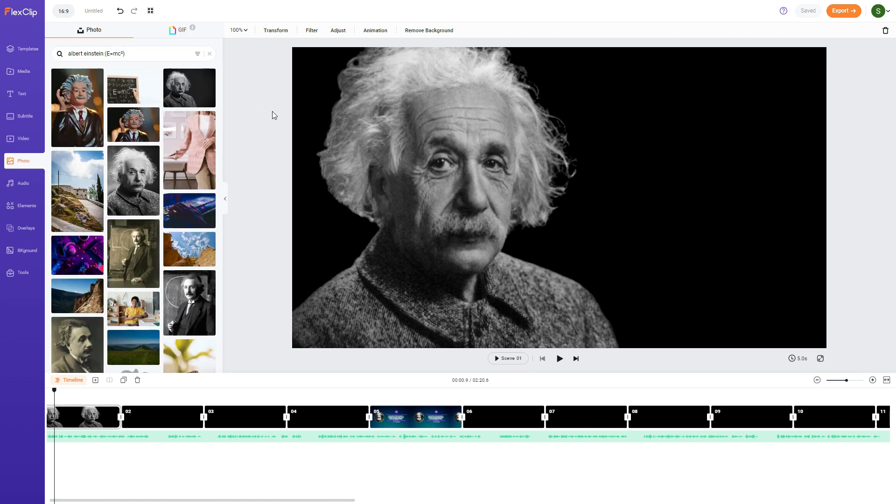
{"action": "left_click", "coordinate": [23, 272]}
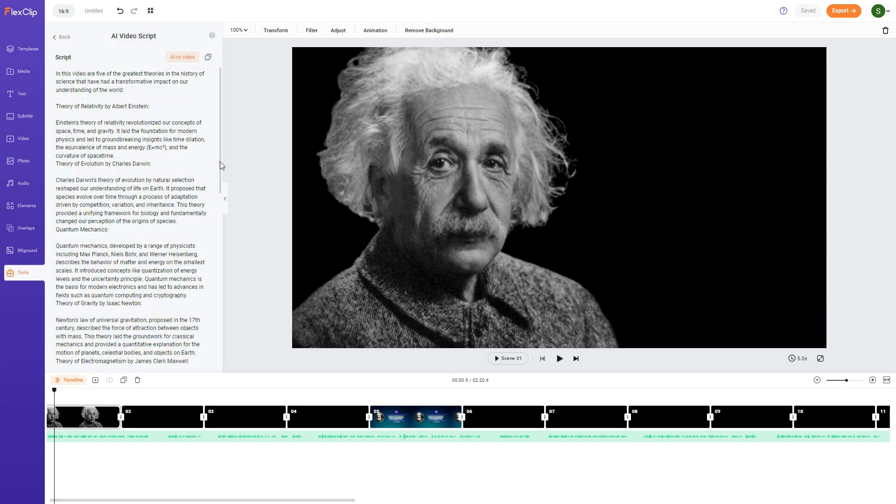
- Search stock photos for 'James Clerk Maxwell', find nothing relevant, and clear the search
{"action": "scroll", "scroll_direction": "down", "scroll_amount": 3}
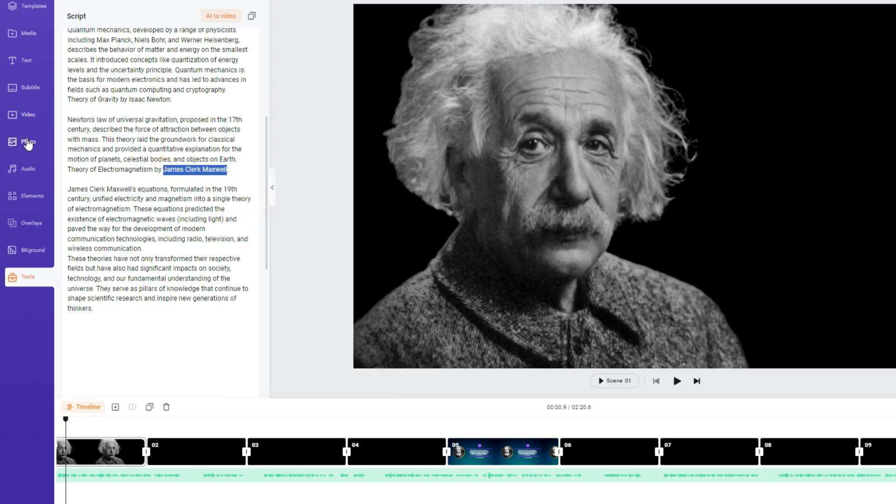
{"action": "left_click", "coordinate": [28, 142]}
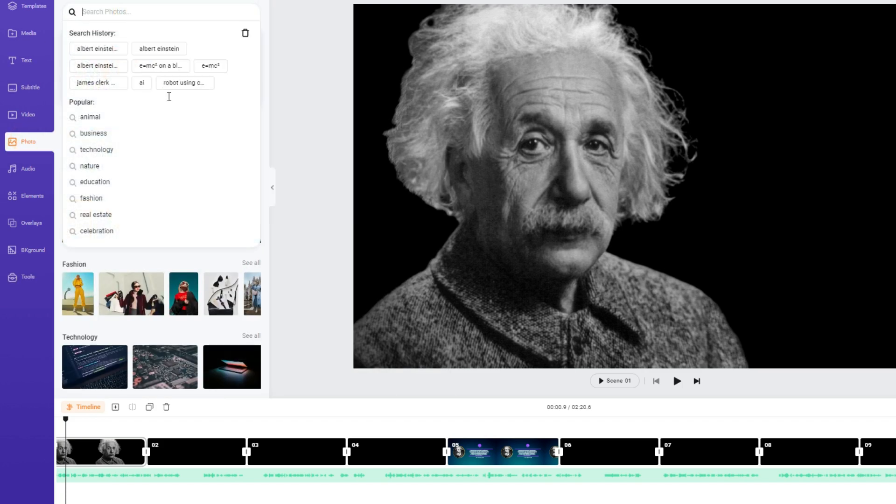
{"action": "left_click", "coordinate": [98, 83]}
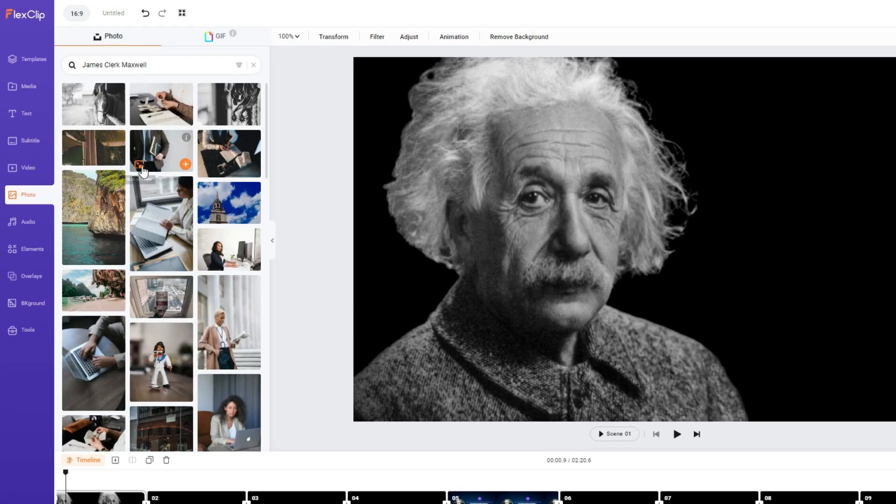
{"action": "scroll", "scroll_direction": "down", "scroll_amount": 3}
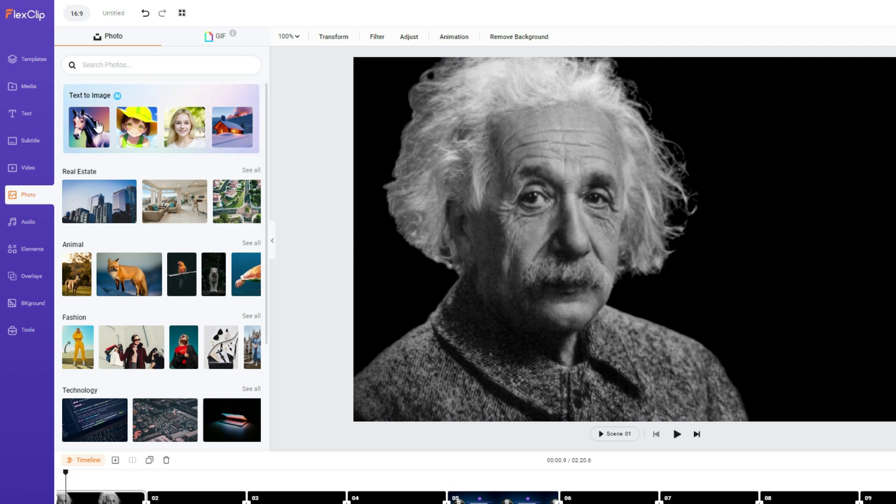
- Generate an AI portrait from the prompt 'James Clerk Maxwell' and add it to the first scene
{"action": "left_click", "coordinate": [89, 128]}
{"action": "type", "text": "James Clerk Maxwell"}
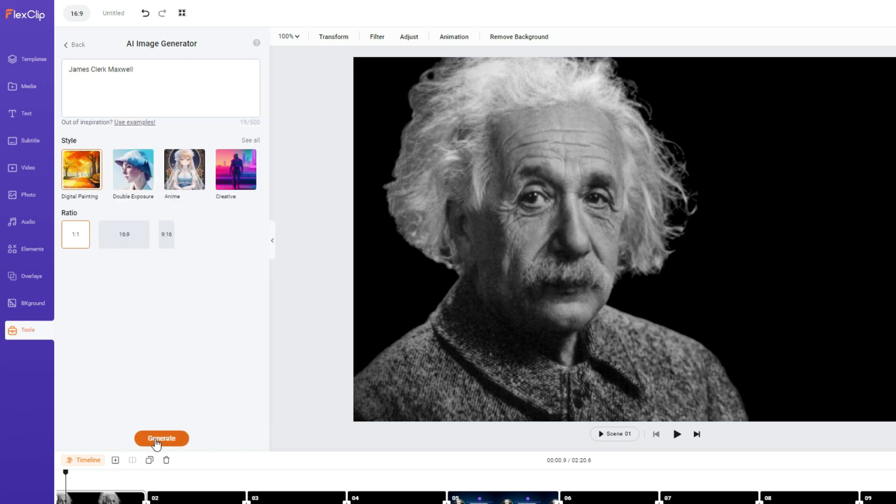
{"action": "left_click", "coordinate": [161, 439]}
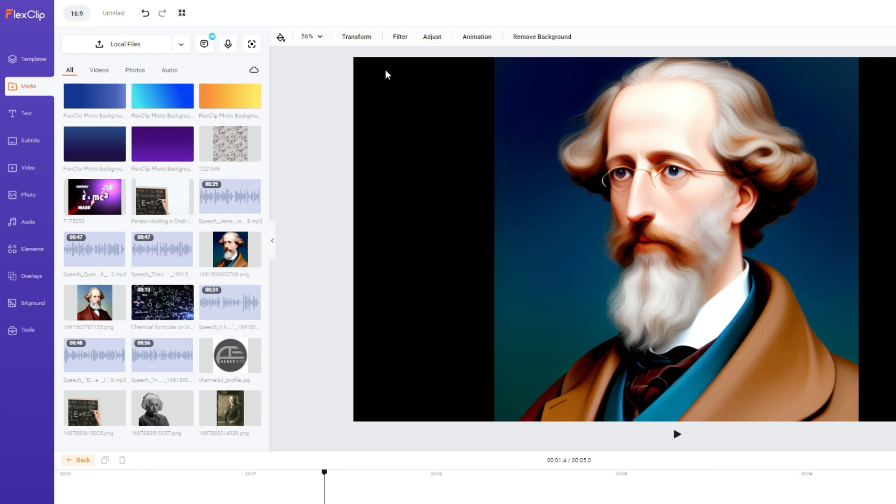
{"action": "mouse_move", "coordinate": [390, 60]}
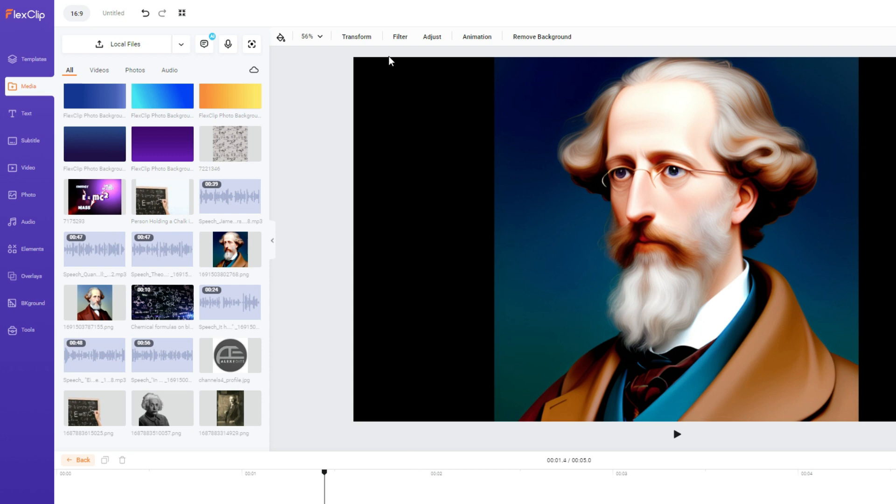
- Darken Maxwell's portrait: lower exposure, brightness and saturation, raise contrast and add a vignette
{"action": "left_click", "coordinate": [399, 37]}
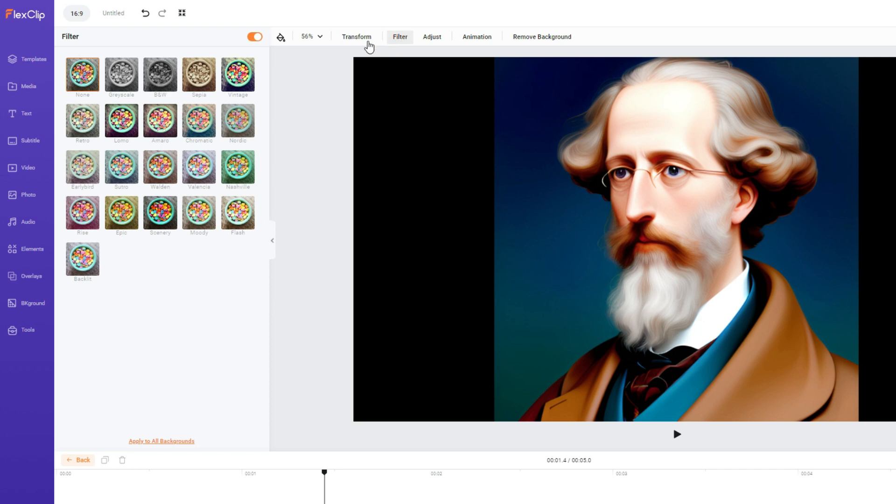
{"action": "left_click", "coordinate": [121, 73]}
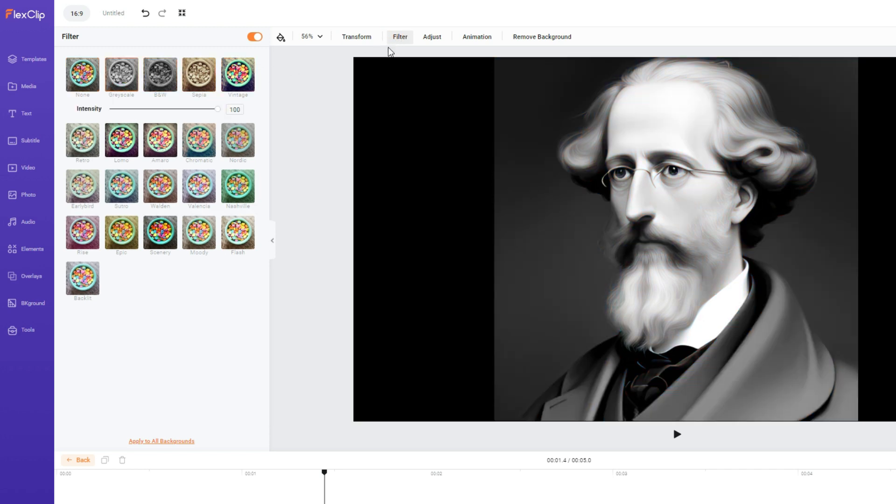
{"action": "left_click", "coordinate": [432, 37]}
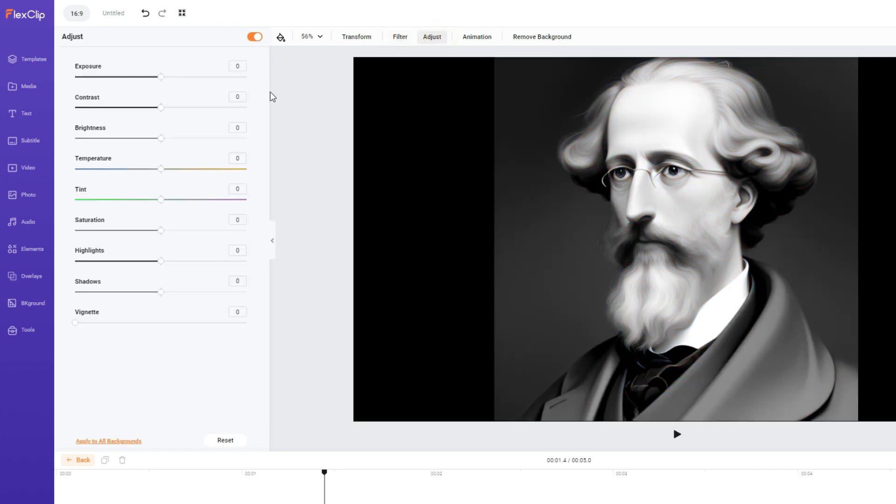
{"action": "left_click_drag", "start_coordinate": [163, 77], "coordinate": [159, 77]}
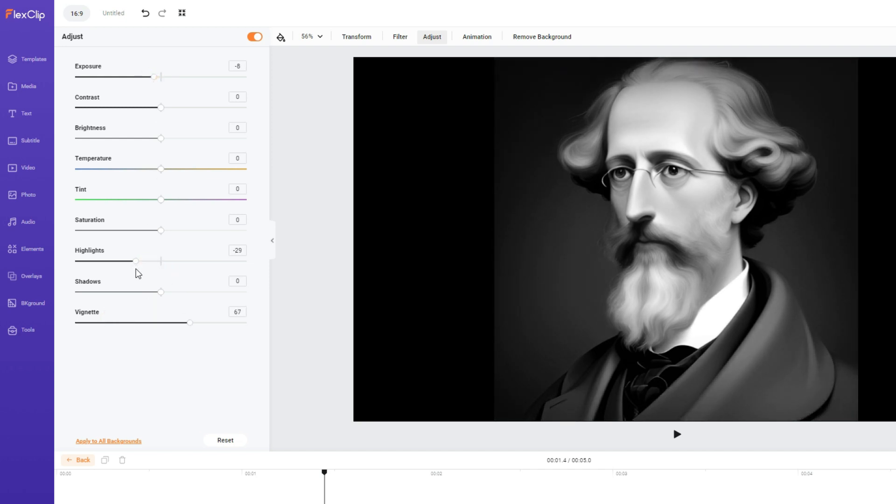
{"action": "left_click_drag", "start_coordinate": [161, 231], "coordinate": [120, 231]}
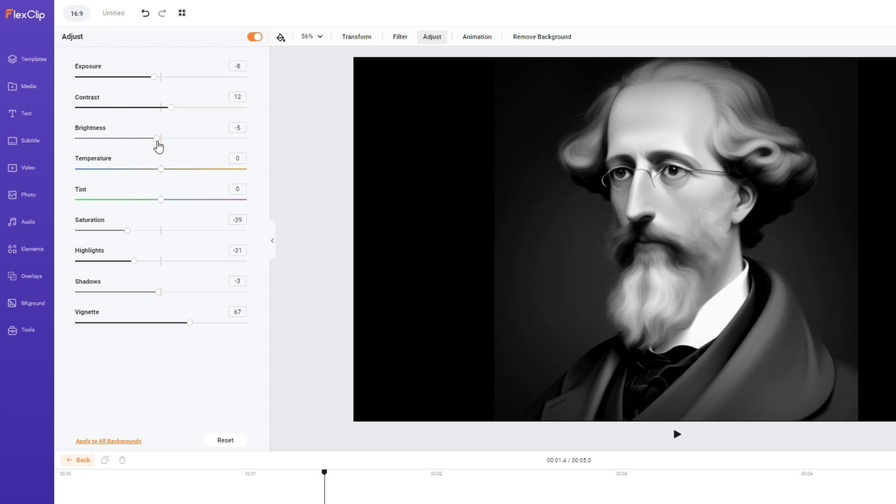
{"action": "left_click_drag", "start_coordinate": [161, 138], "coordinate": [157, 138]}
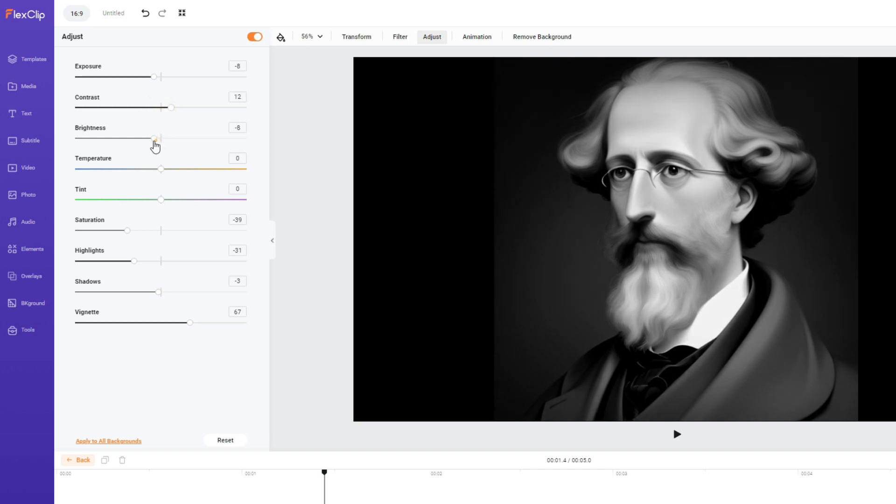
{"action": "left_click_drag", "start_coordinate": [127, 230], "coordinate": [123, 230]}
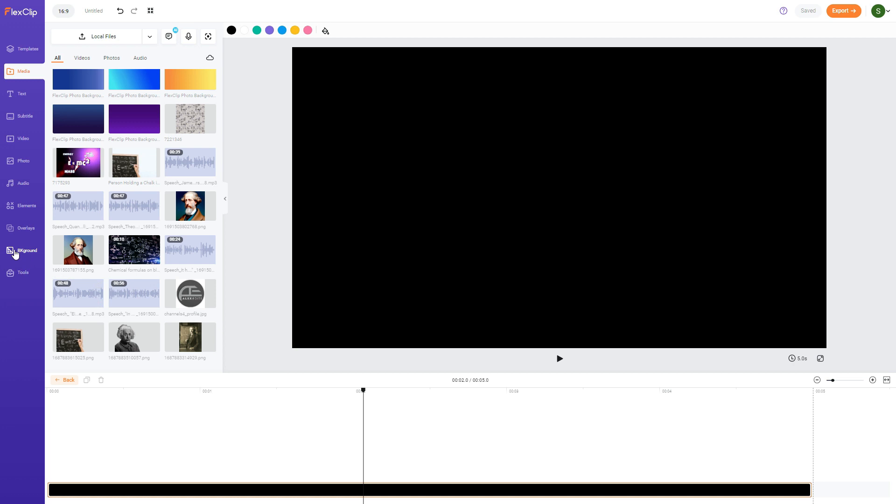
- Give the scene a dark navy-to-teal gradient photo background behind the portrait
{"action": "left_click", "coordinate": [22, 253]}
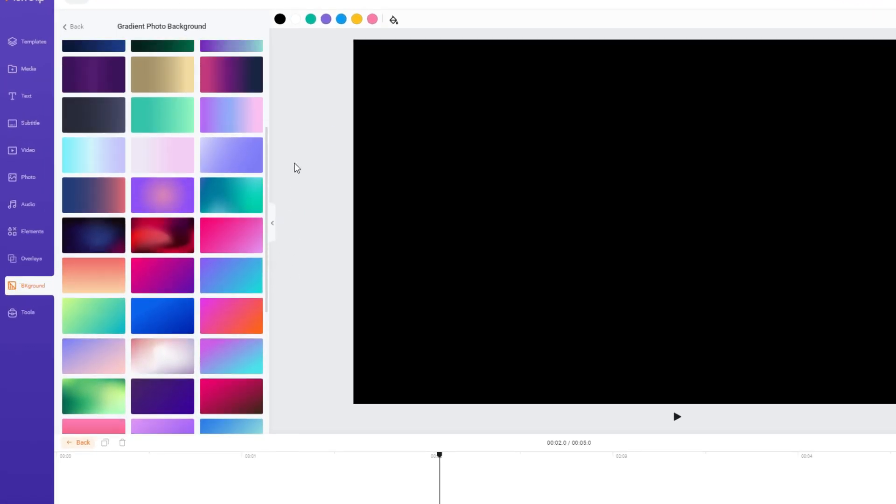
{"action": "scroll", "scroll_direction": "down", "scroll_amount": 3}
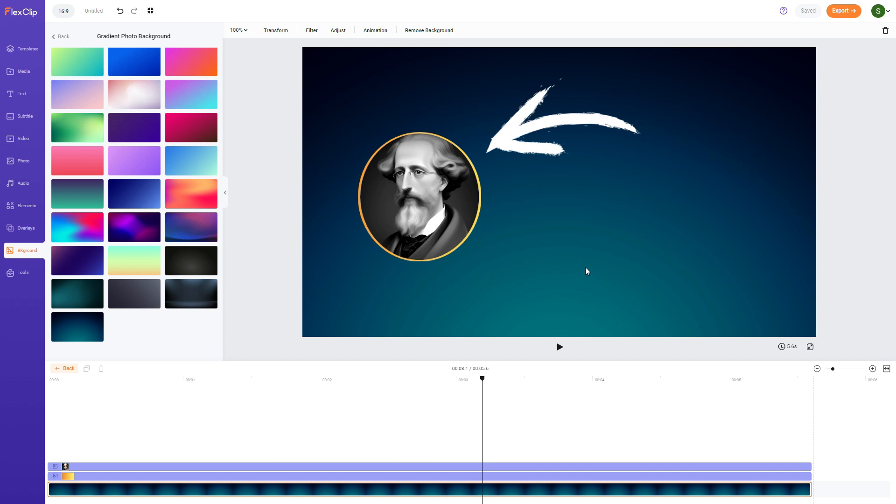
{"action": "mouse_move", "coordinate": [557, 260]}
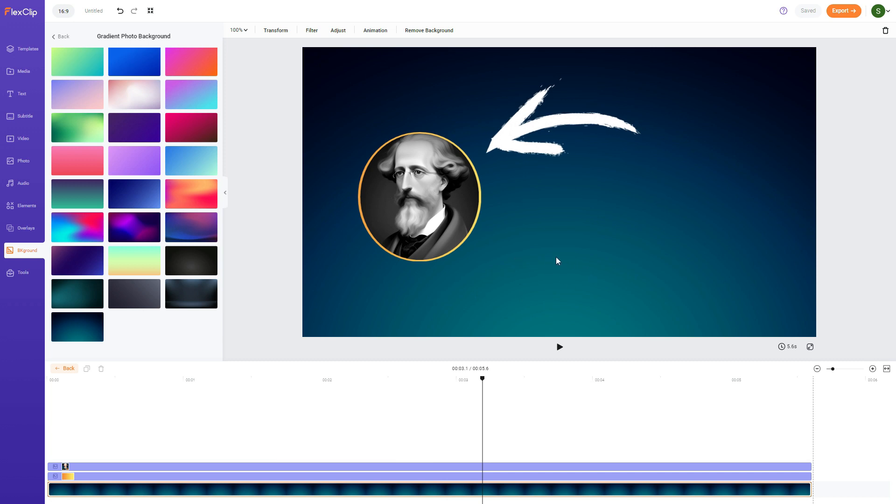
- Add the dark Quotes template 'HAPPINESS DEPENDS UPON OURSELVES - Aristotle' beside the portrait
{"action": "left_click", "coordinate": [23, 93]}
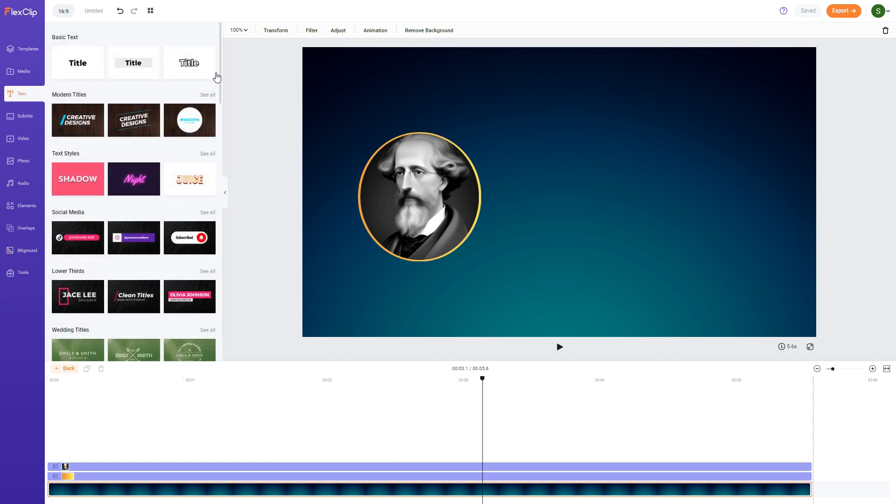
{"action": "scroll", "scroll_direction": "down", "scroll_amount": 3}
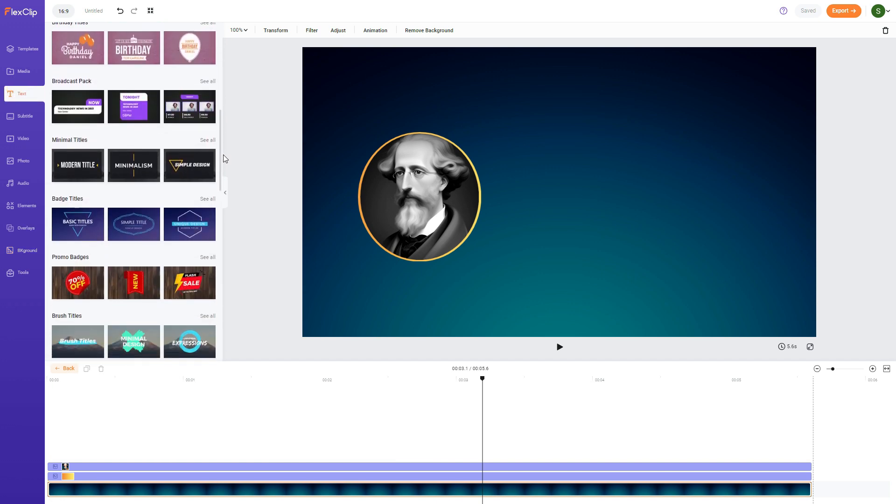
{"action": "scroll", "scroll_direction": "down", "scroll_amount": 3}
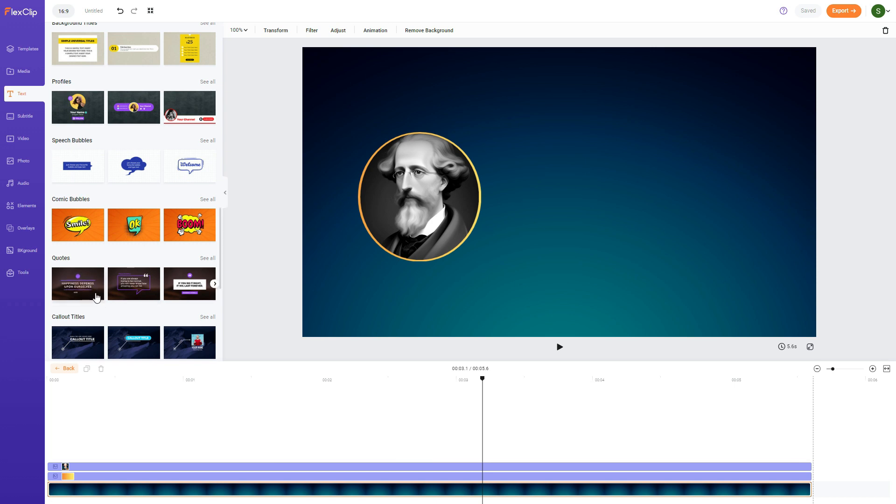
{"action": "left_click", "coordinate": [77, 284]}
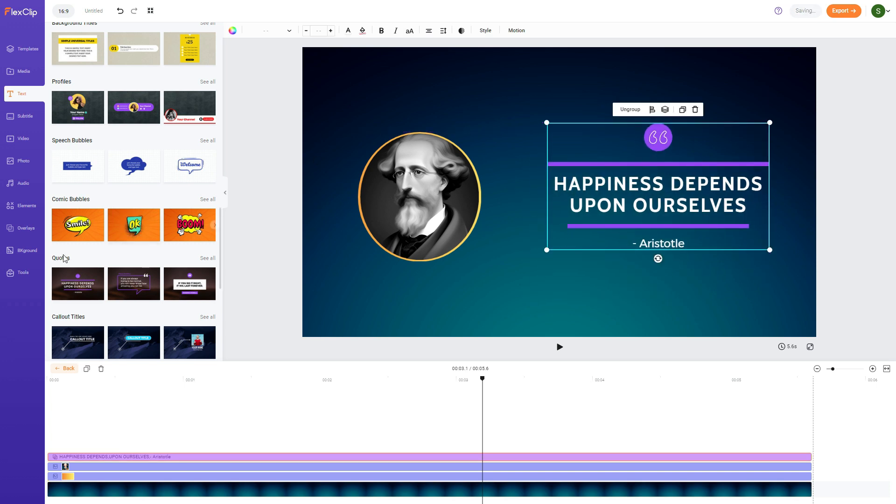
- Replace the quote text with the AI script's sentence on Maxwell's equations unifying electricity and magnetism
{"action": "left_click", "coordinate": [22, 273]}
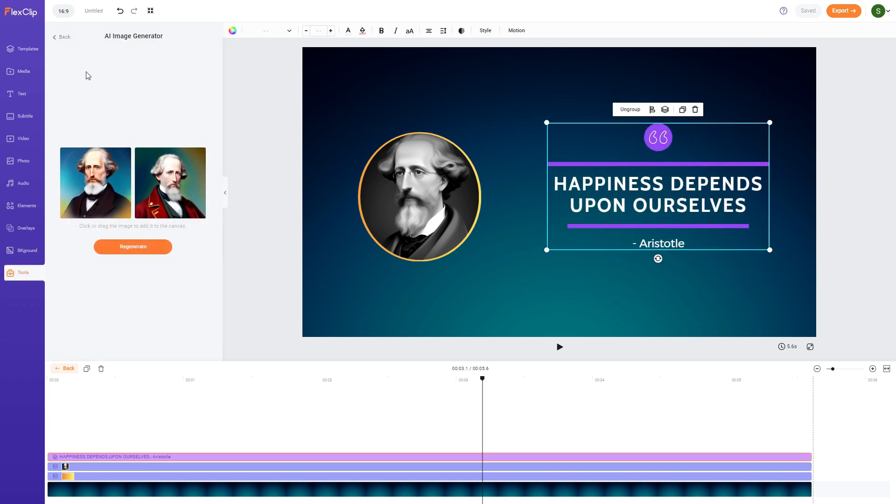
{"action": "left_click", "coordinate": [62, 36]}
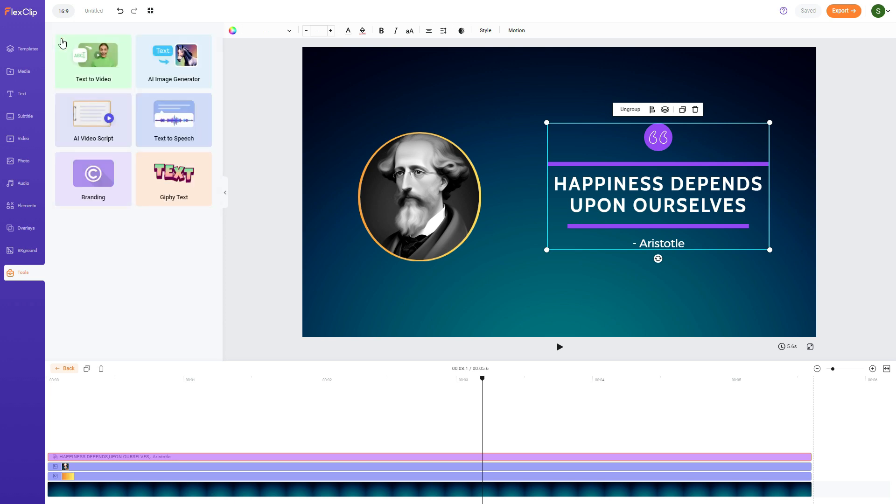
{"action": "left_click", "coordinate": [92, 121]}
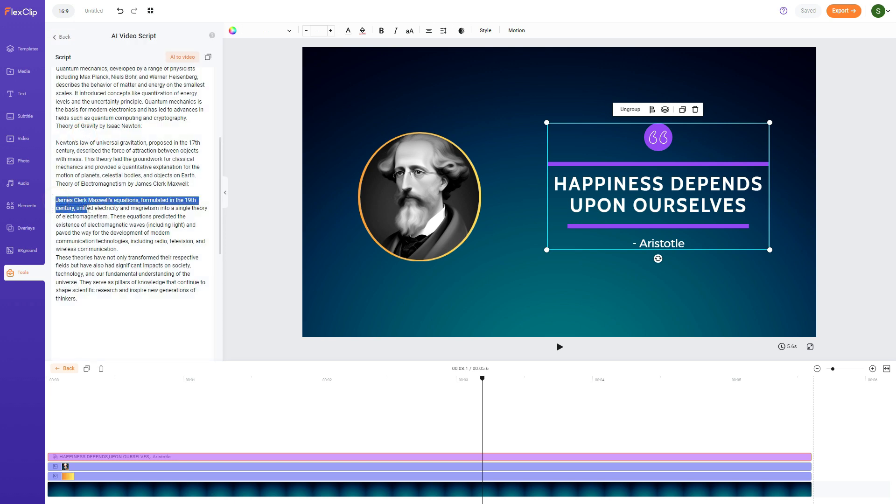
{"action": "left_click_drag", "start_coordinate": [87, 209], "coordinate": [113, 216]}
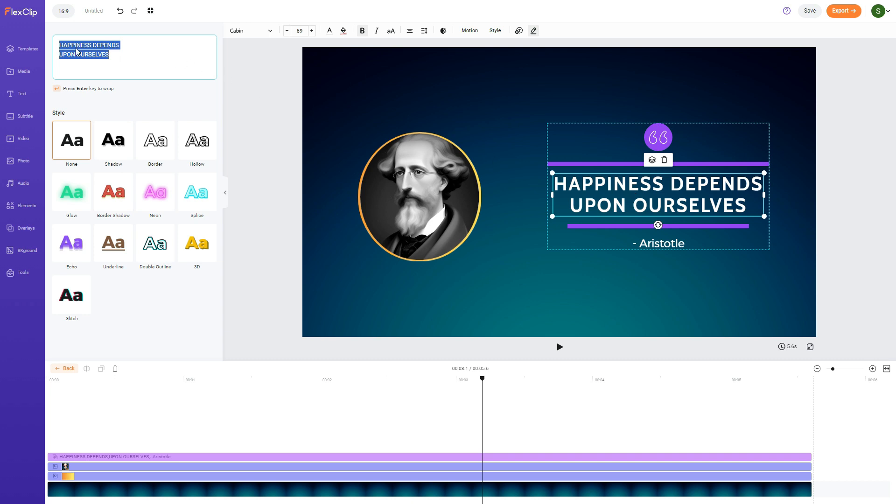
{"action": "type", "text": "James Clerk Maxwell's equations, formulated in the 19th century, unified electricity and magnetism into a single theory of electromagnetism."}
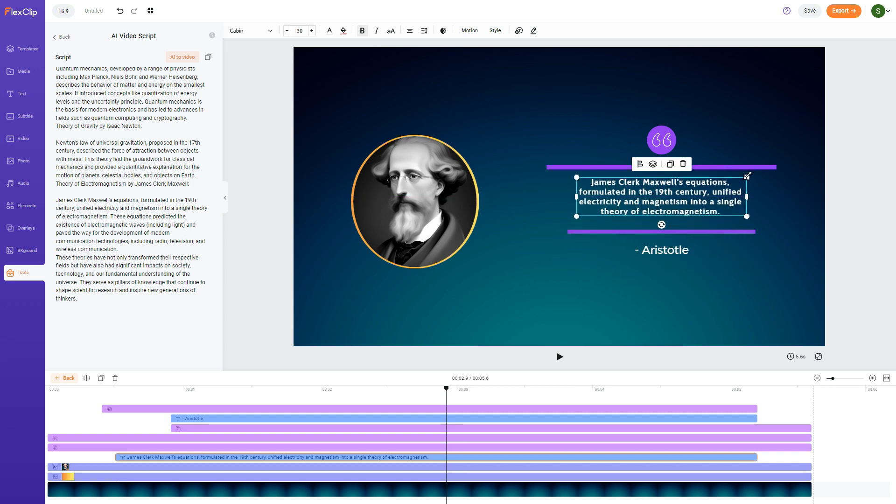
- Change the quote's attribution line to '- J.C MAXWELL'
{"action": "left_click", "coordinate": [660, 250]}
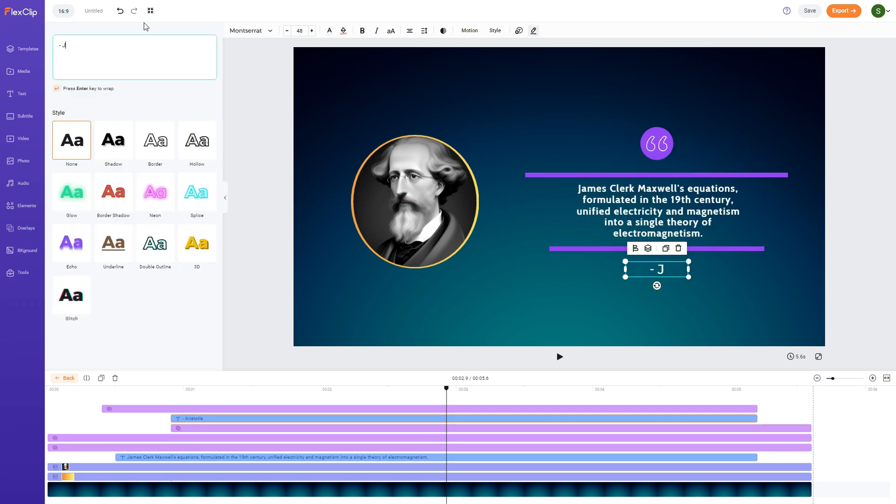
{"action": "type", "text": "C."}
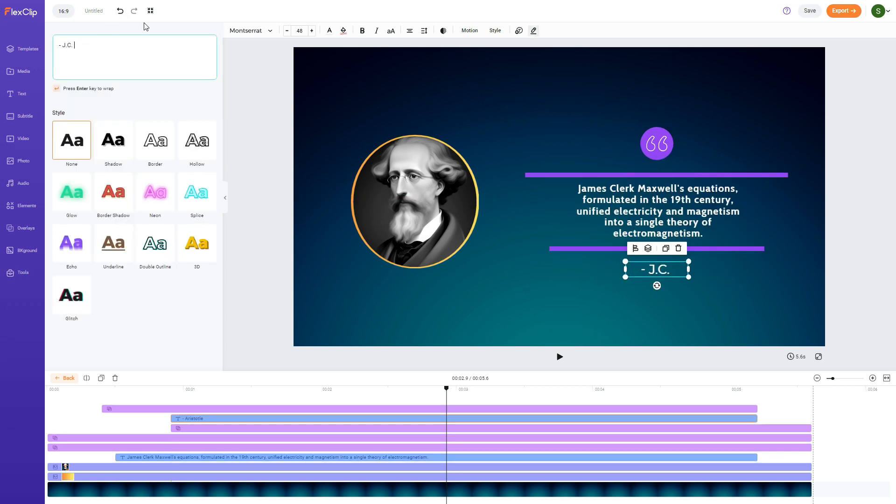
{"action": "key", "text": "Backspace"}
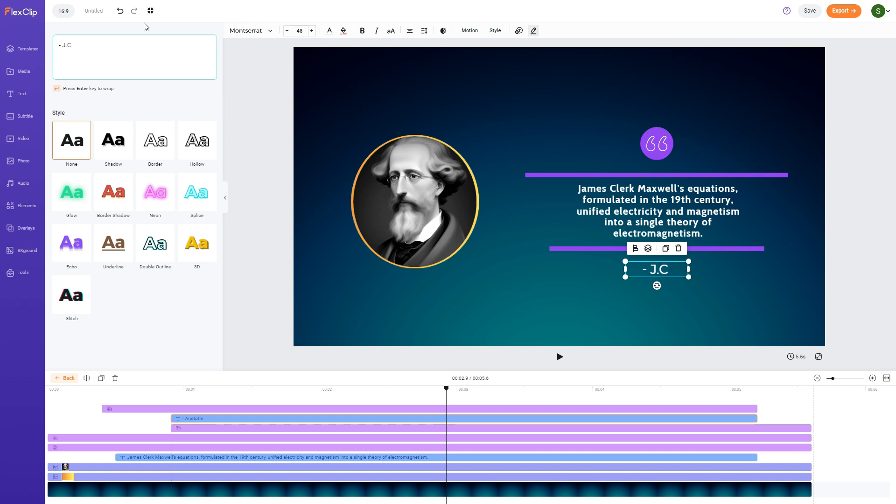
{"action": "type", "text": "MAXWELL"}
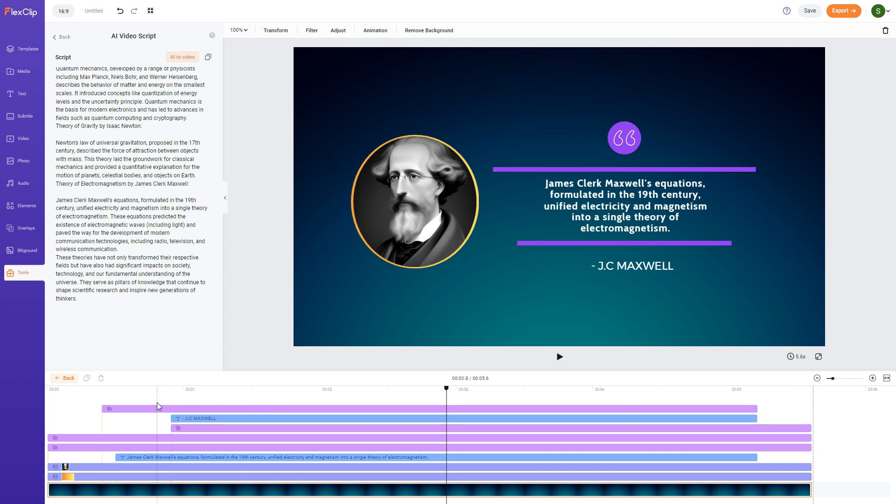
- Shorten the first text clip and add the next sentence about predicting electromagnetic waves, then preview
{"action": "left_click_drag", "start_coordinate": [106, 216], "coordinate": [121, 228]}
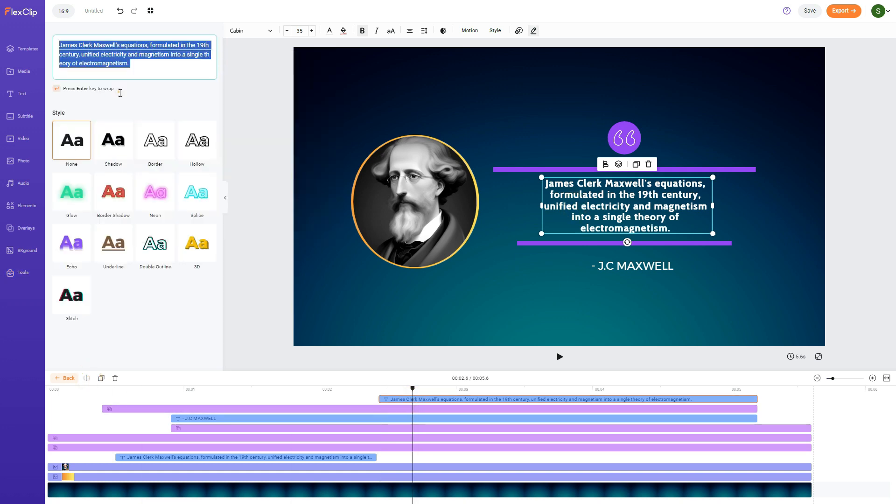
{"action": "type", "text": "These equations predicted the existence of electromagnetic waves (including light) and paved the way for the development of modern communication technologies, including radio, television, and wireless communication."}
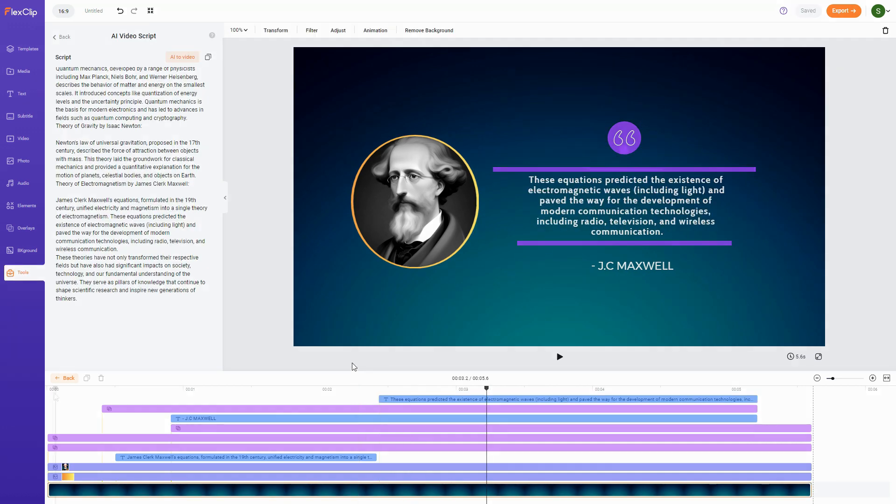
{"action": "left_click", "coordinate": [559, 356]}
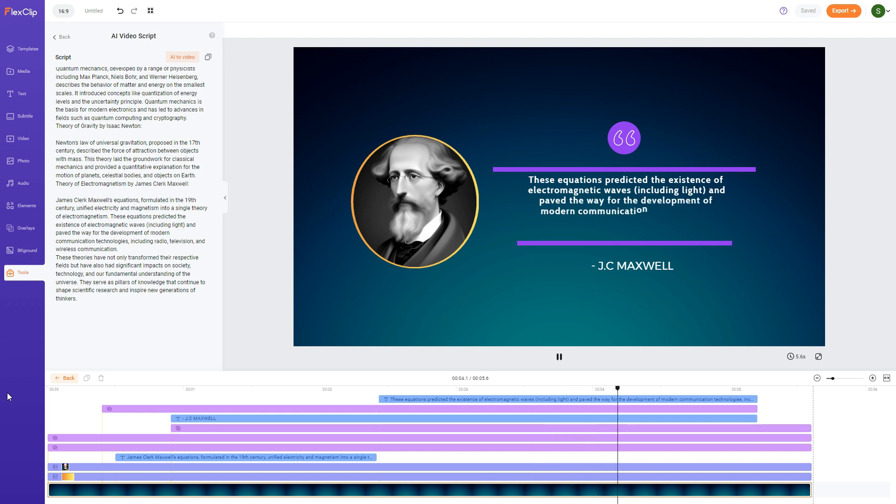
- Return to the full 28-scene timeline and review the generated subtitle captions
{"action": "left_click", "coordinate": [416, 198]}
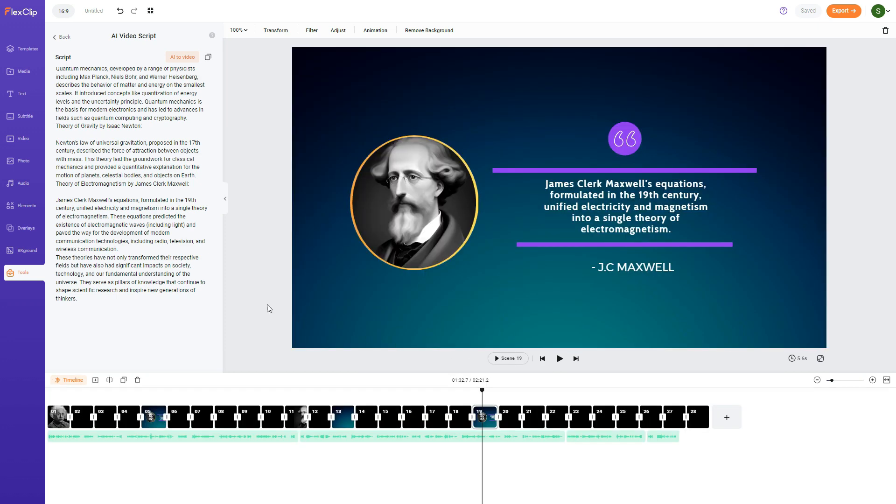
{"action": "left_click", "coordinate": [25, 116]}
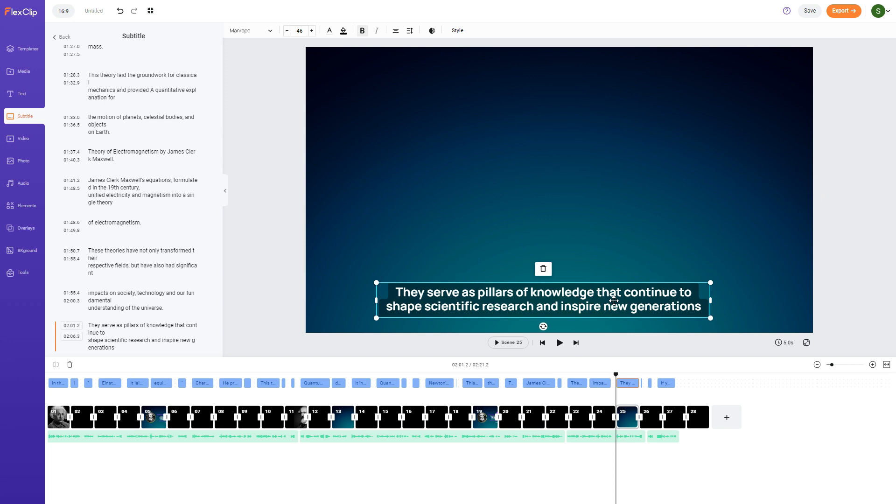
{"action": "mouse_move", "coordinate": [638, 289]}
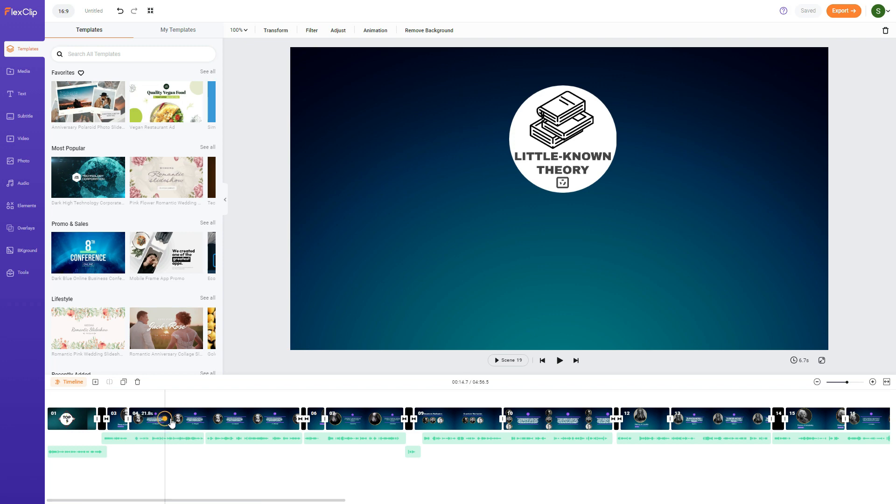
- In the opening logo scene, lower the audio clip's volume to 44
{"action": "left_click", "coordinate": [304, 419]}
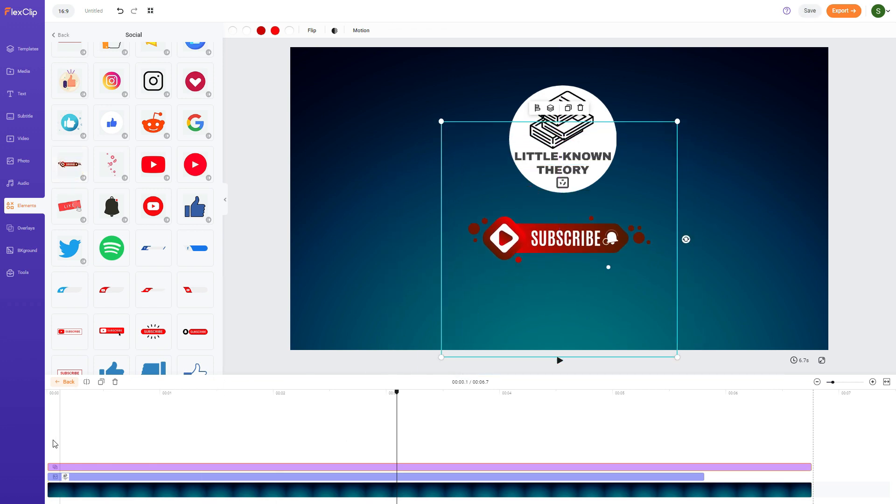
{"action": "left_click", "coordinate": [560, 361]}
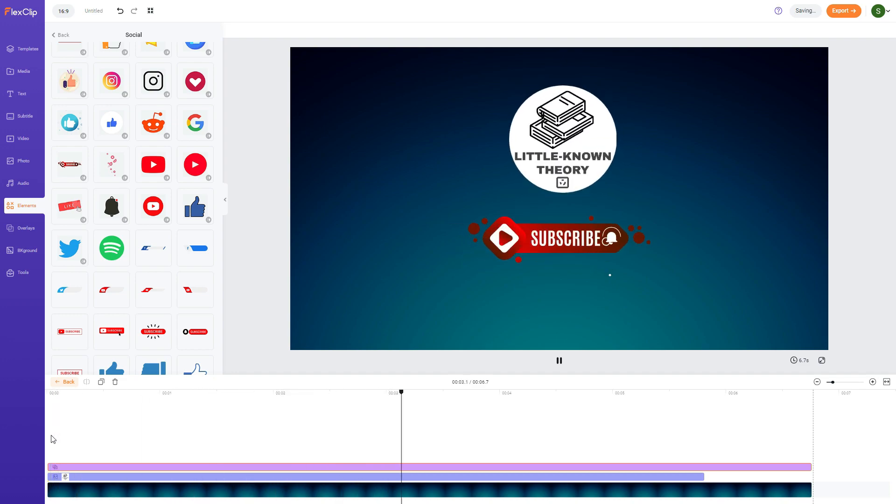
{"action": "left_click", "coordinate": [22, 179]}
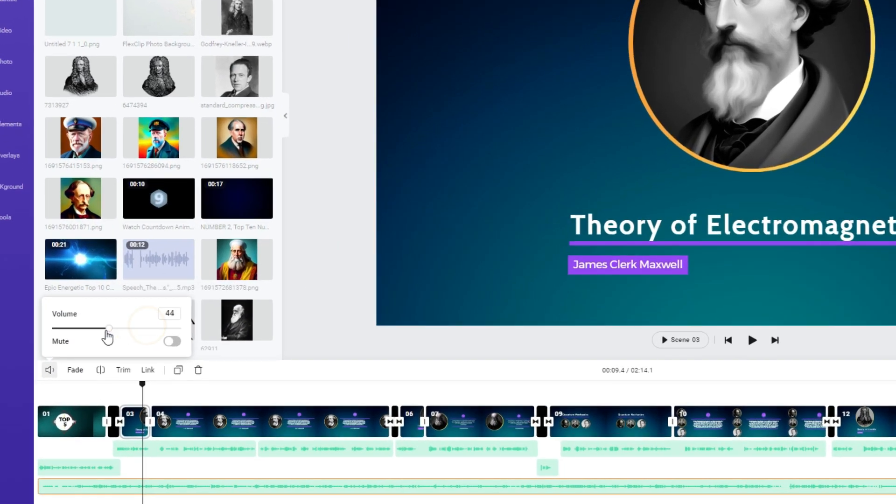
{"action": "left_click_drag", "start_coordinate": [117, 327], "coordinate": [82, 327]}
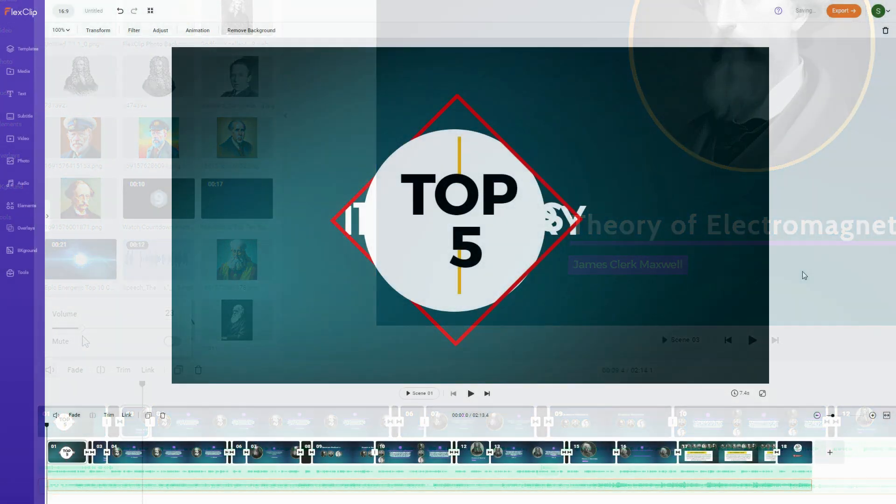
{"action": "left_click", "coordinate": [470, 393]}
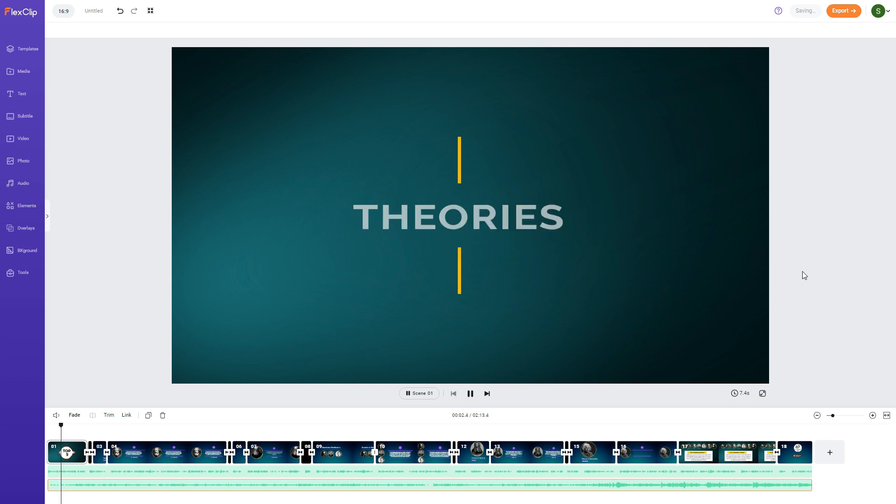
{"action": "left_click", "coordinate": [469, 393]}
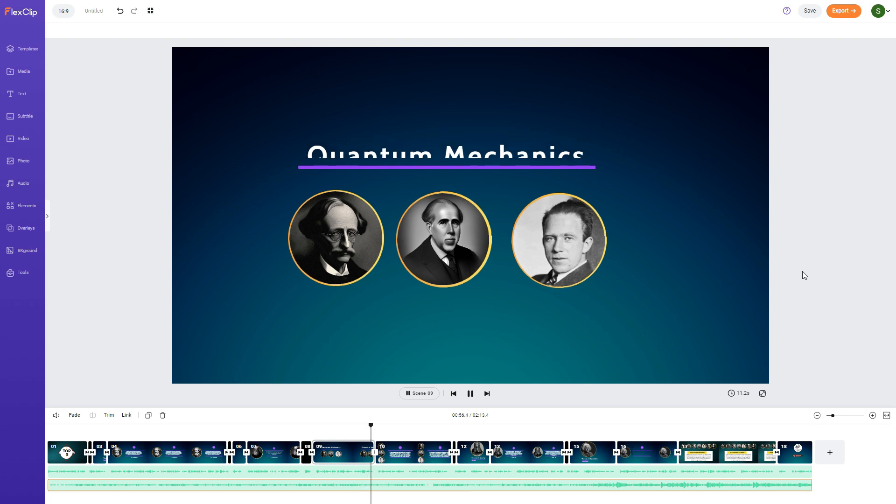
{"action": "left_click", "coordinate": [381, 451]}
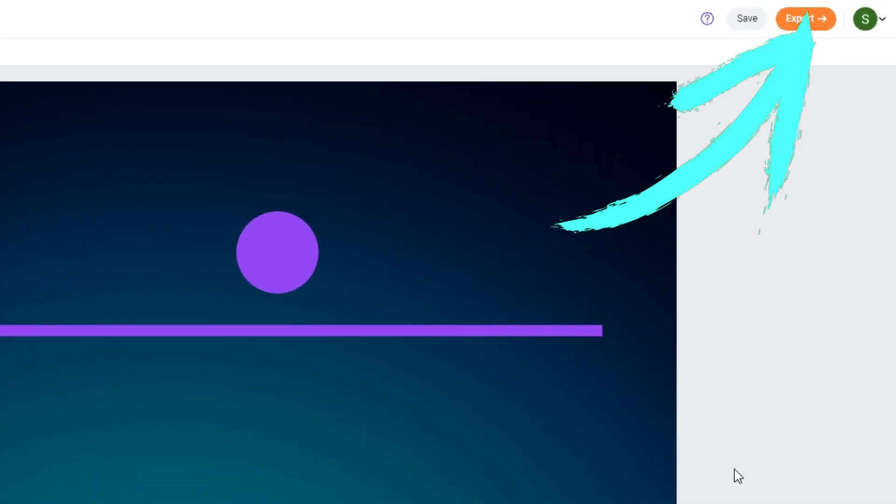
- Start exporting the video, dismiss the plan pricing page, and lower the audio clip's volume to 30
{"action": "left_click", "coordinate": [806, 19]}
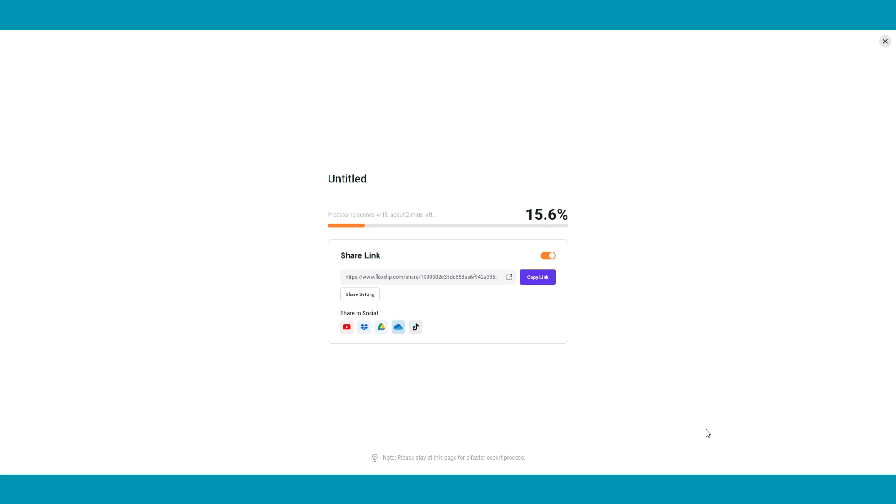
{"action": "mouse_move", "coordinate": [703, 459]}
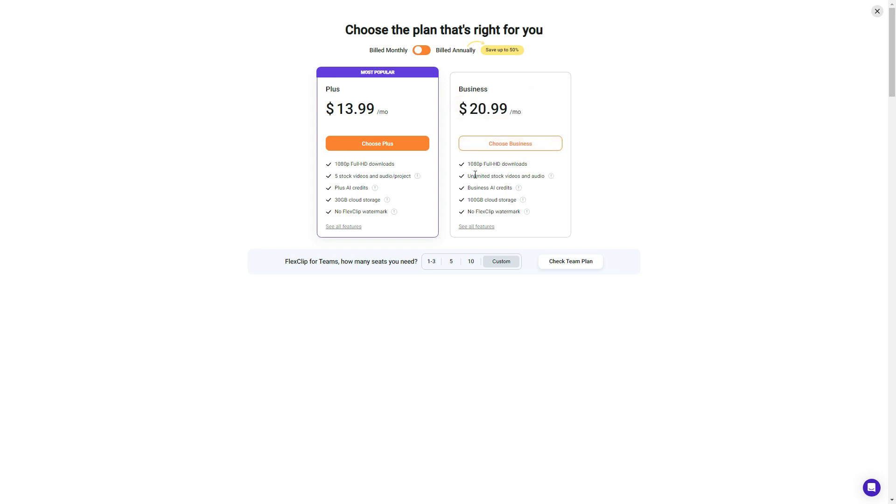
{"action": "double_click", "coordinate": [505, 175]}
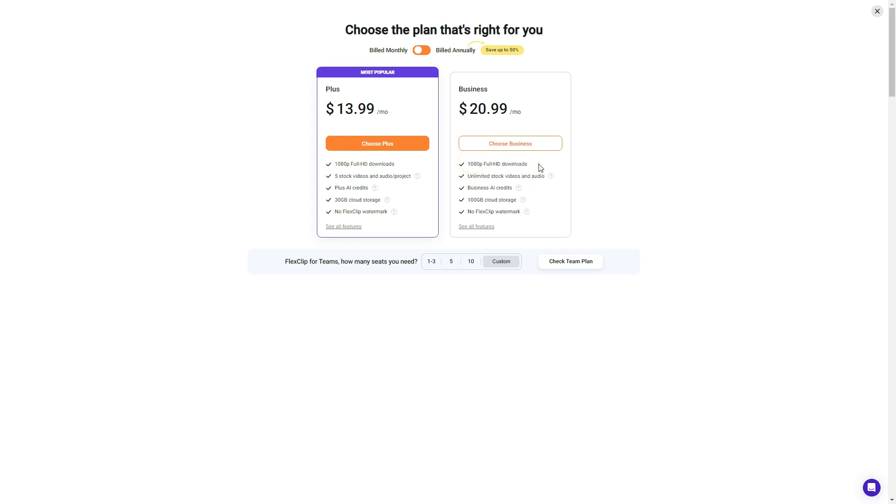
{"action": "mouse_move", "coordinate": [520, 201]}
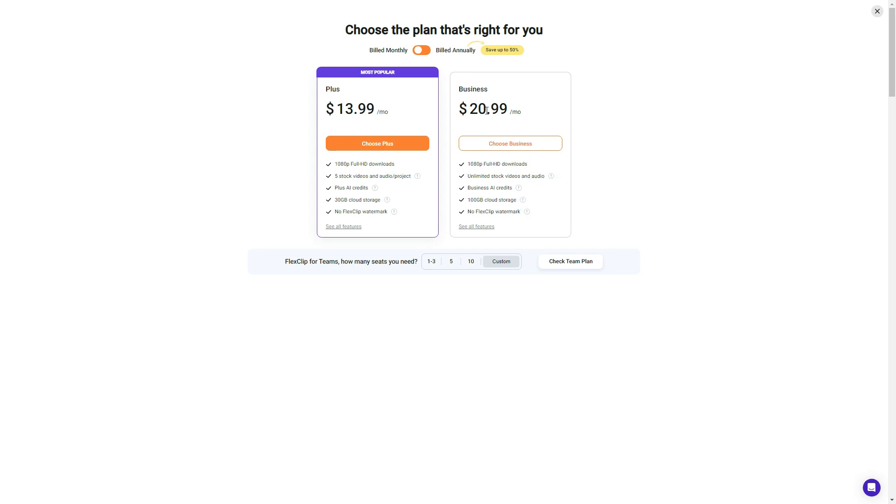
{"action": "left_click", "coordinate": [422, 50]}
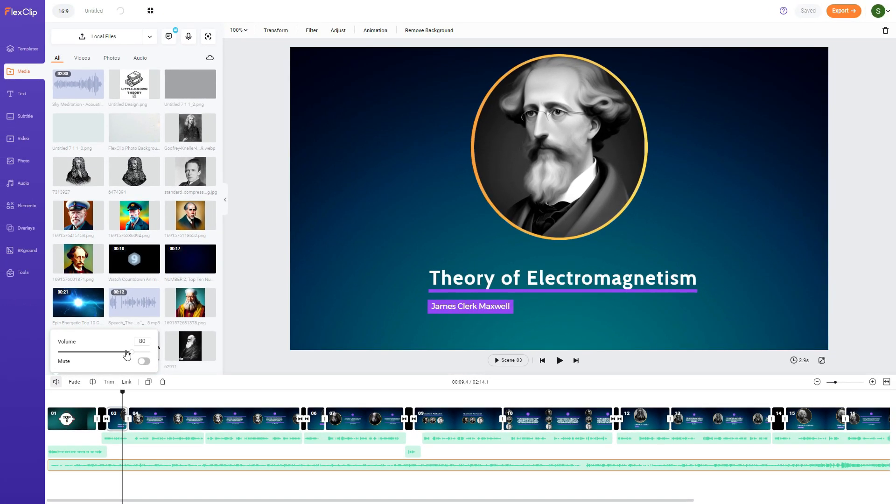
{"action": "left_click_drag", "start_coordinate": [126, 352], "coordinate": [85, 352]}
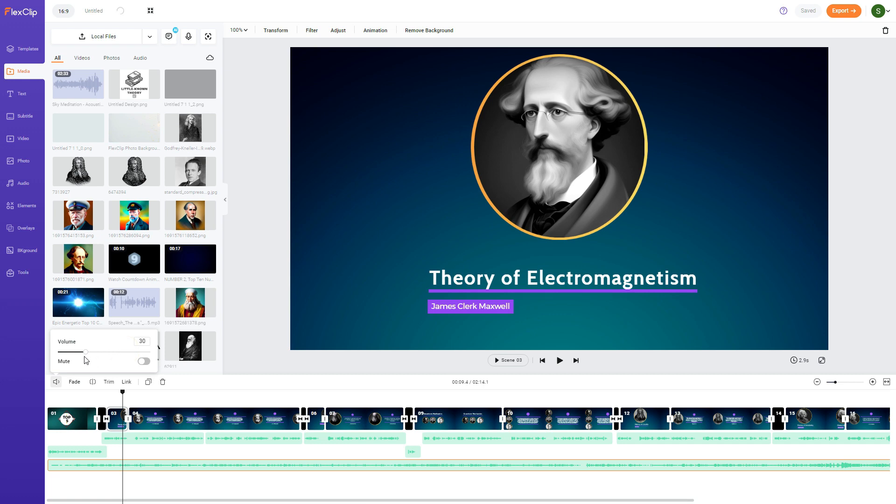
{"action": "left_click_drag", "start_coordinate": [86, 351], "coordinate": [81, 352]}
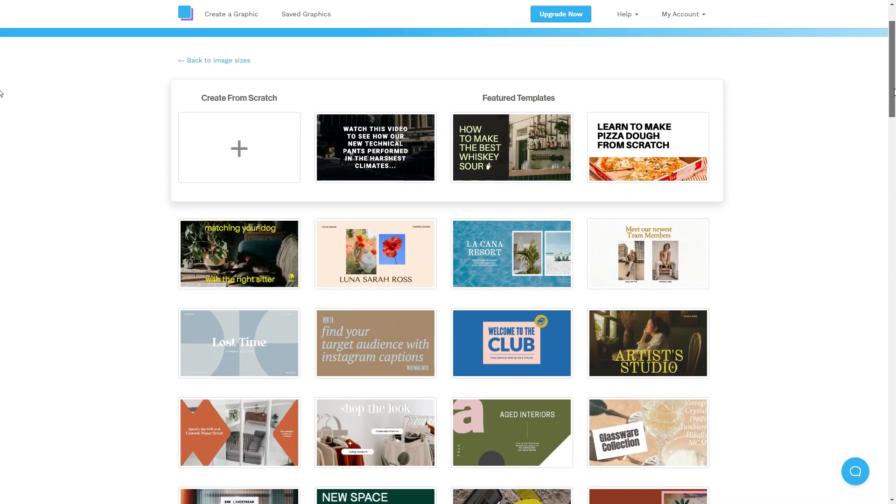
- Start a blank design with a brownish-grey background and enlarge the uploaded Einstein portrait on the left
{"action": "left_click", "coordinate": [239, 148]}
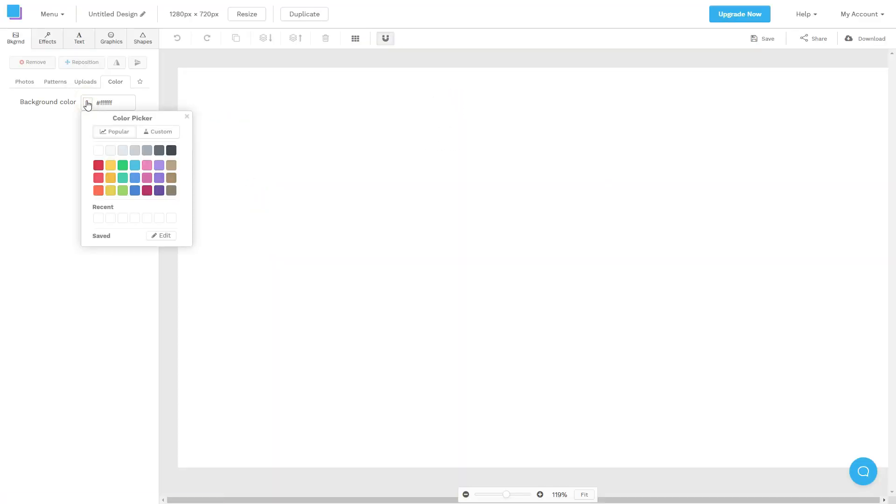
{"action": "left_click", "coordinate": [172, 190]}
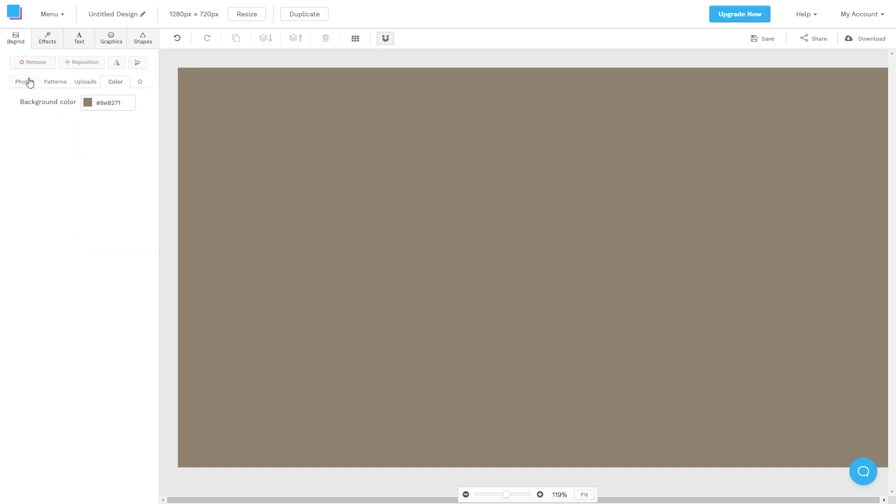
{"action": "left_click", "coordinate": [85, 82]}
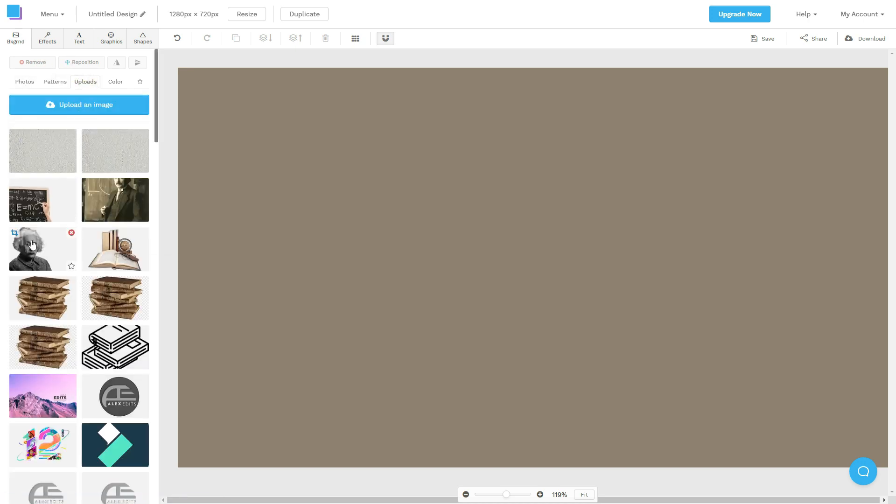
{"action": "left_click", "coordinate": [42, 249]}
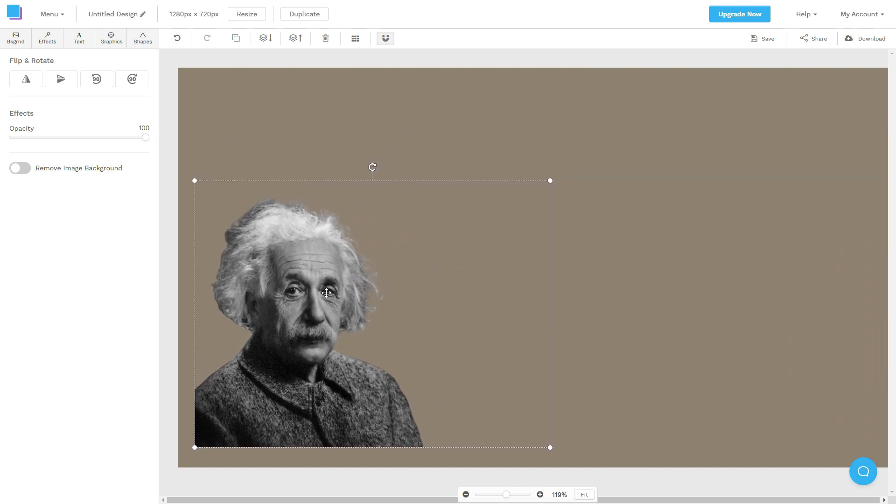
{"action": "left_click_drag", "start_coordinate": [325, 293], "coordinate": [301, 234]}
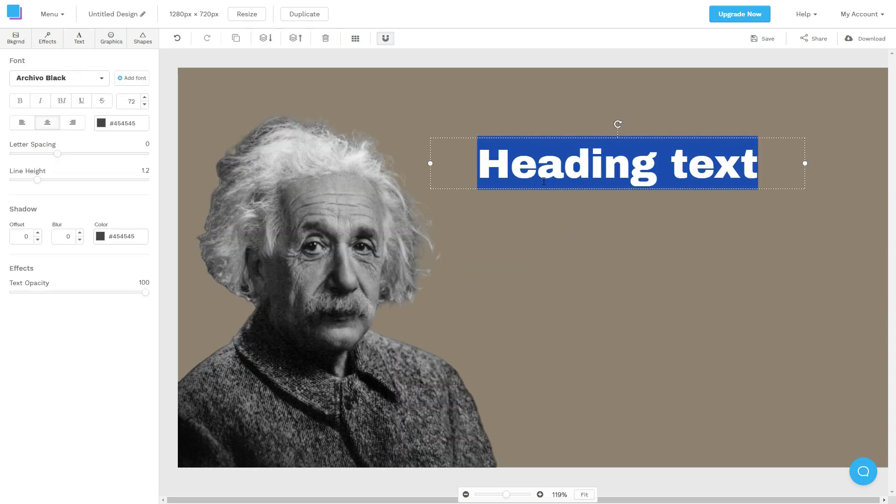
- Add the heading '5 GREATES THEORIES OF ALL TIME', resize it, and place the book logo bottom-right
{"action": "type", "text": "5 GREATES THEORIES OF ALL TIME"}
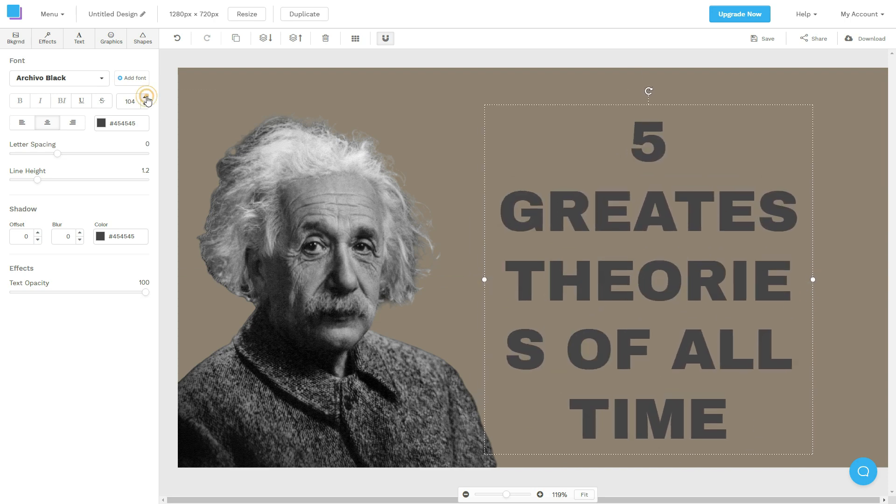
{"action": "left_click", "coordinate": [144, 97]}
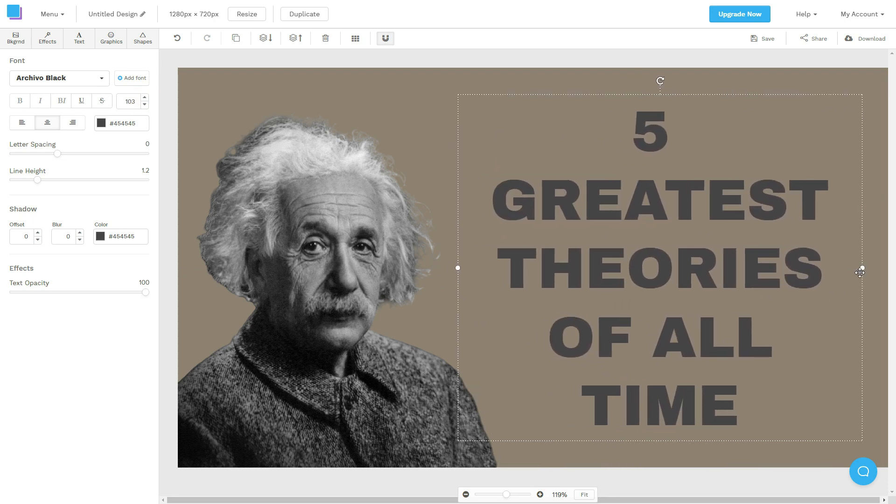
{"action": "left_click", "coordinate": [111, 39]}
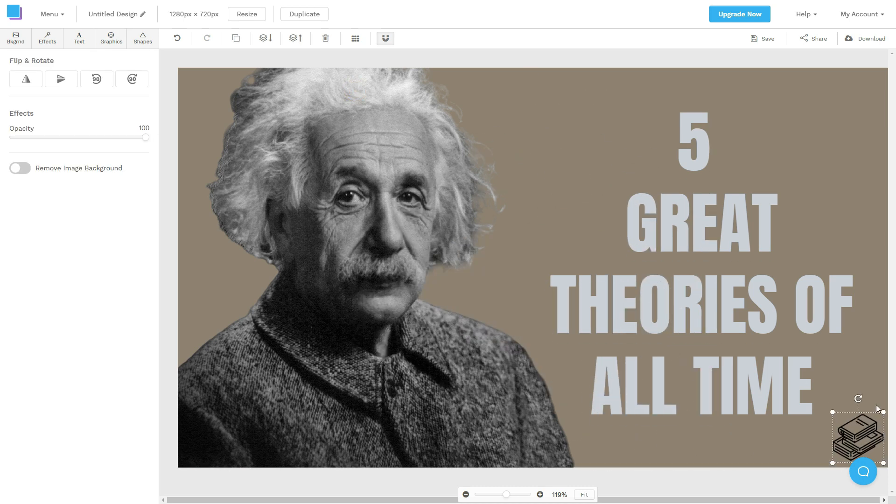
{"action": "left_click", "coordinate": [869, 38]}
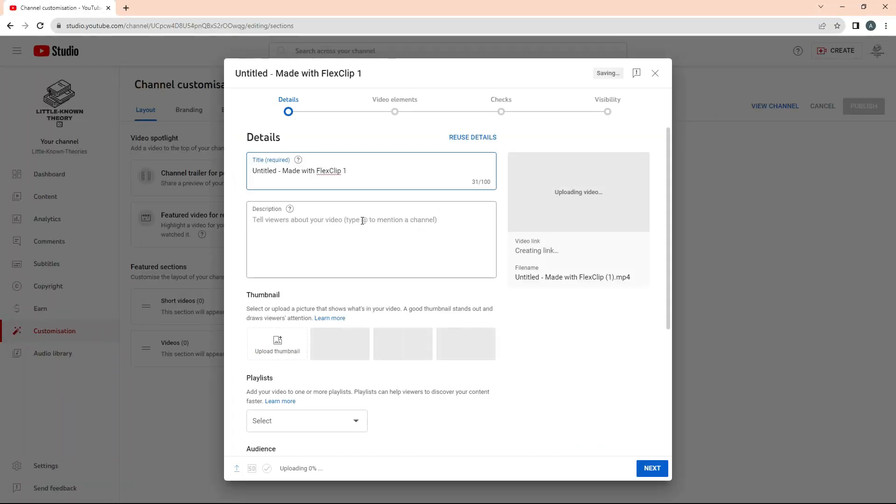
- Set visibility to Public and publish 'TOP 5 Theories in History' to the channel
{"action": "left_click", "coordinate": [652, 467]}
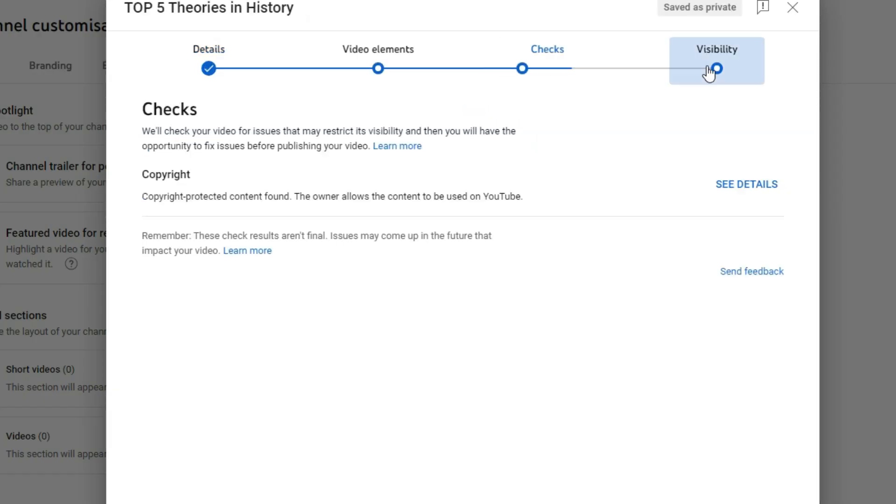
{"action": "left_click", "coordinate": [716, 68]}
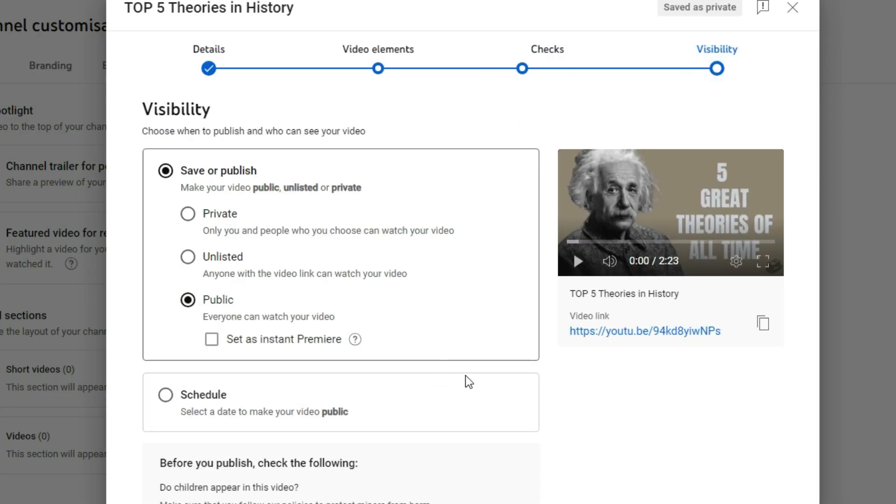
{"action": "left_click", "coordinate": [793, 7]}
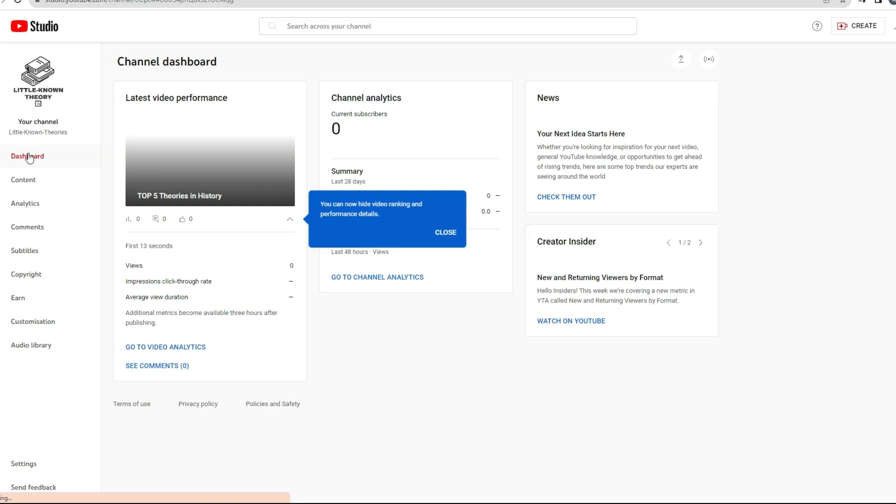